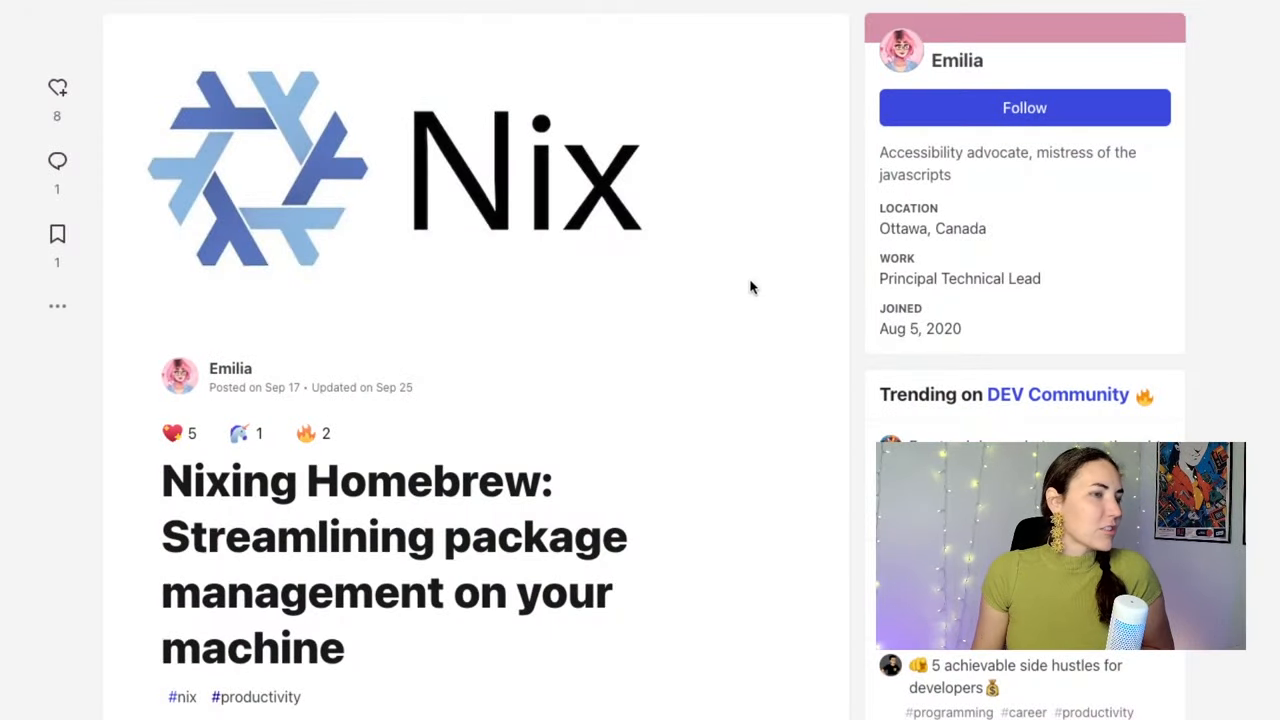
Step: Select the Determinate Nix installer curl command in the article's Installing nix section
scroll(down, 3)
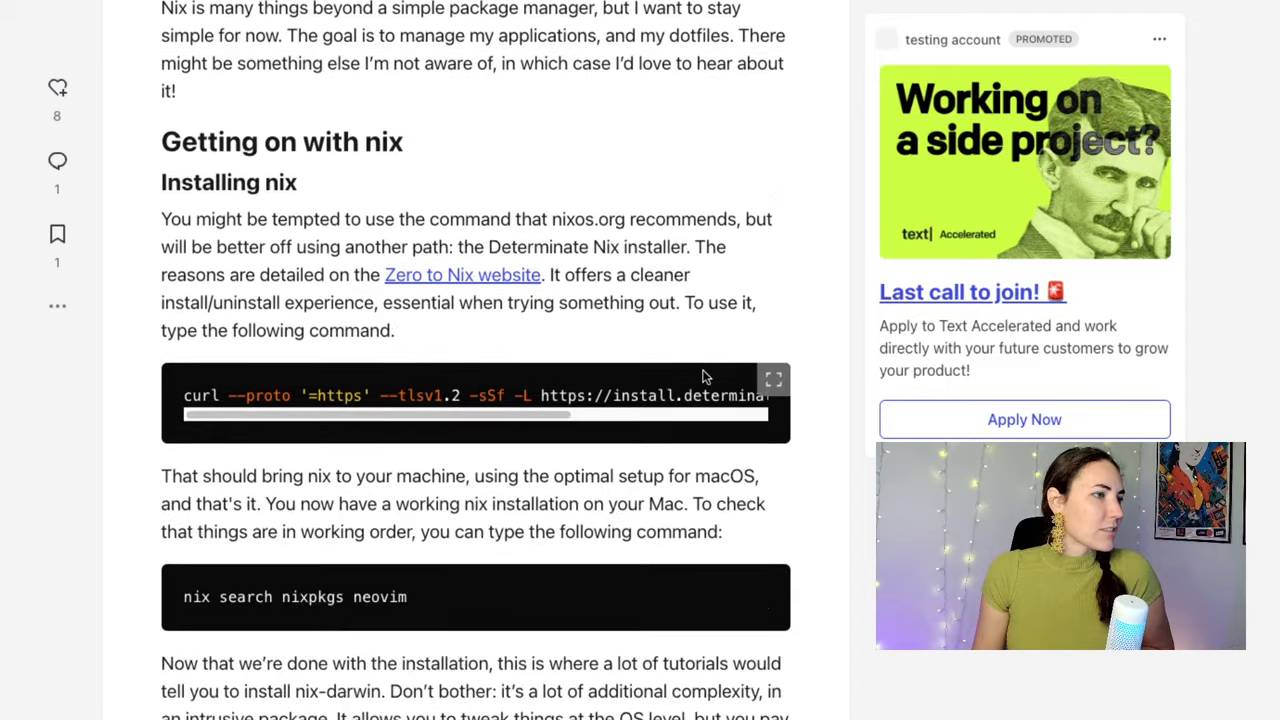
triple_click(450, 396)
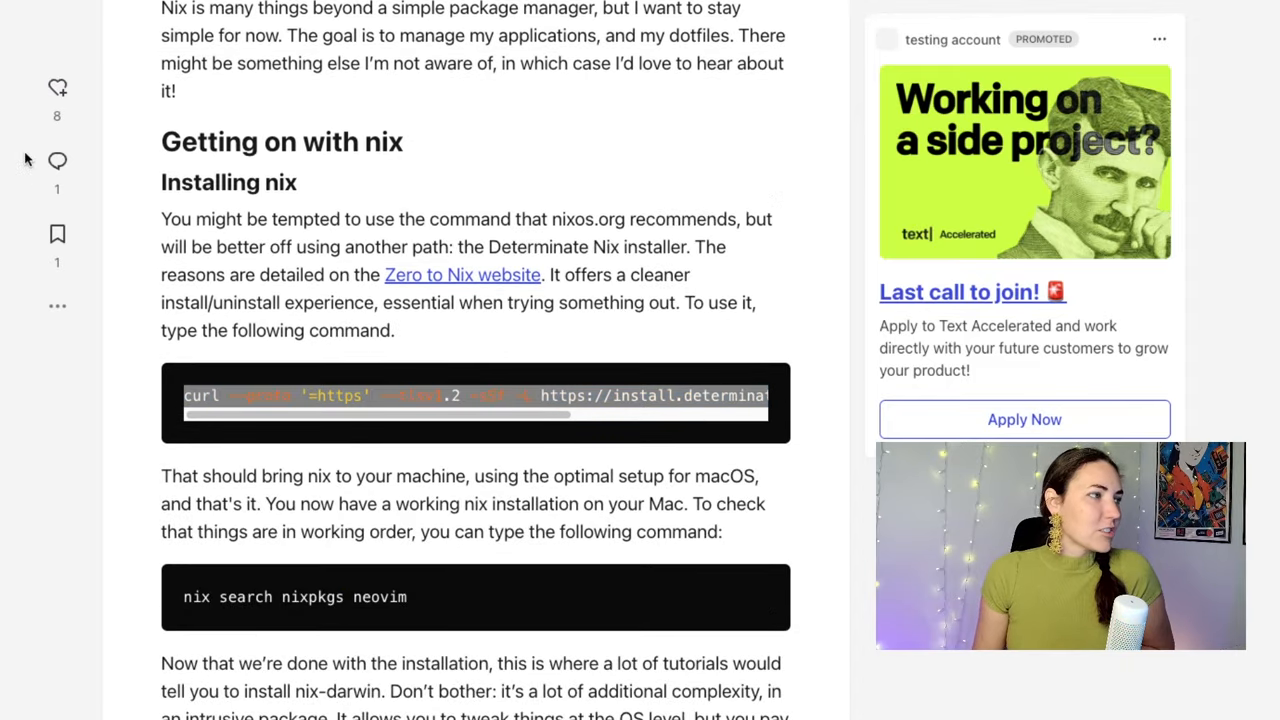
mouse_move(112, 138)
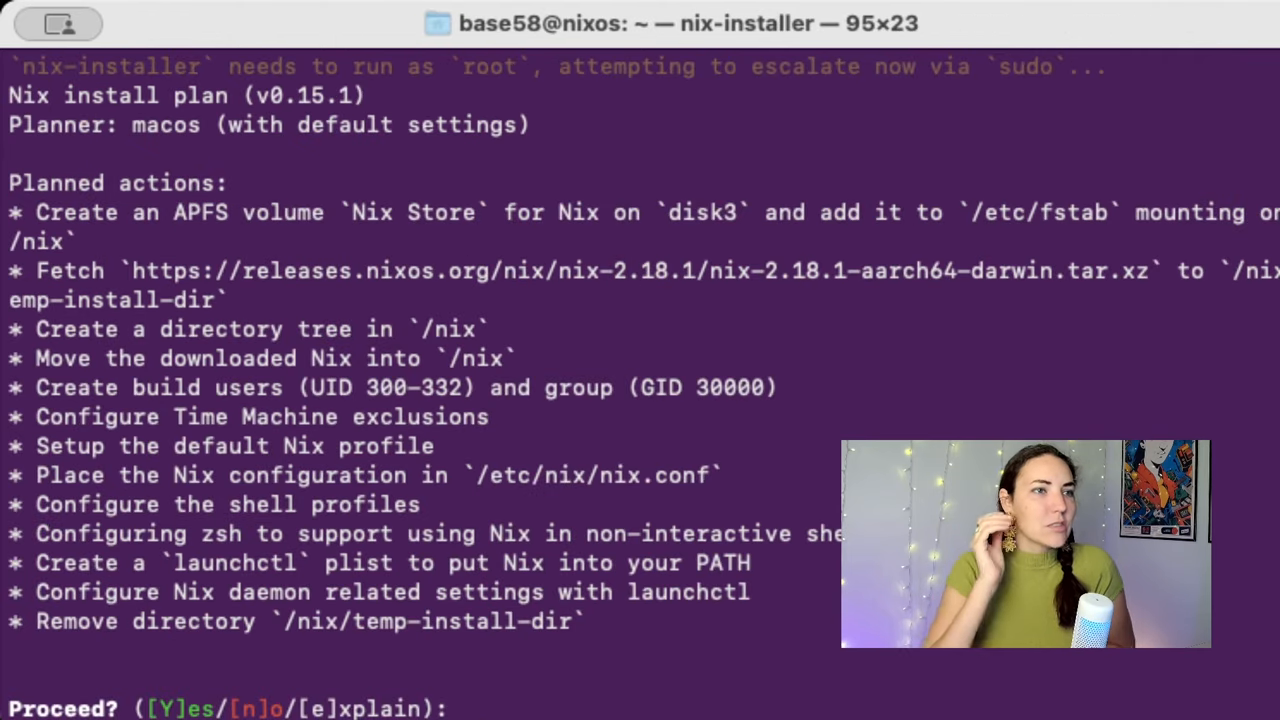
Step: Answer yes to the installer's Proceed prompt and let Nix finish installing
text(yes)
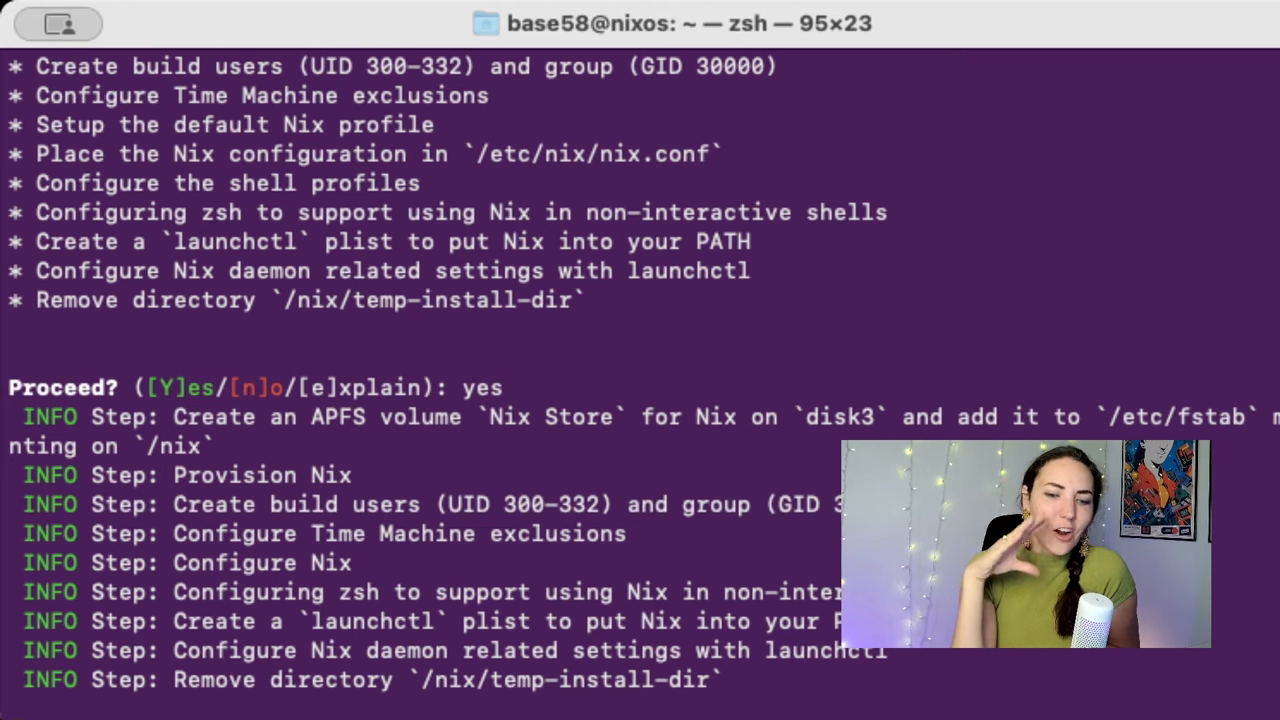
scroll(down, 3)
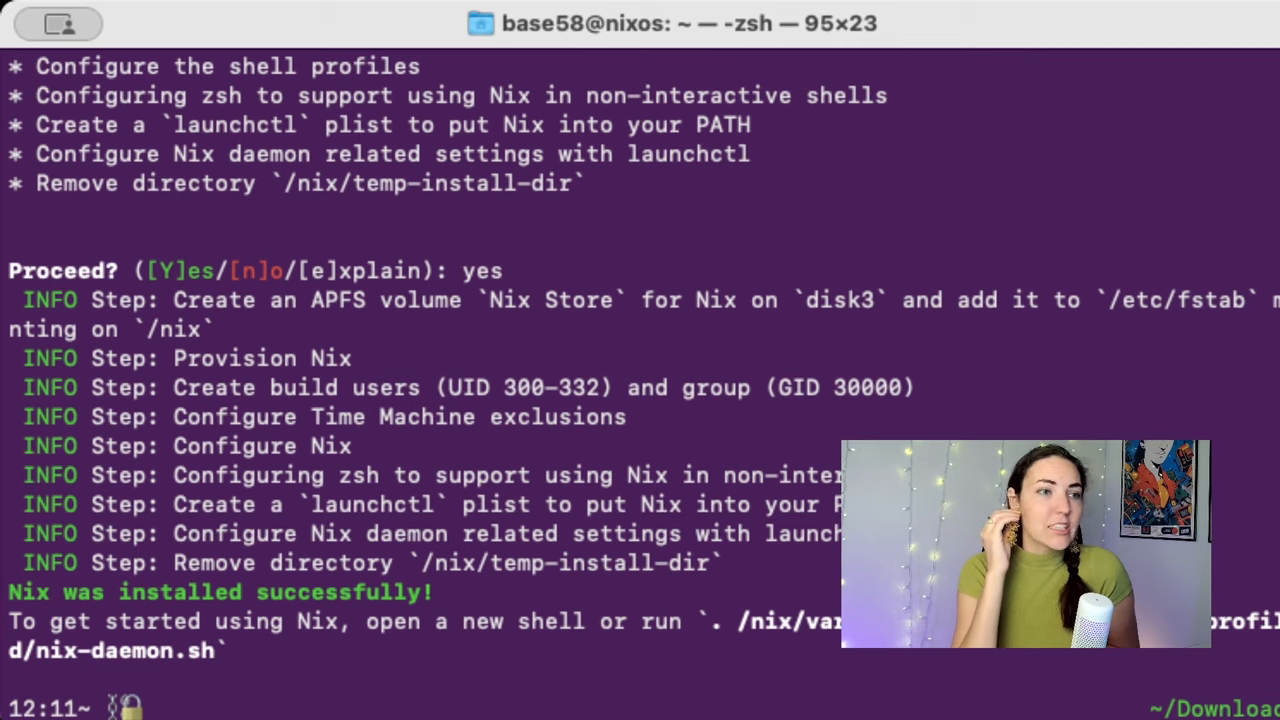
mouse_move(744, 242)
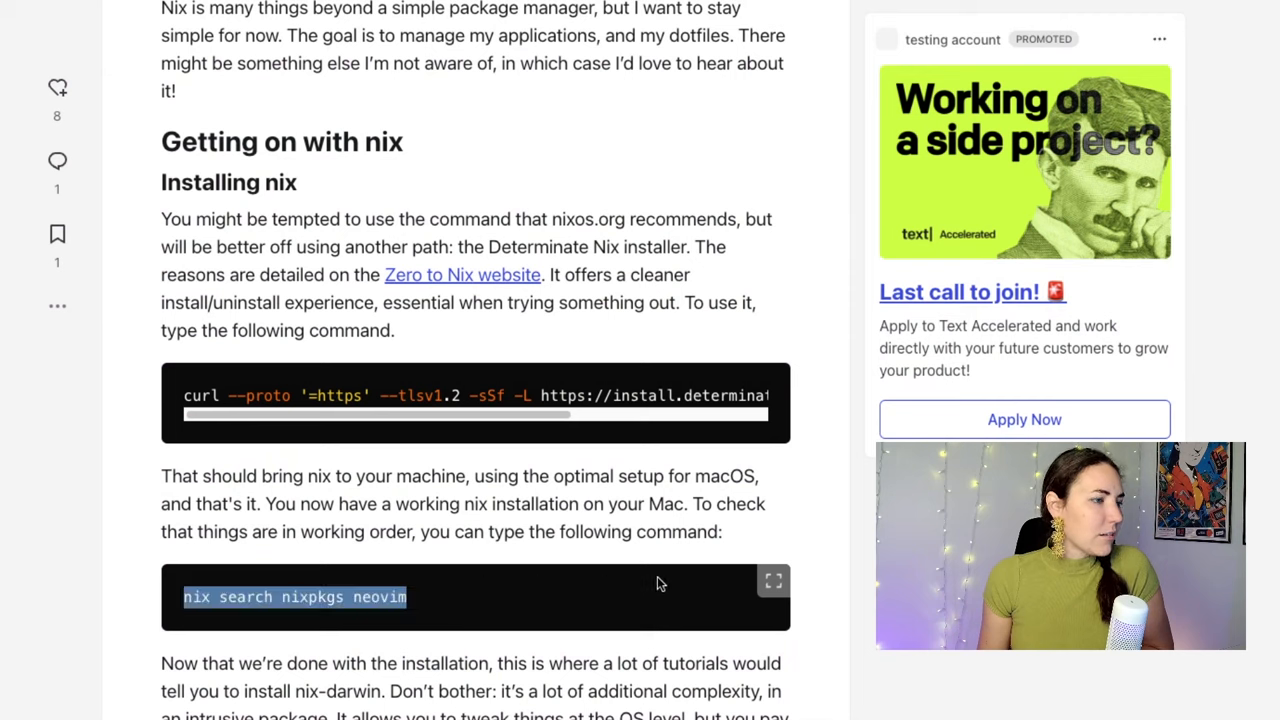
mouse_move(426, 610)
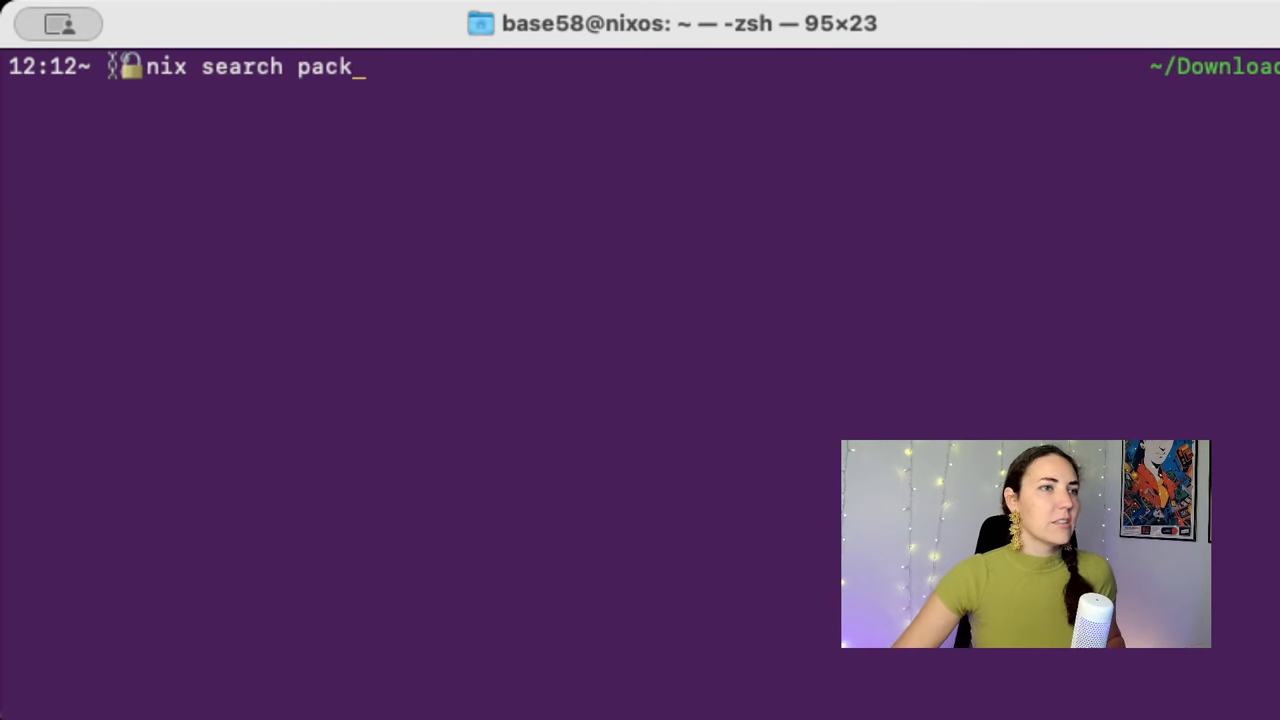
Step: Run 'nix search nixpkgs neovim' and review the matching neovim packages
text(ages neovim)
key(Return)
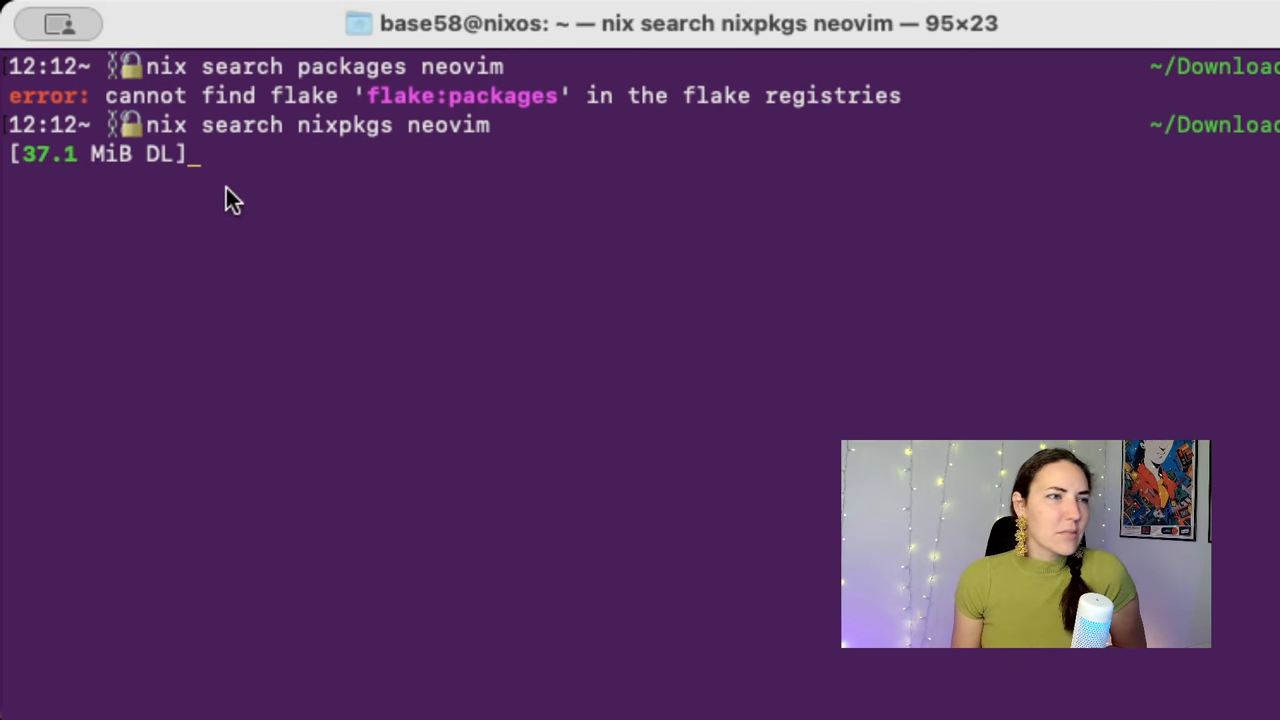
mouse_move(384, 164)
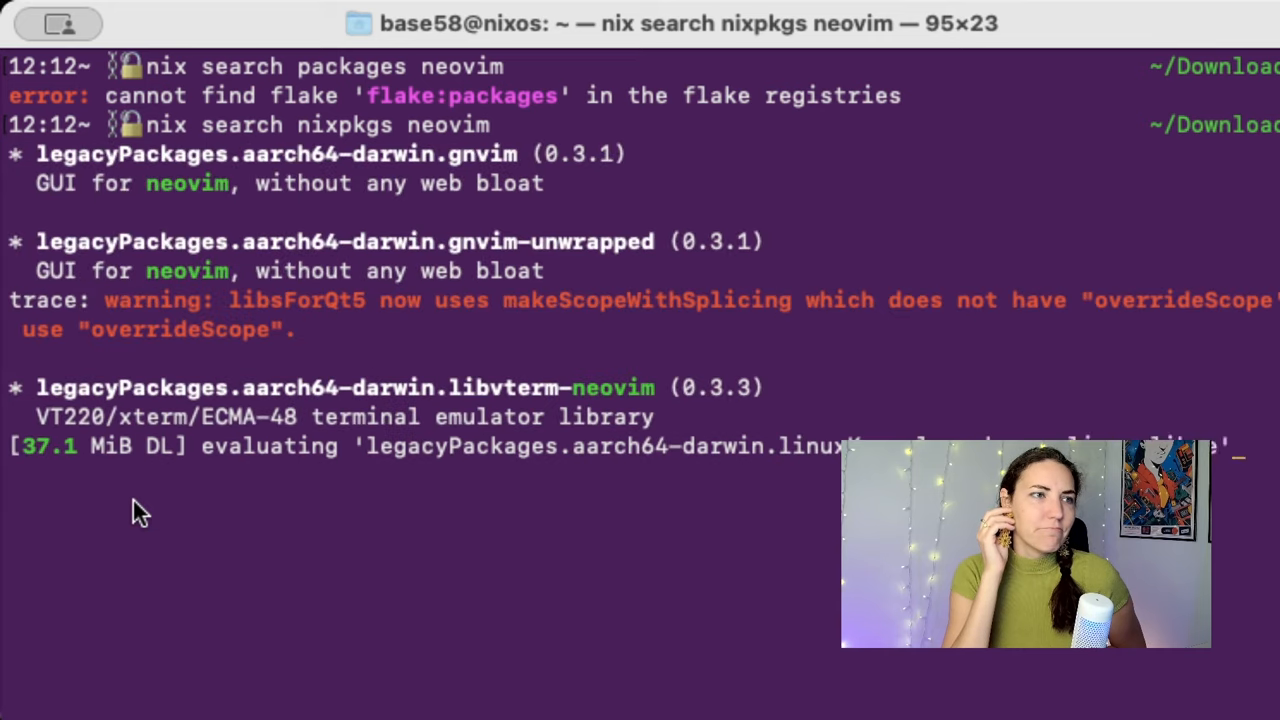
scroll(down, 3)
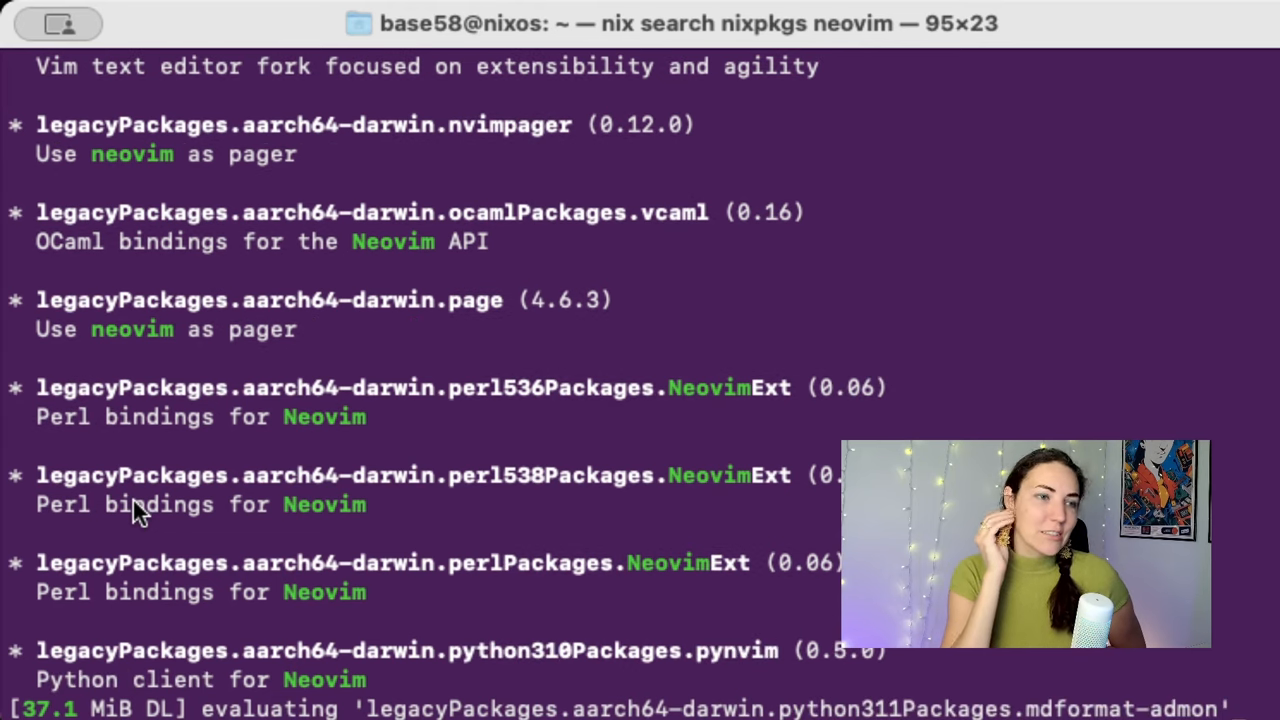
scroll(down, 3)
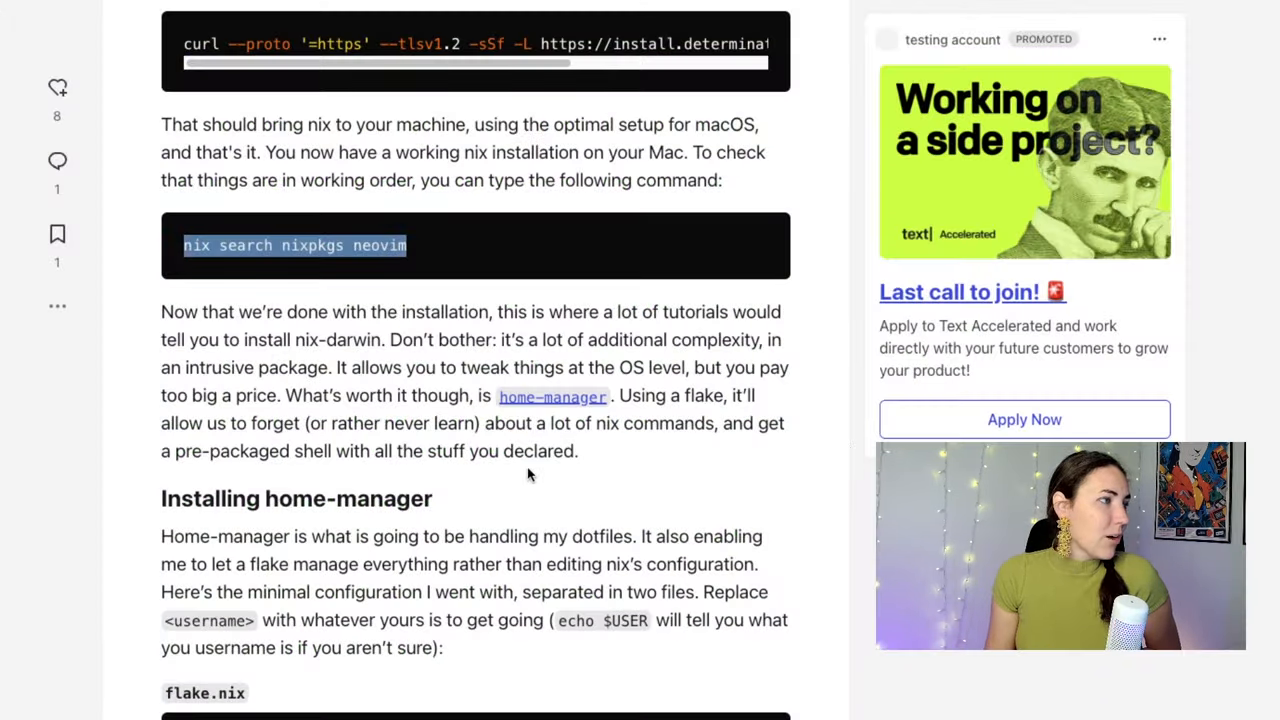
Step: Scroll through the article's Installing home-manager section to read the flake.nix code block
scroll(down, 3)
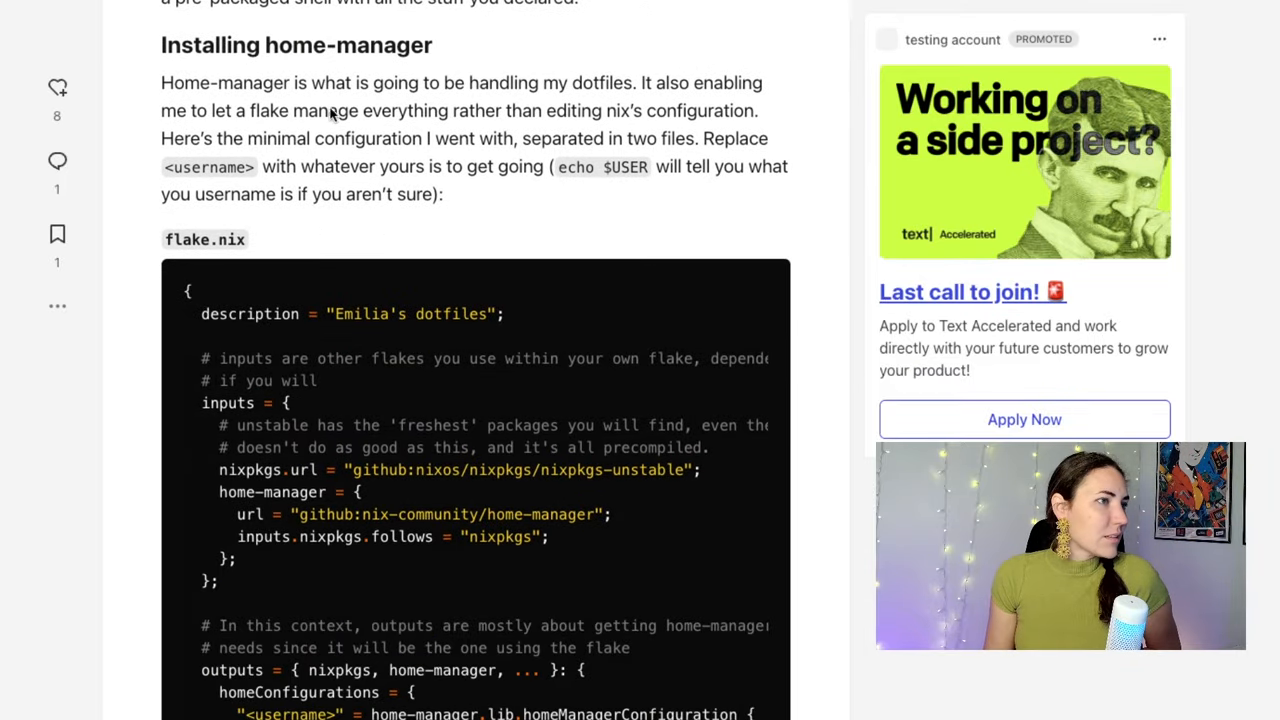
mouse_move(700, 264)
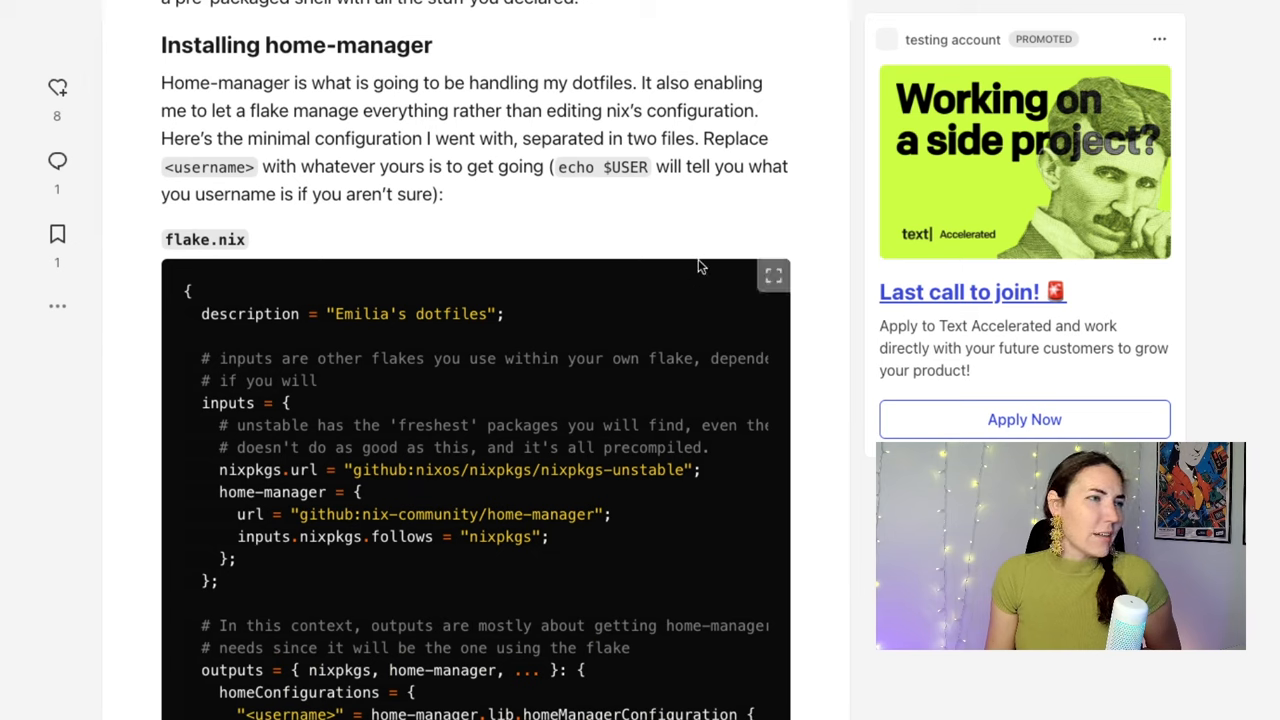
mouse_move(692, 250)
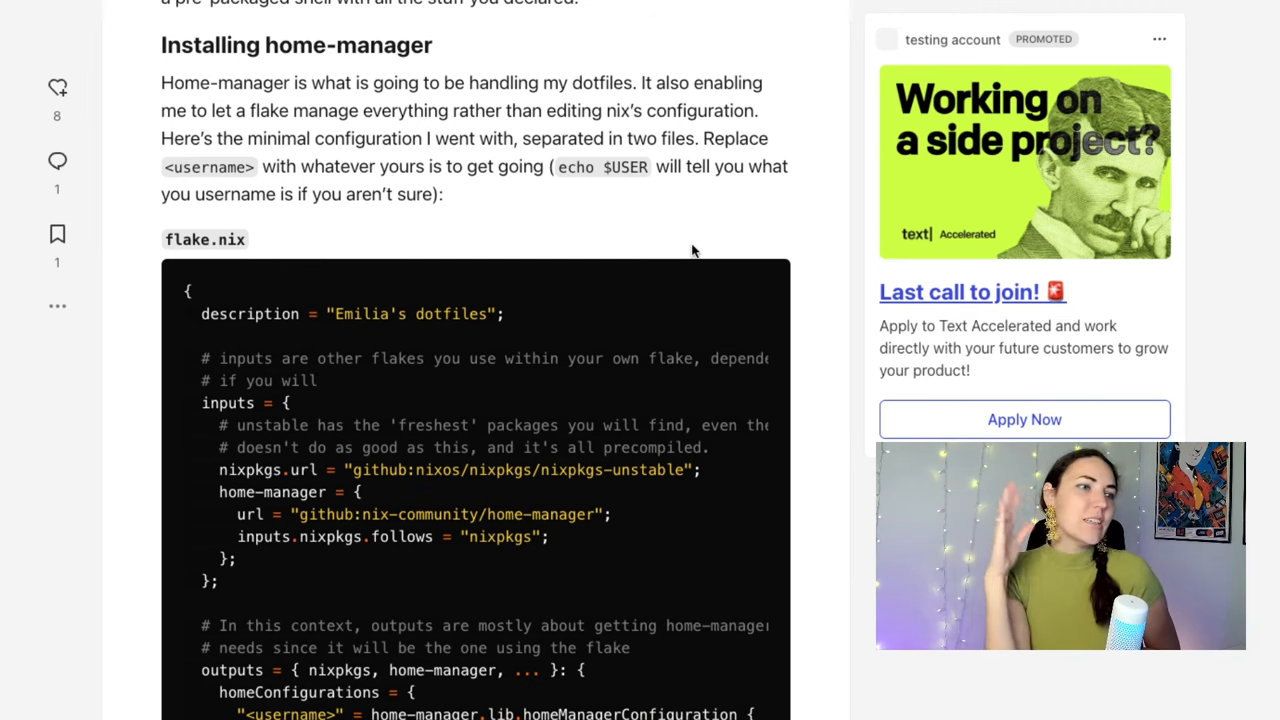
scroll(down, 3)
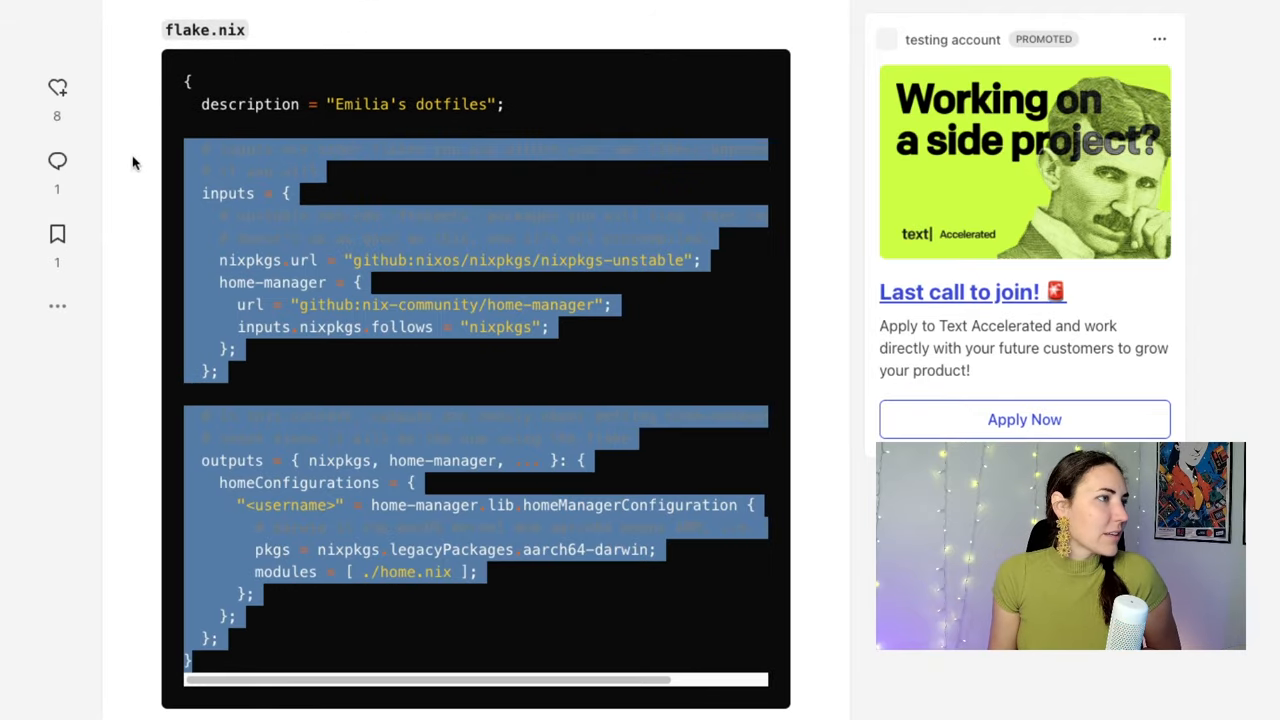
scroll(up, 3)
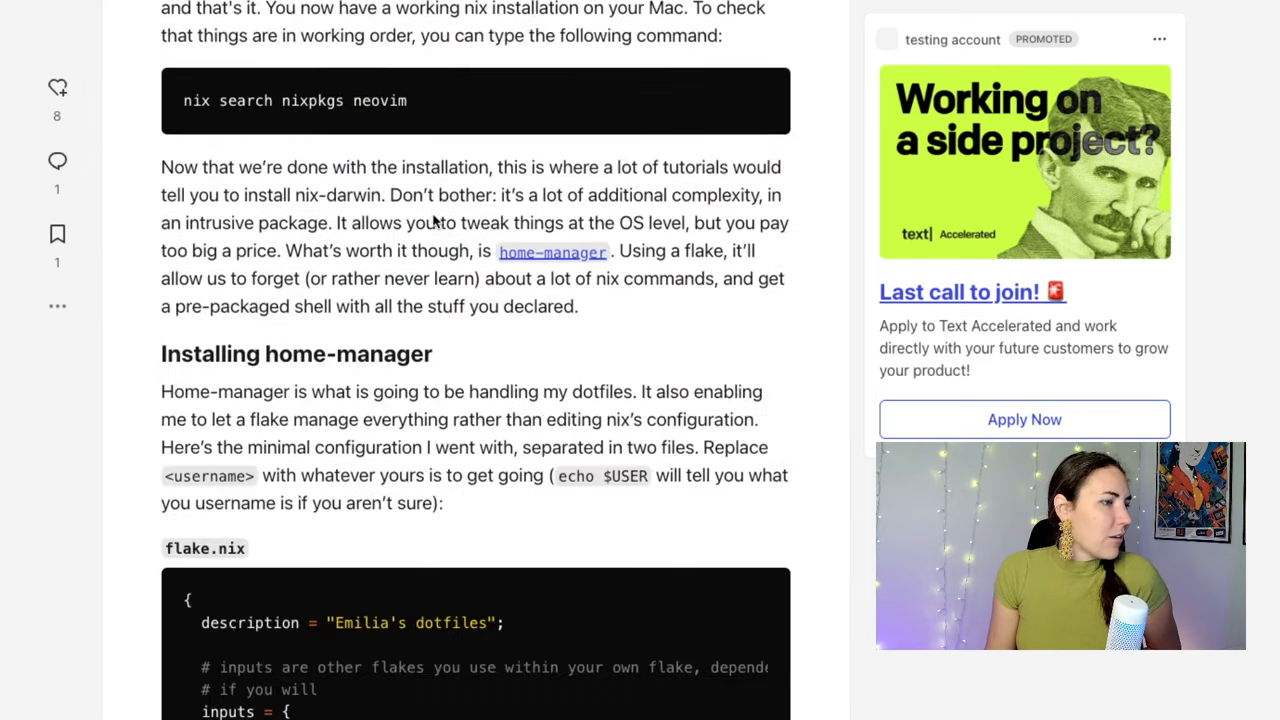
scroll(down, 3)
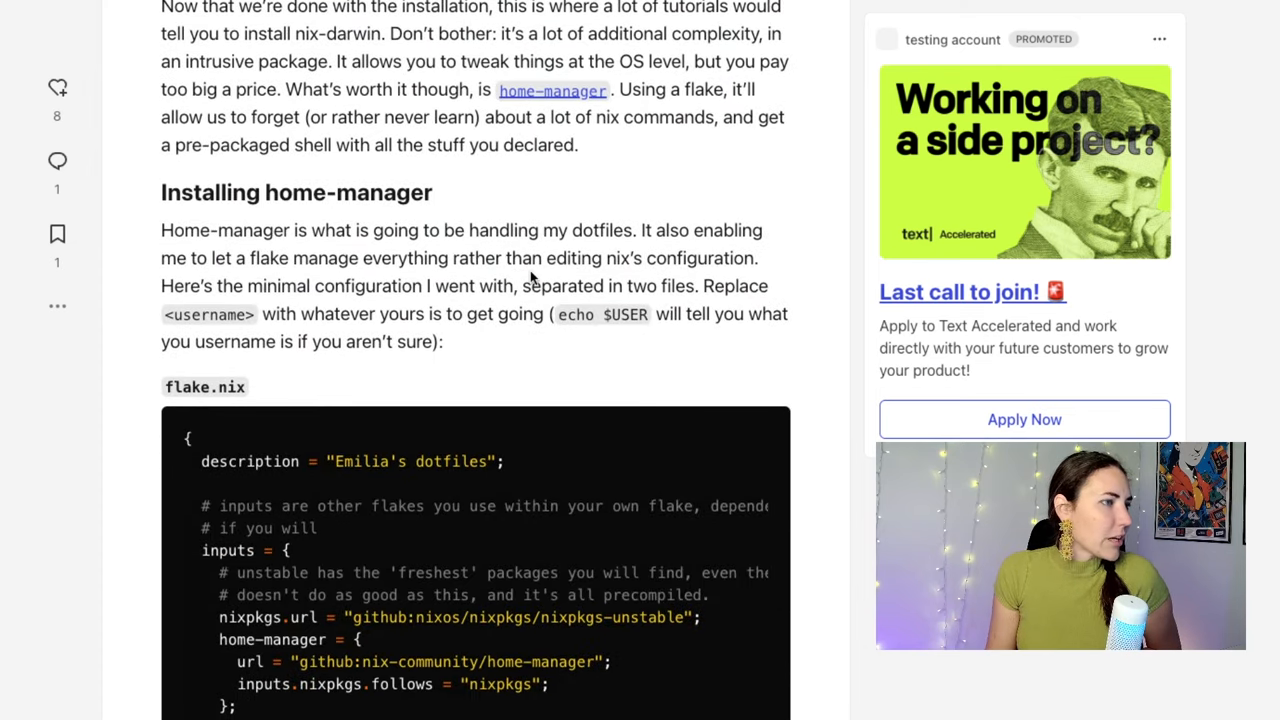
scroll(down, 3)
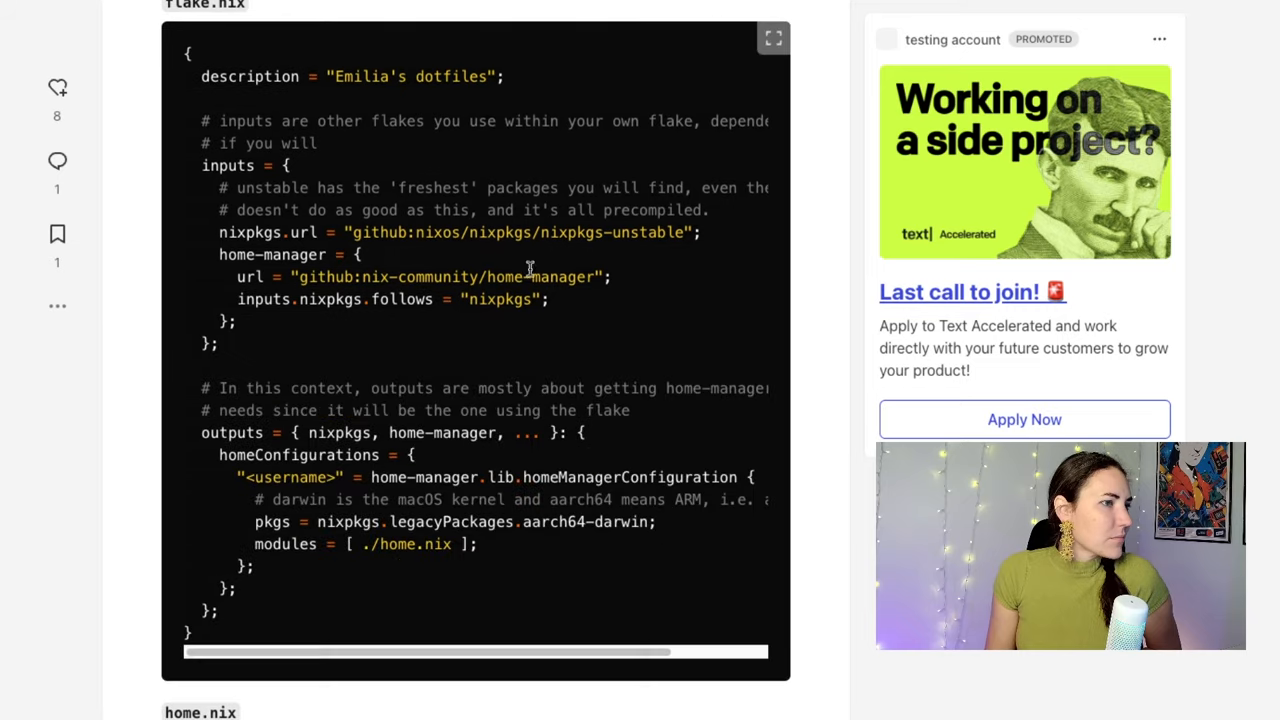
scroll(down, 3)
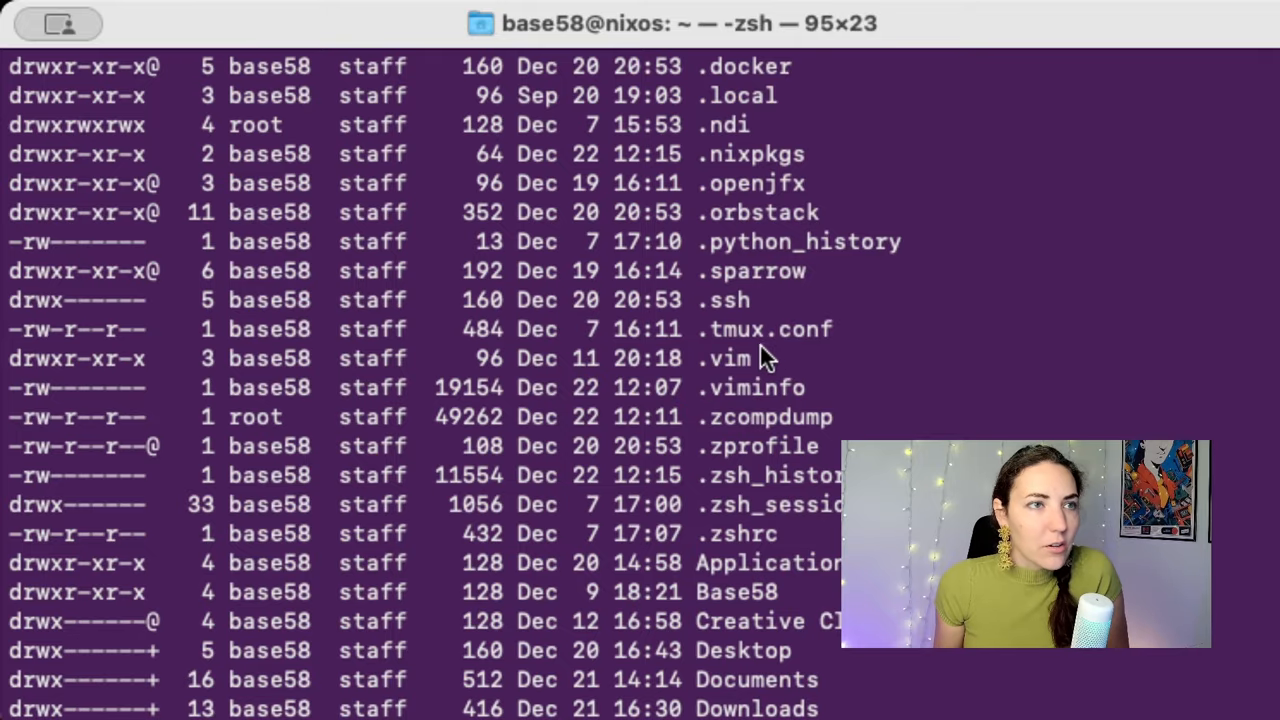
Step: Review the ls -la listing, then create the .home directory with mkdir -p and start vim
scroll(up, 3)
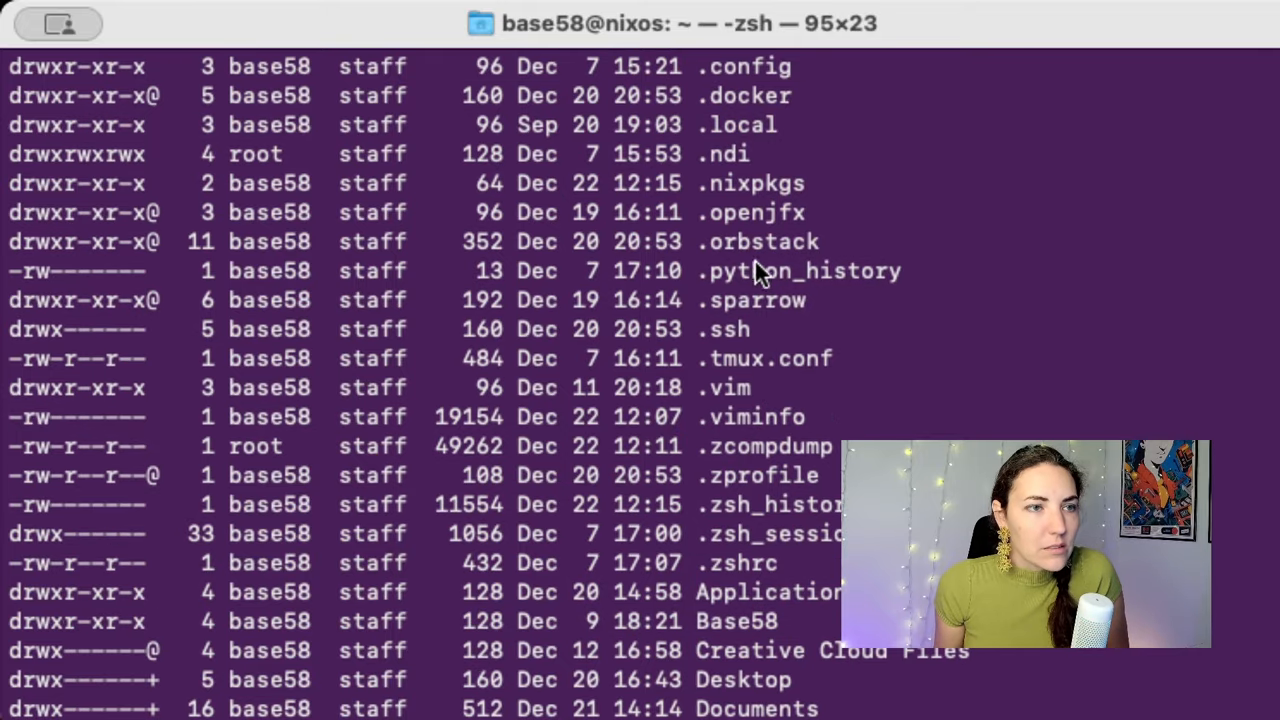
scroll(up, 3)
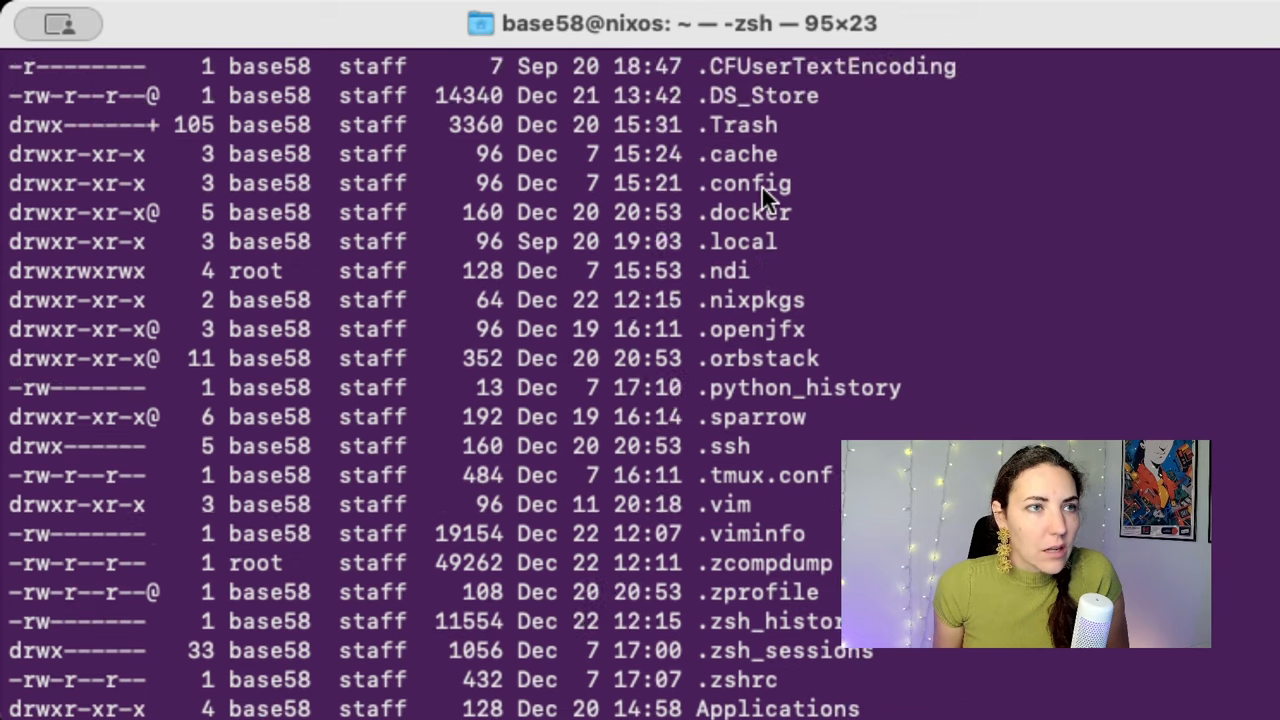
scroll(down, 3)
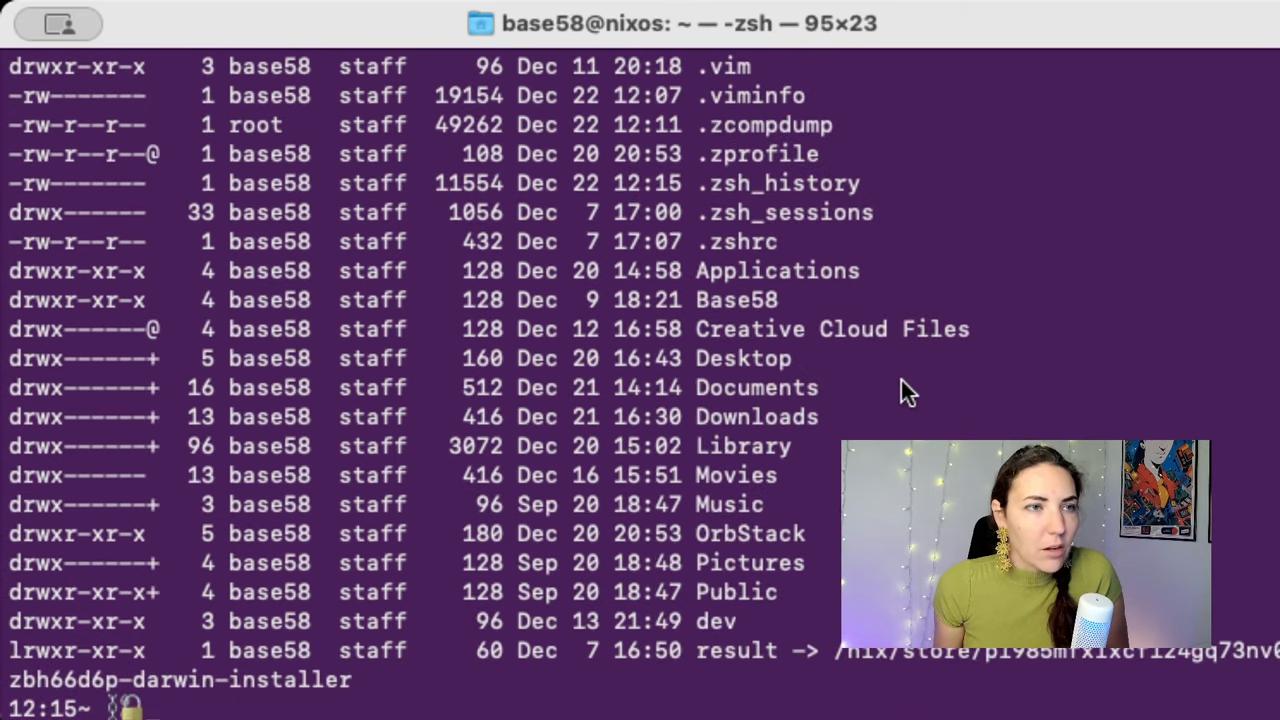
text(mkdir -p)
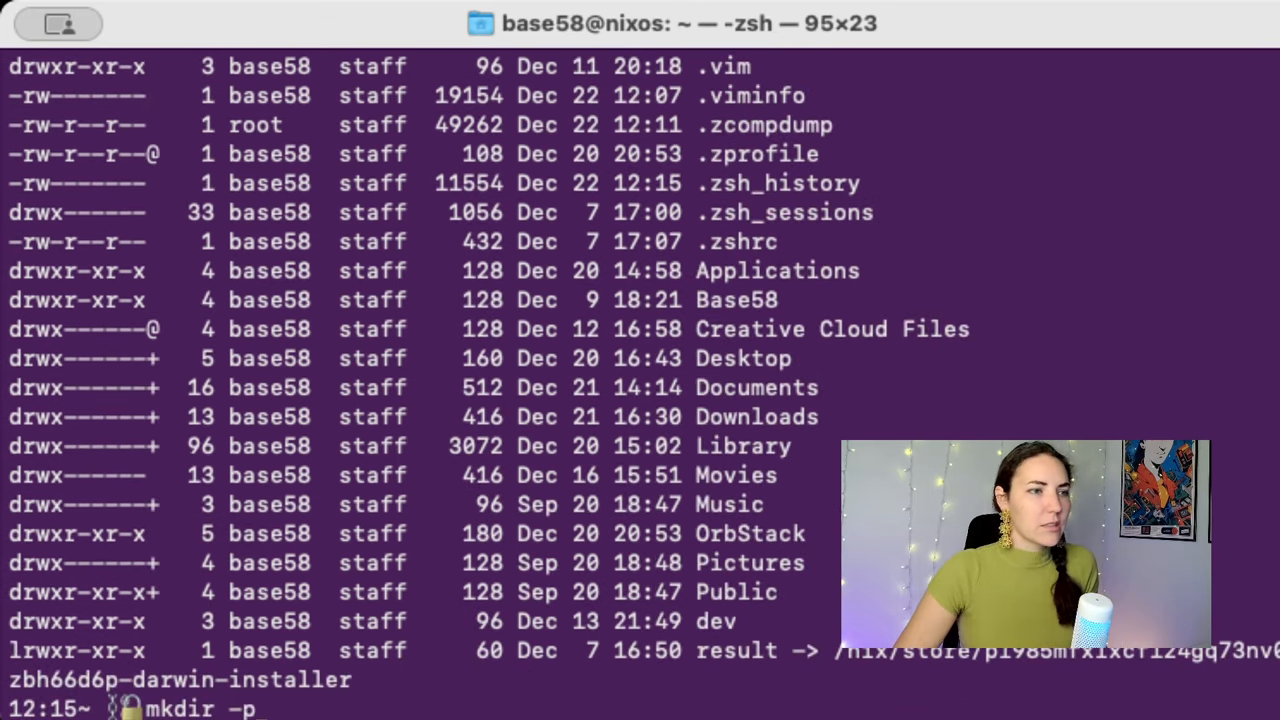
text(.home)
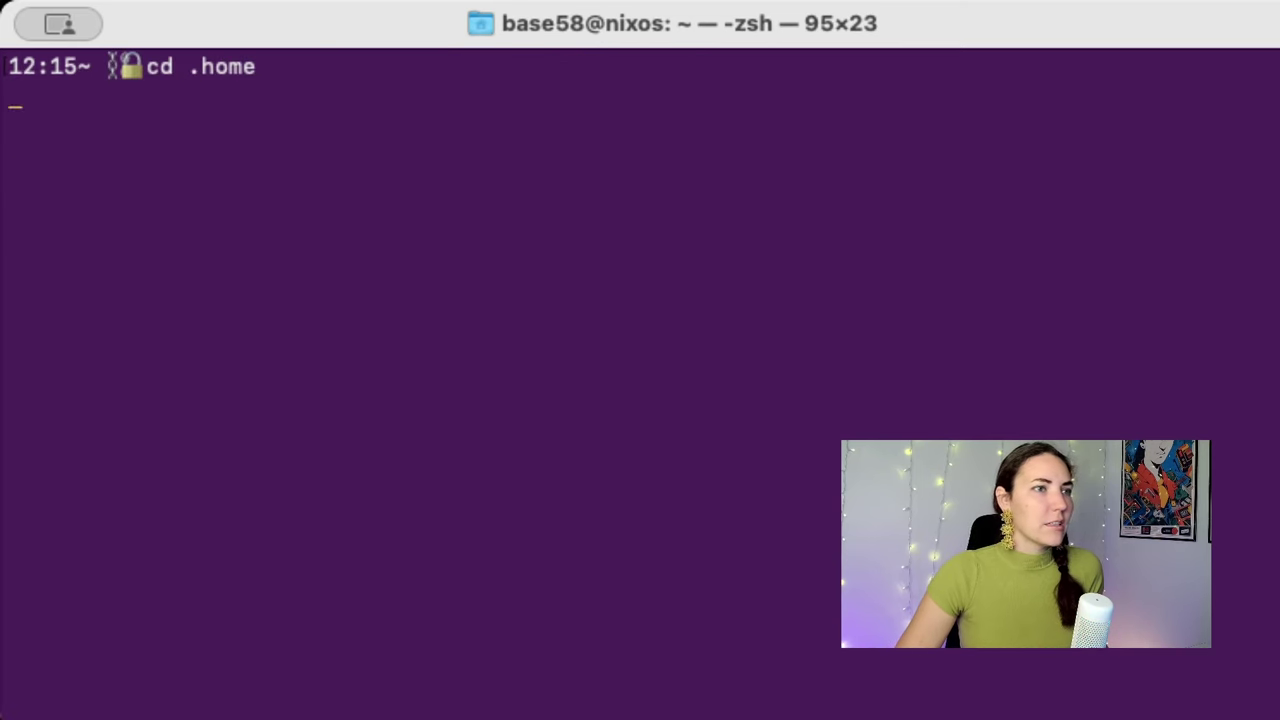
text(vim)
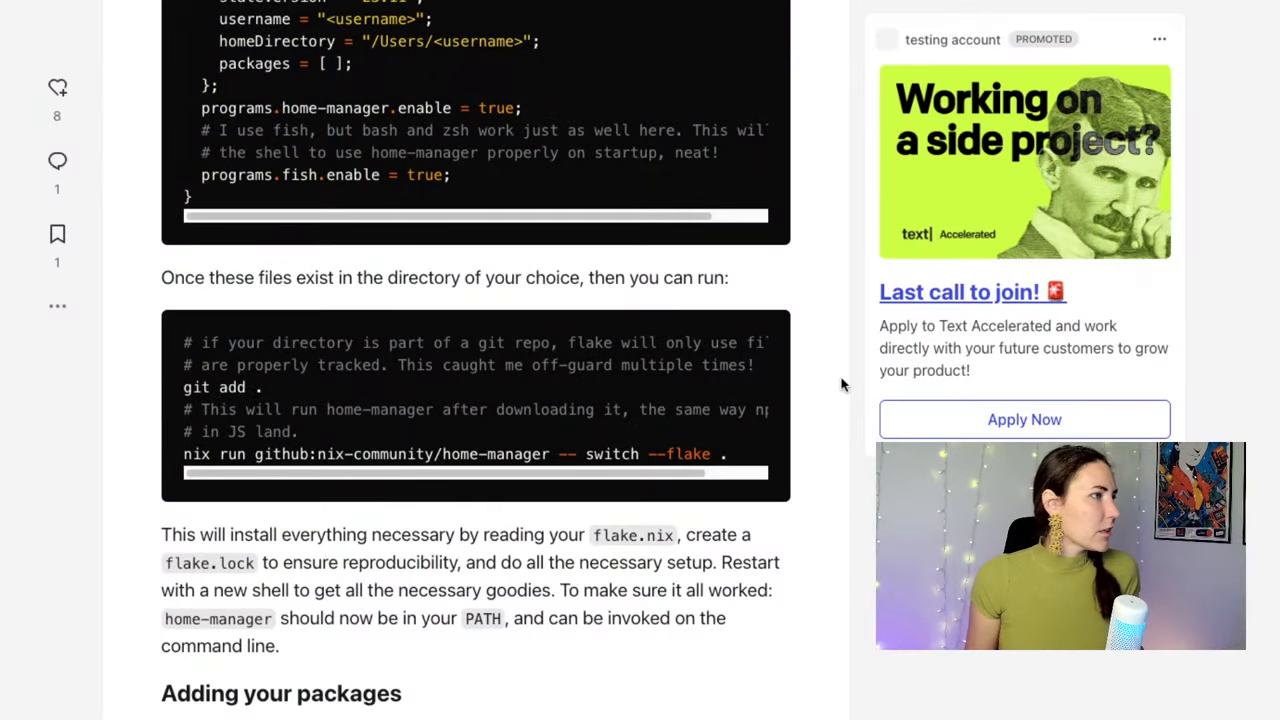
Step: Scroll the article to the 'nix run github:nix-community/home-manager -- switch --flake .' command
scroll(up, 3)
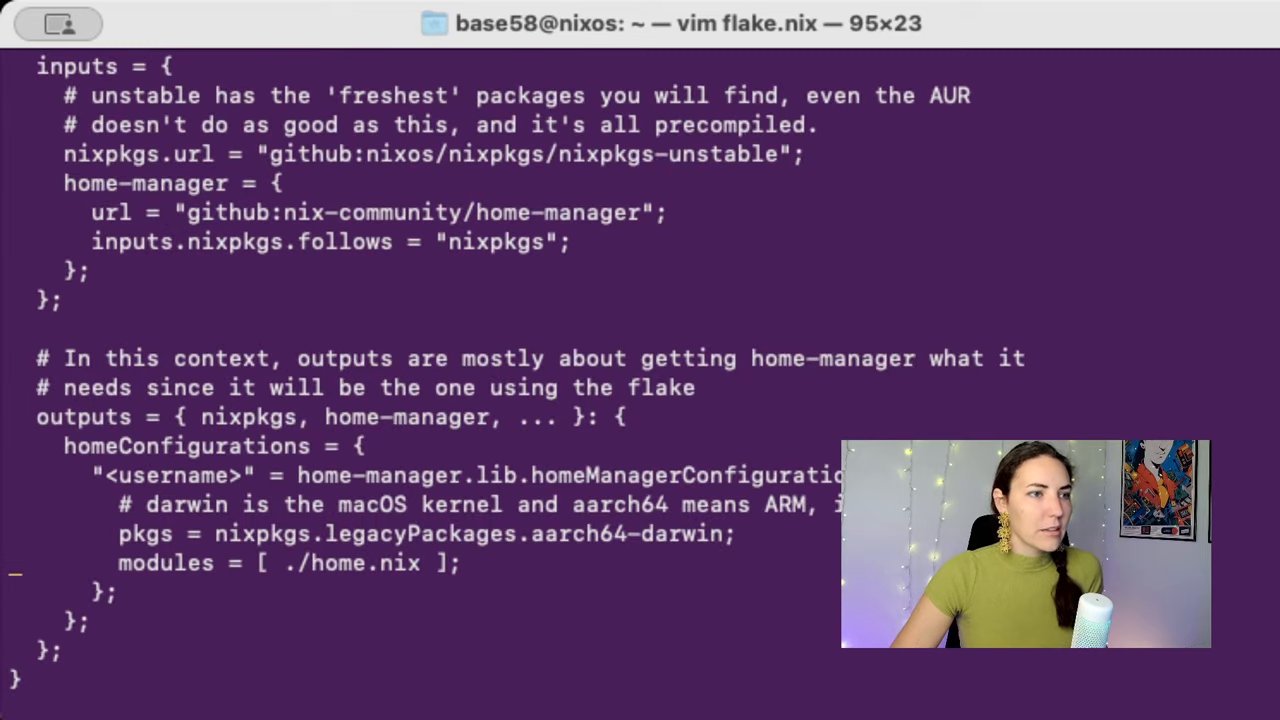
Step: In flake.nix set the description to nifty's dotfiles and replace <username> with base58
scroll(up, 3)
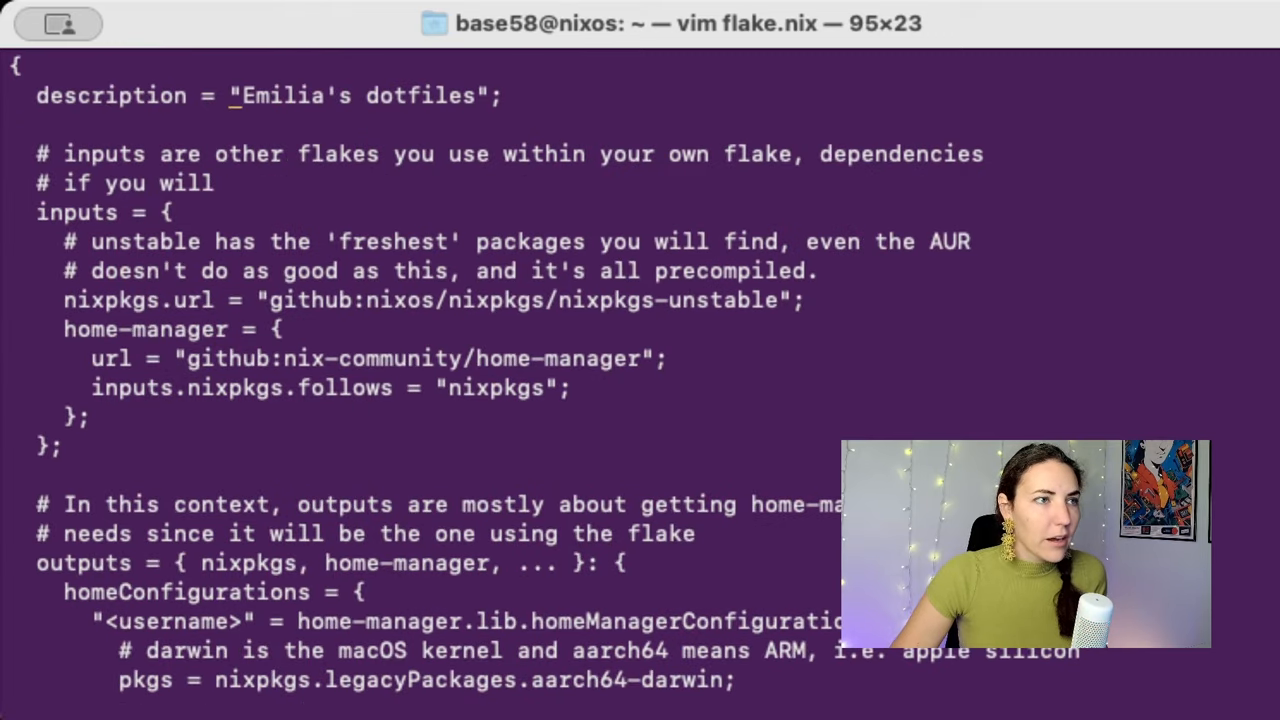
text(niftys)
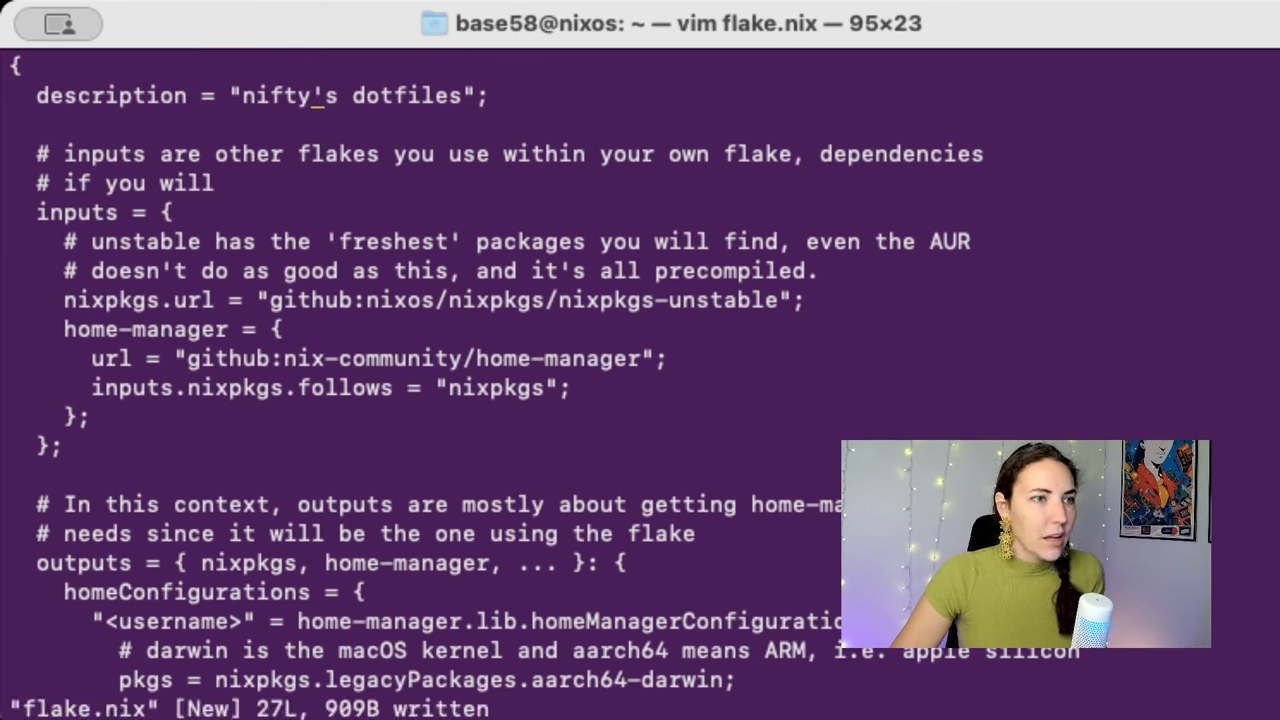
text(/username)
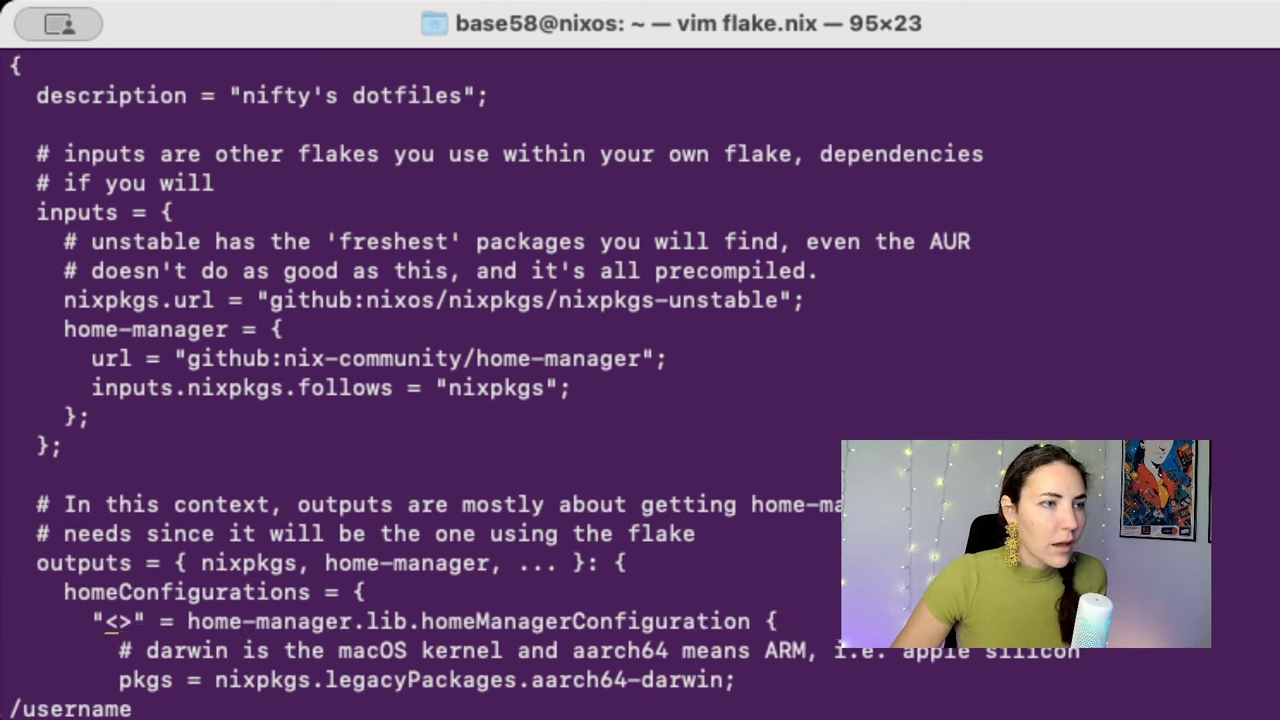
text(bva)
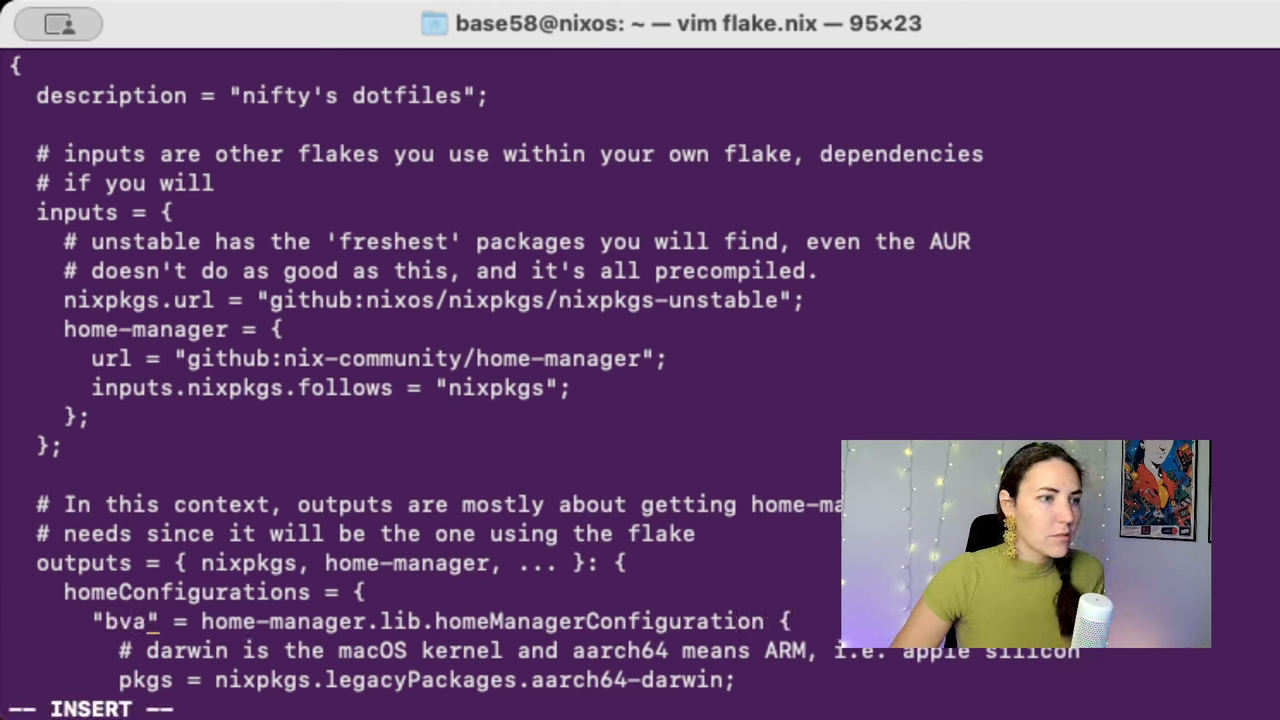
text(base58)
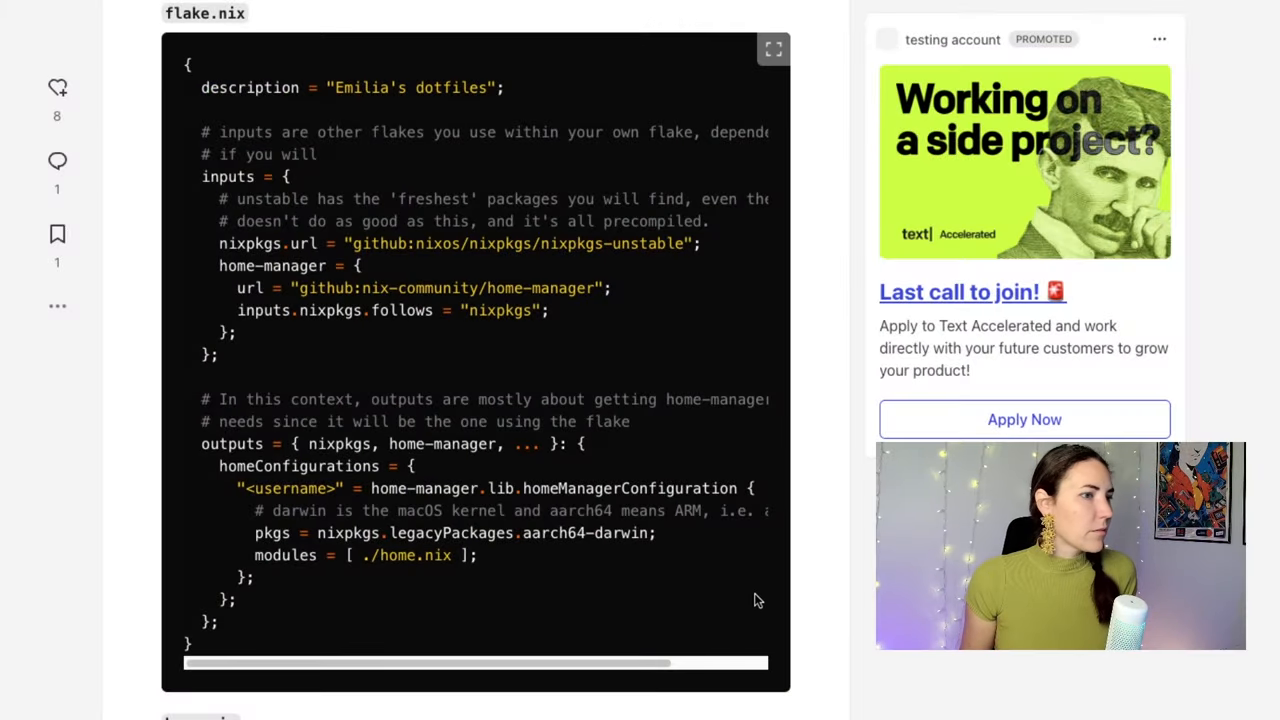
scroll(down, 3)
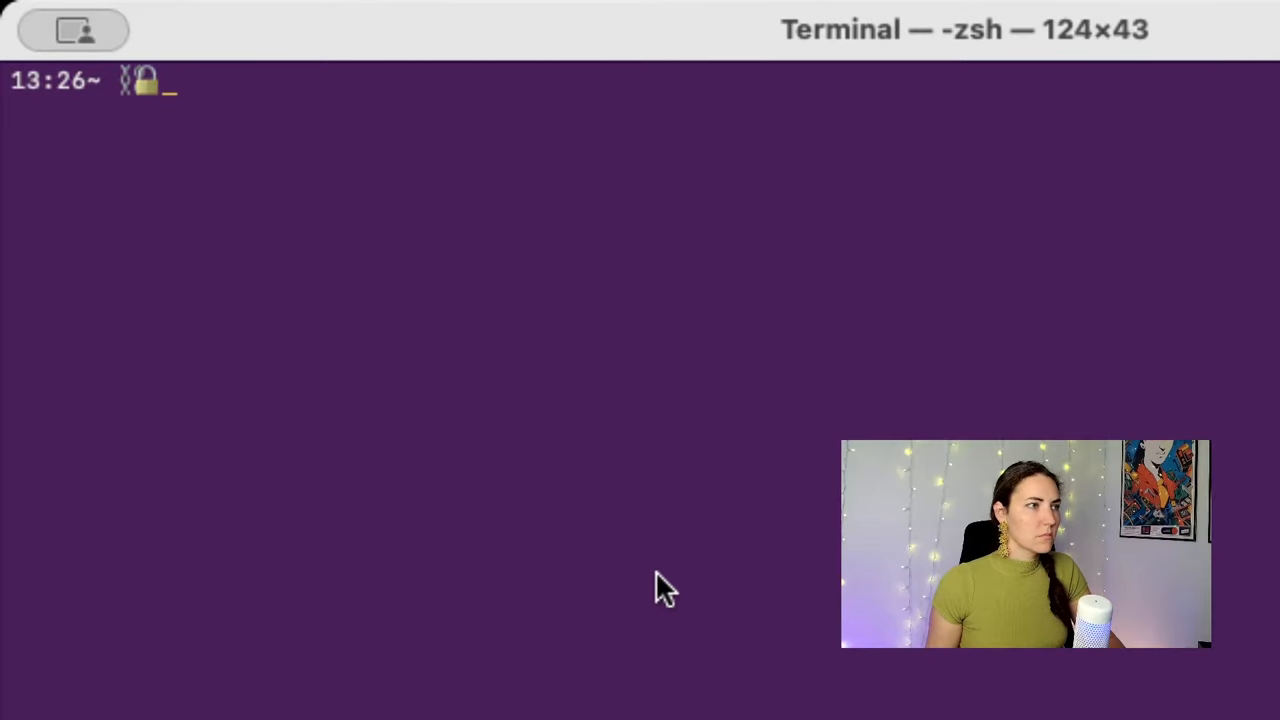
Step: Edit home.nix in vim, setting username base58 and homeDirectory /Users/base58
text(home.nix)
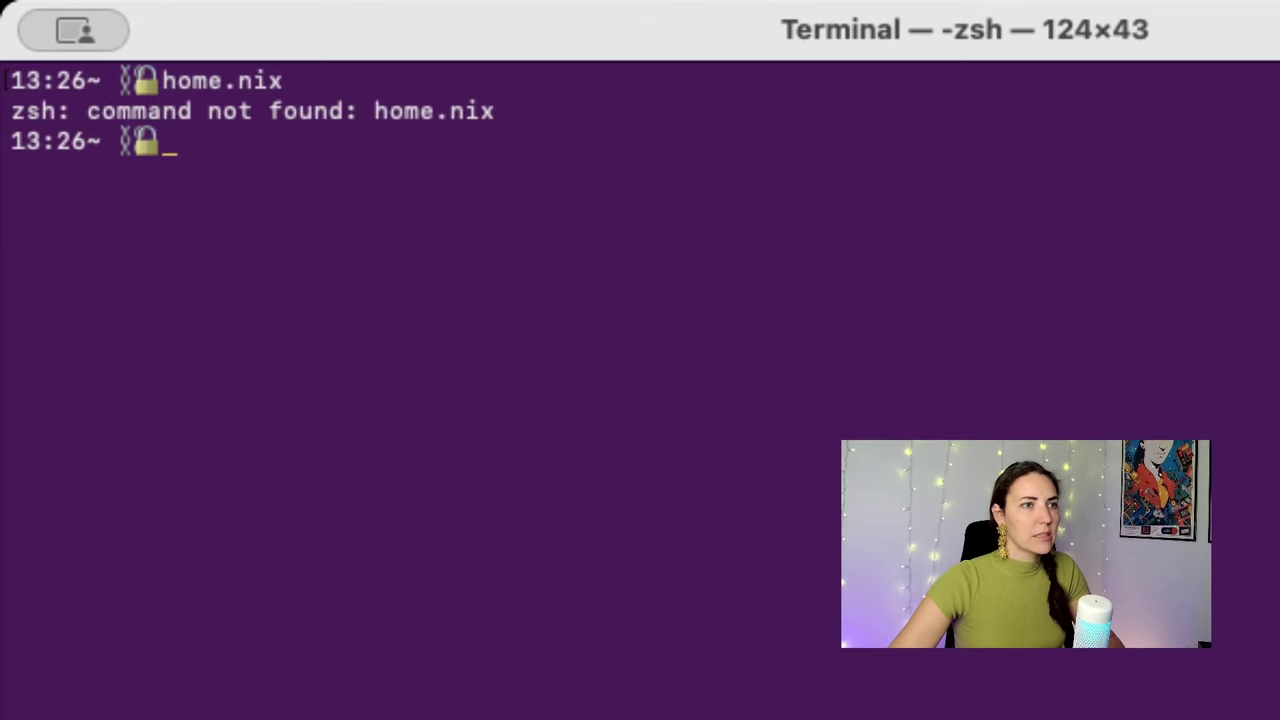
text(vim home.nix)
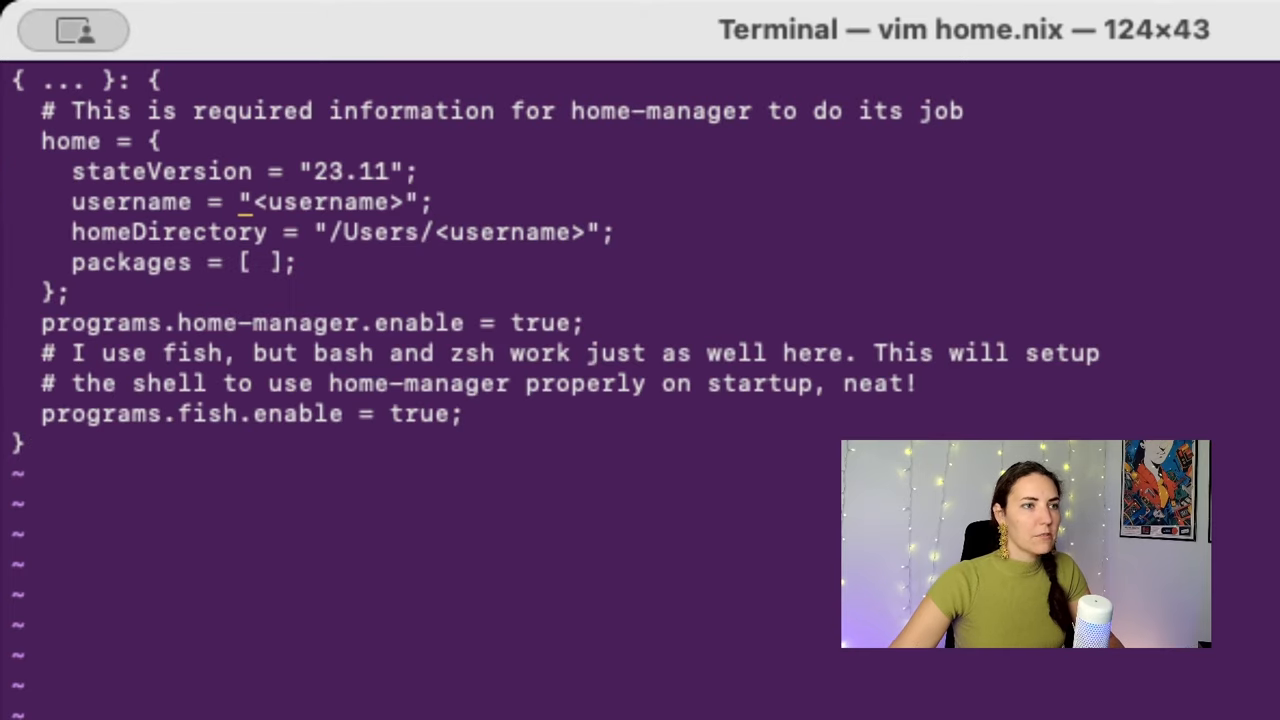
text(n)
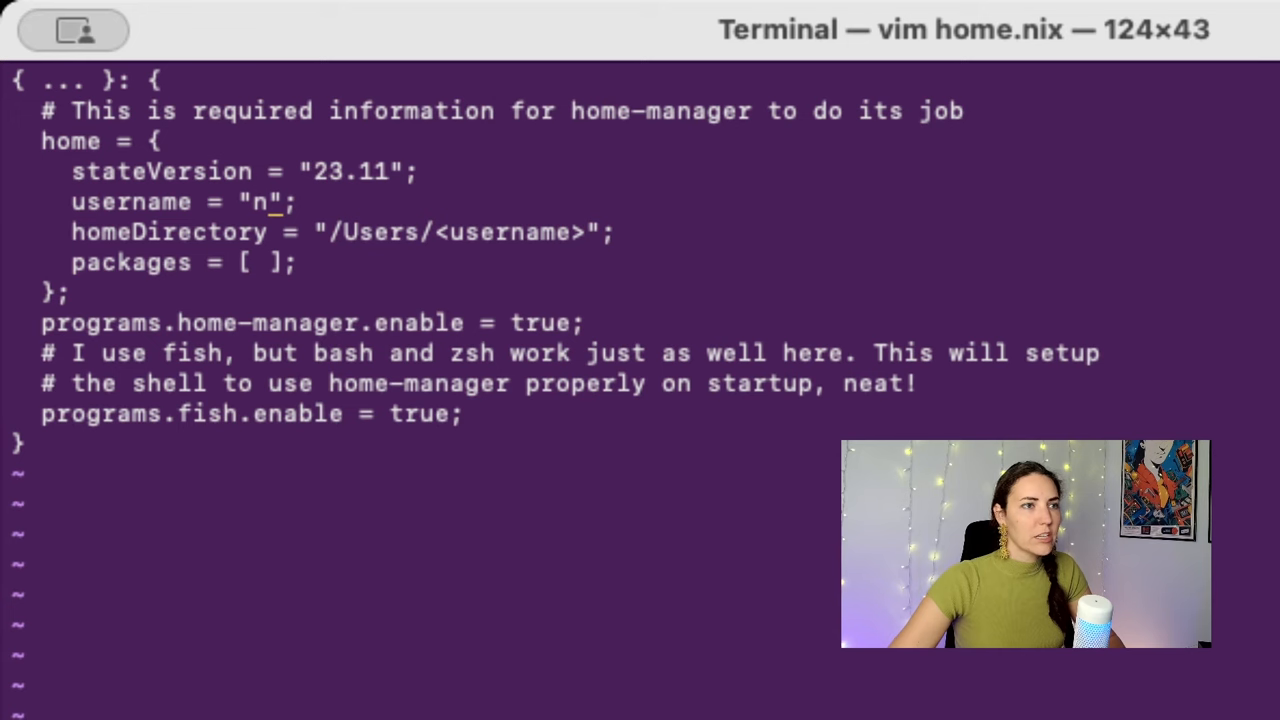
text(base58)
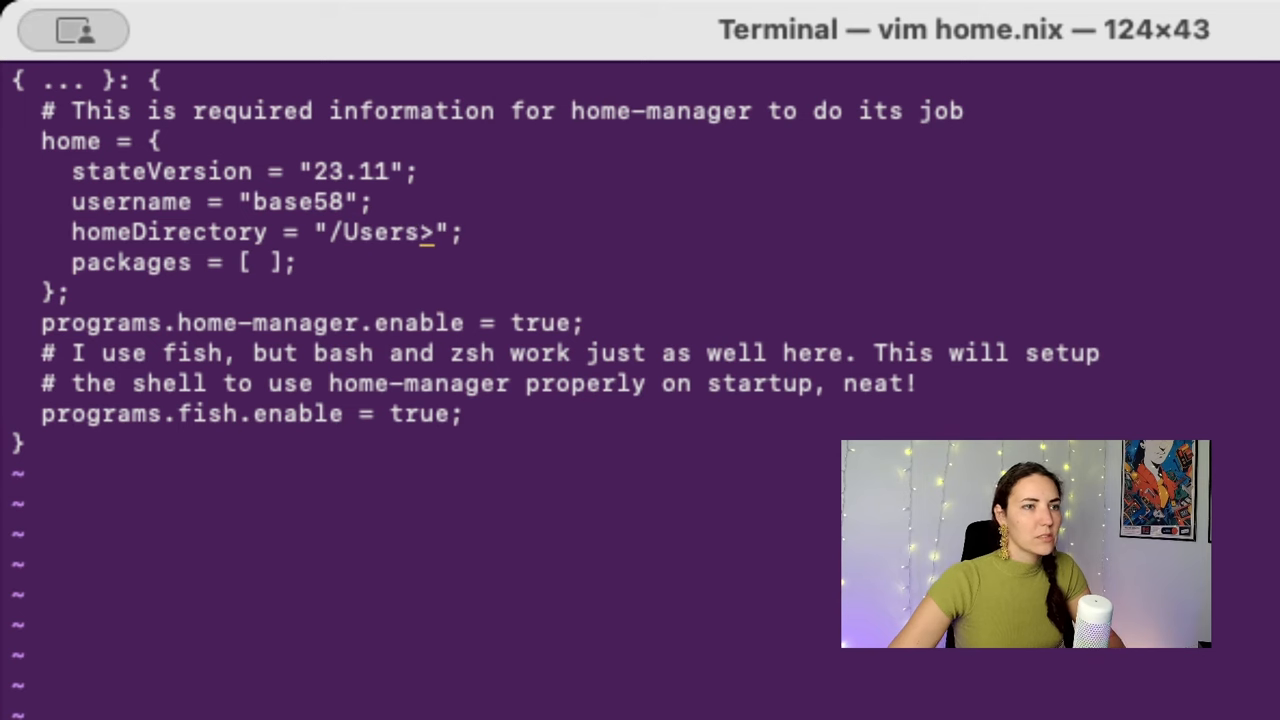
text(/base58)
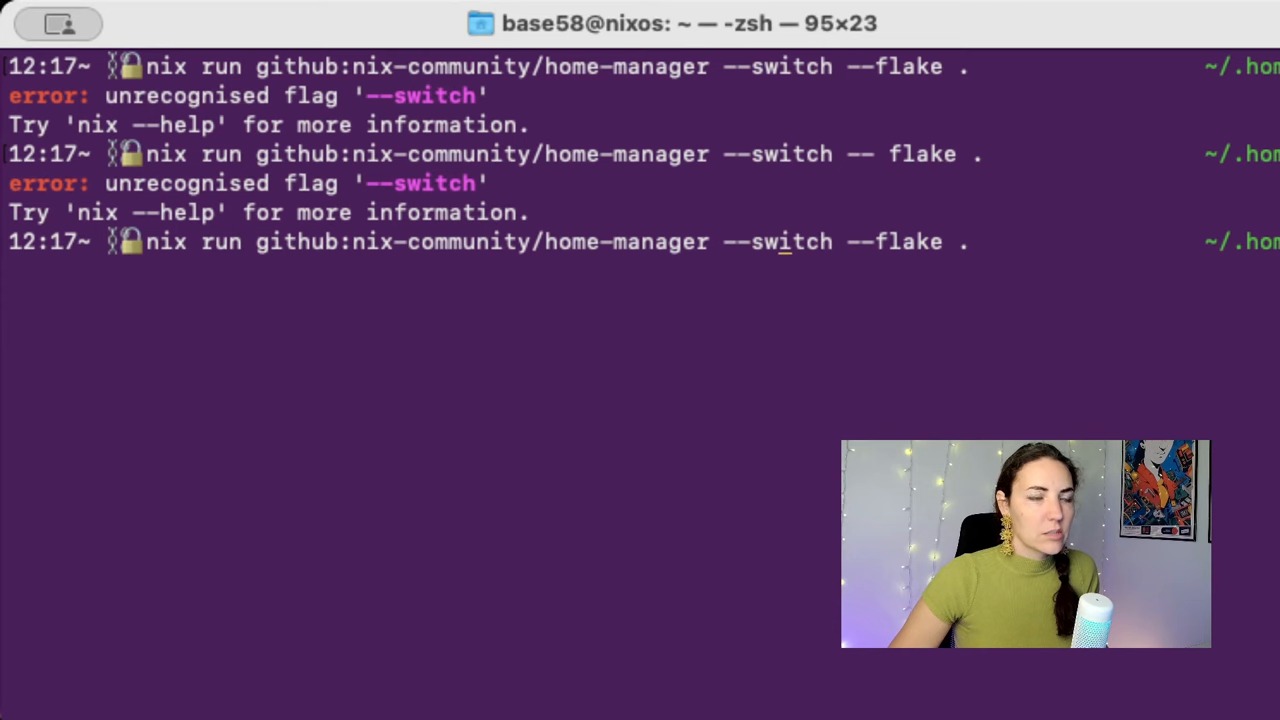
Step: Rerun the home-manager command with '-- switch --flake .' instead of '--switch'
key(Return)
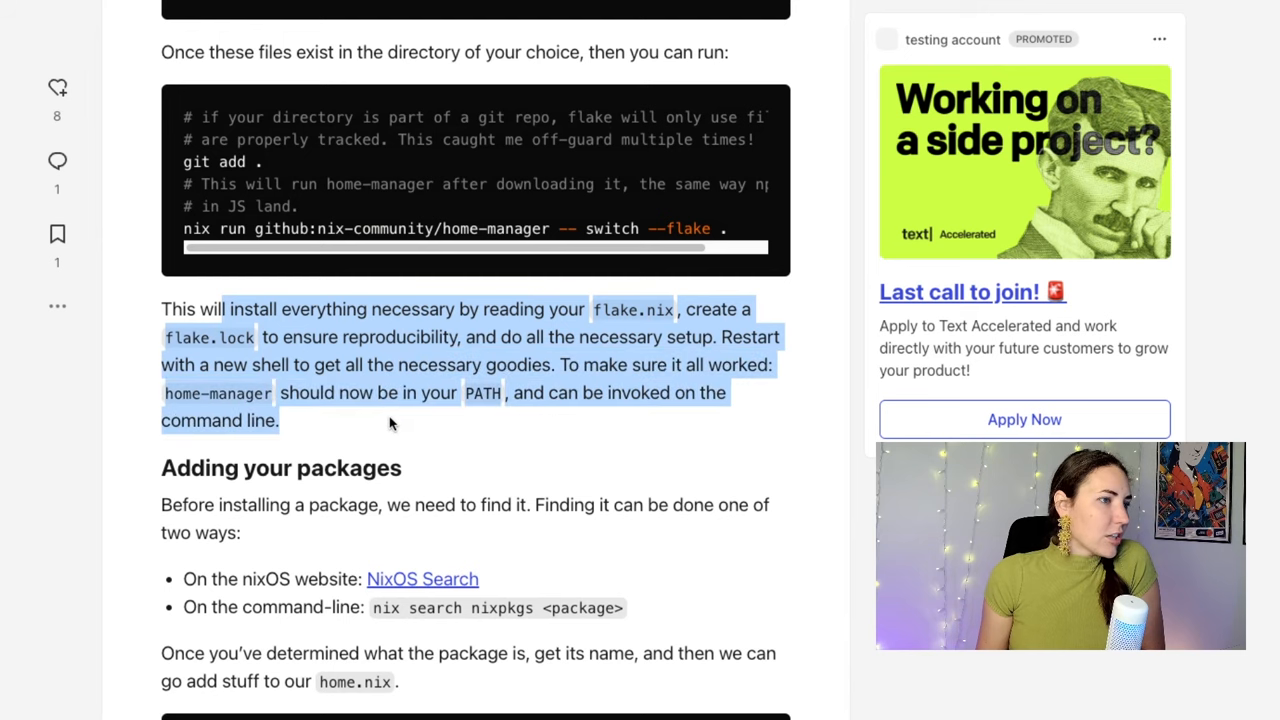
Step: Deselect the article text and scroll down to the Adding your packages heading
click(470, 376)
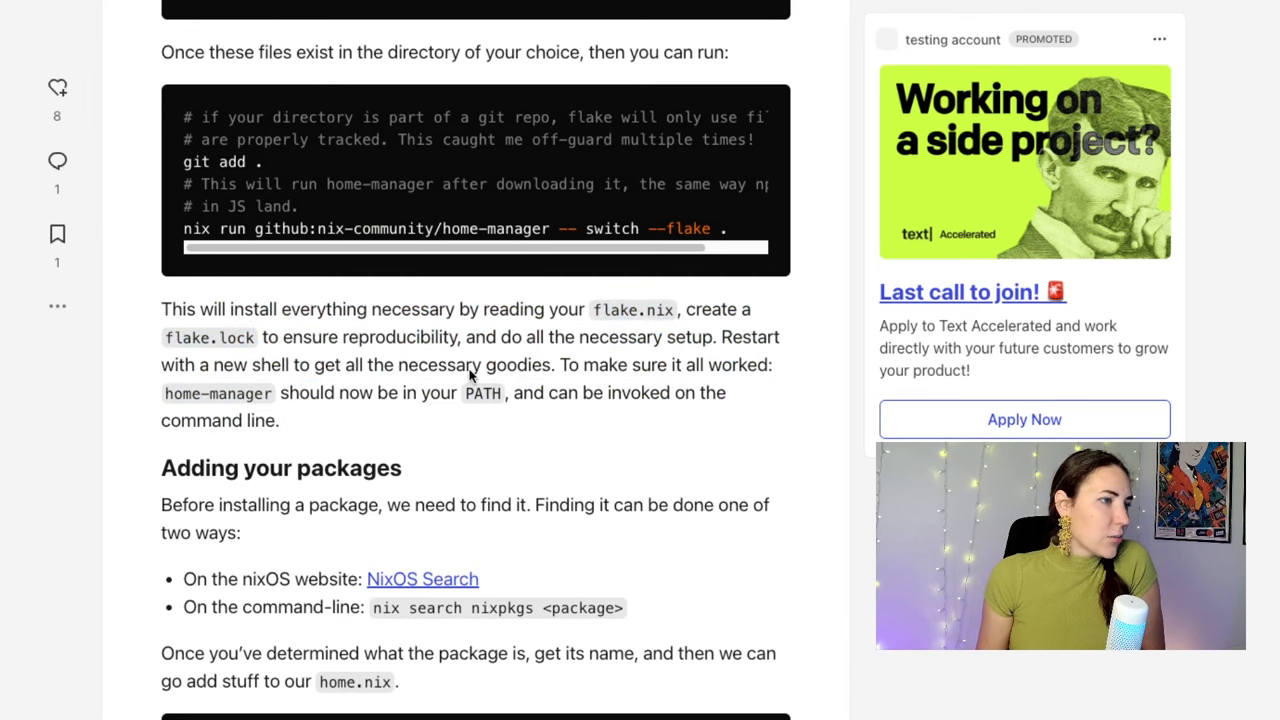
scroll(down, 3)
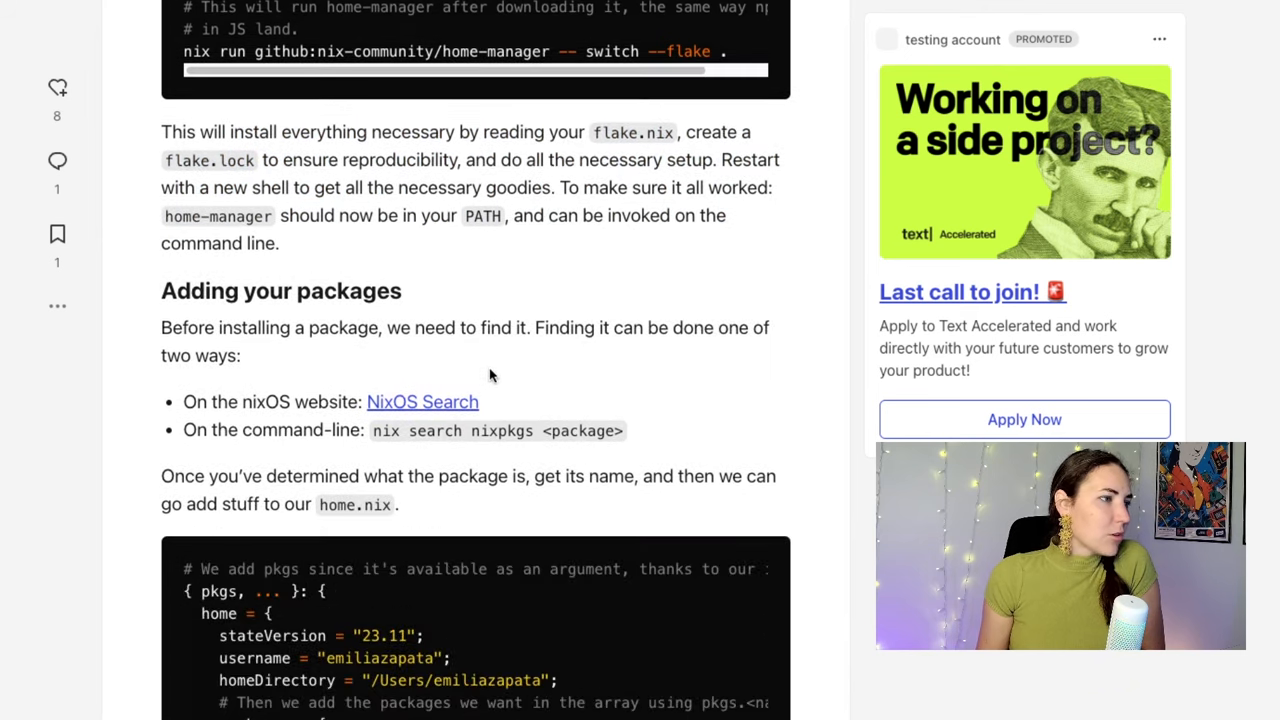
scroll(down, 3)
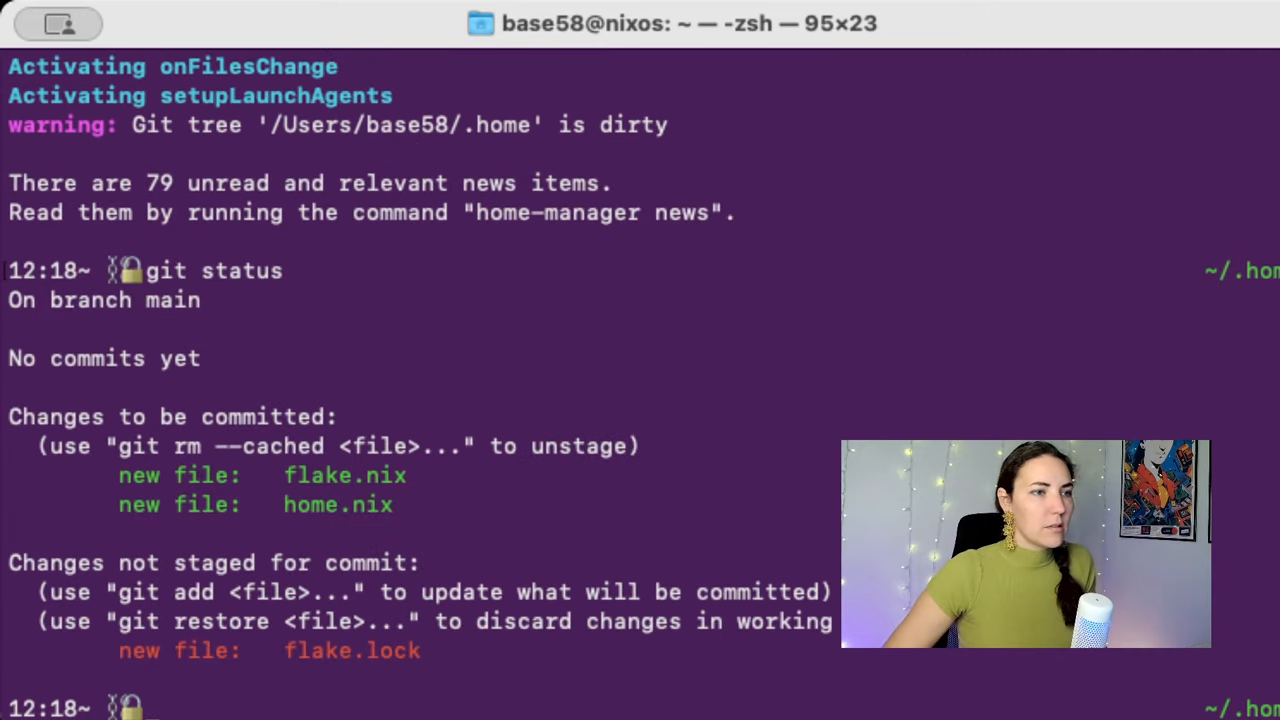
Step: Stage flake.lock with git add and begin committing as "initial setup for homemanager"
text(gi taddu)
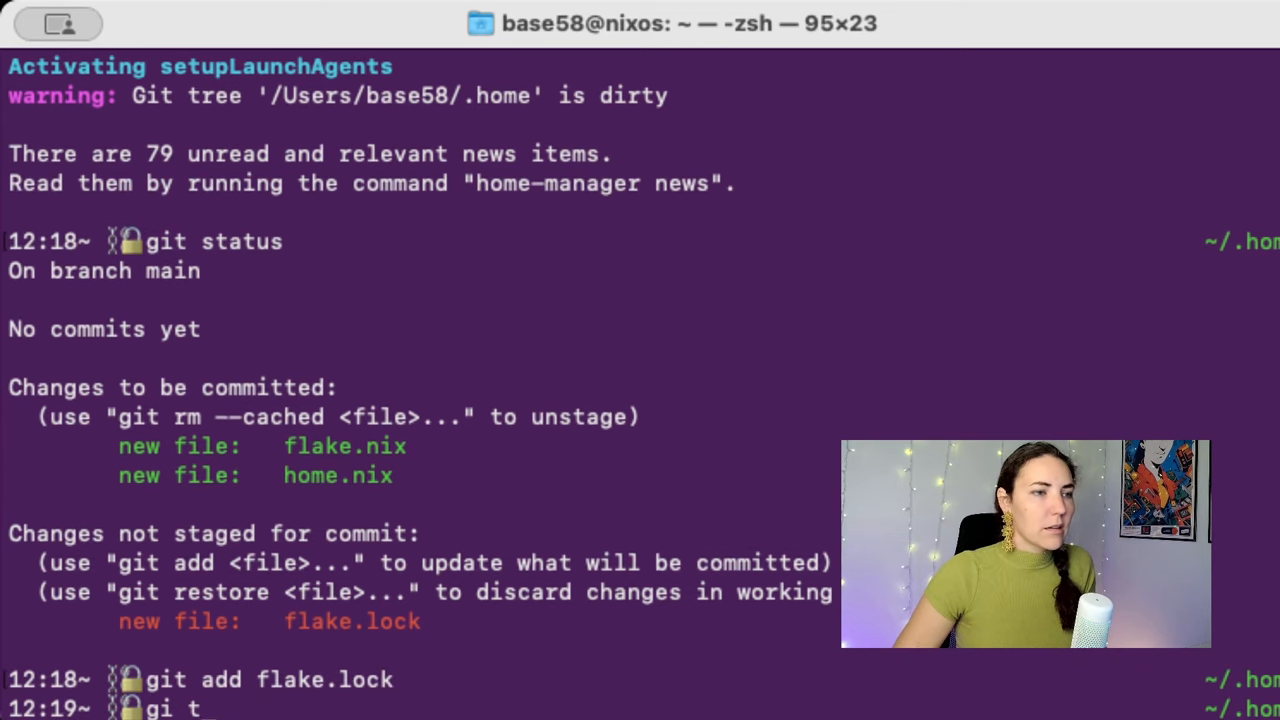
text(commit -m)
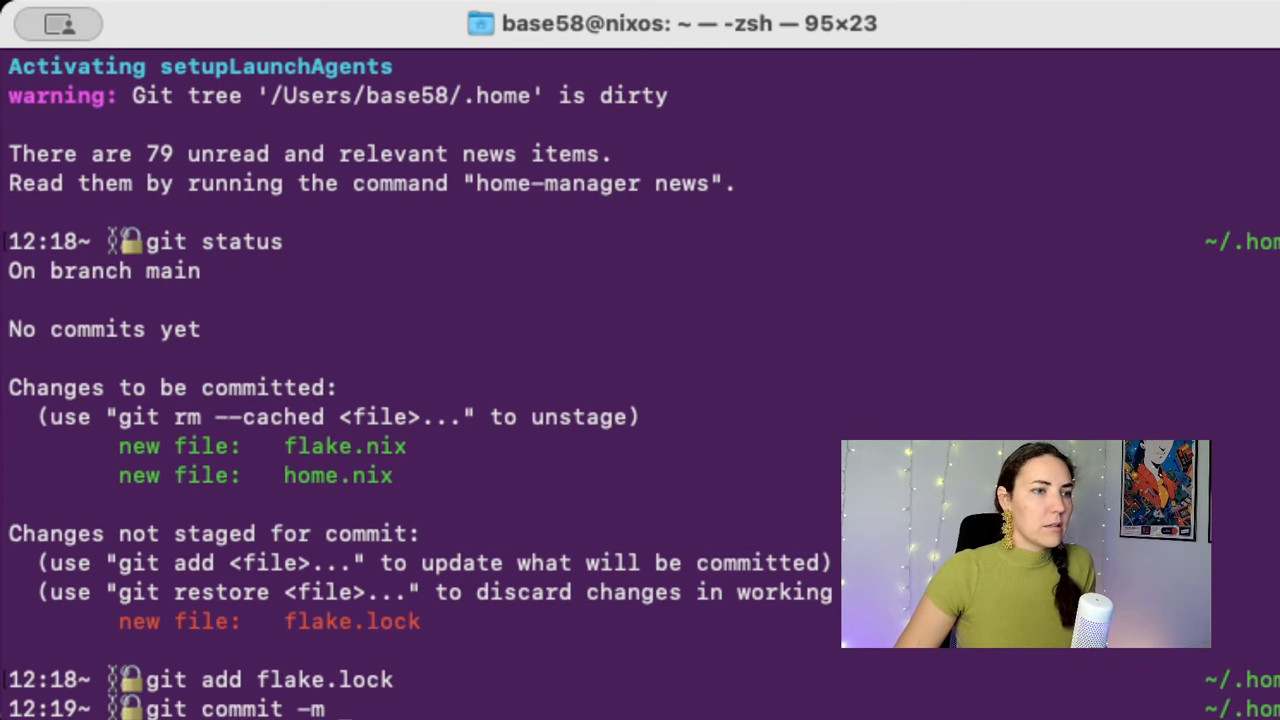
text("initial)
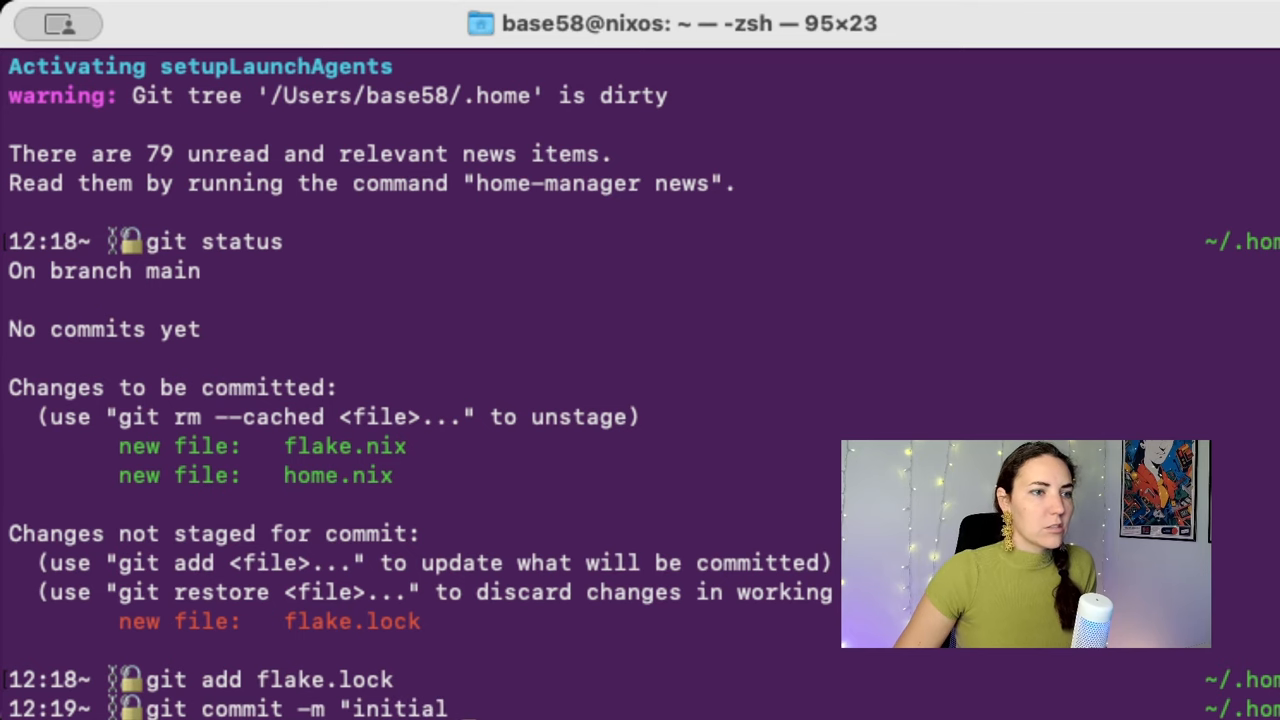
text(setup for home)
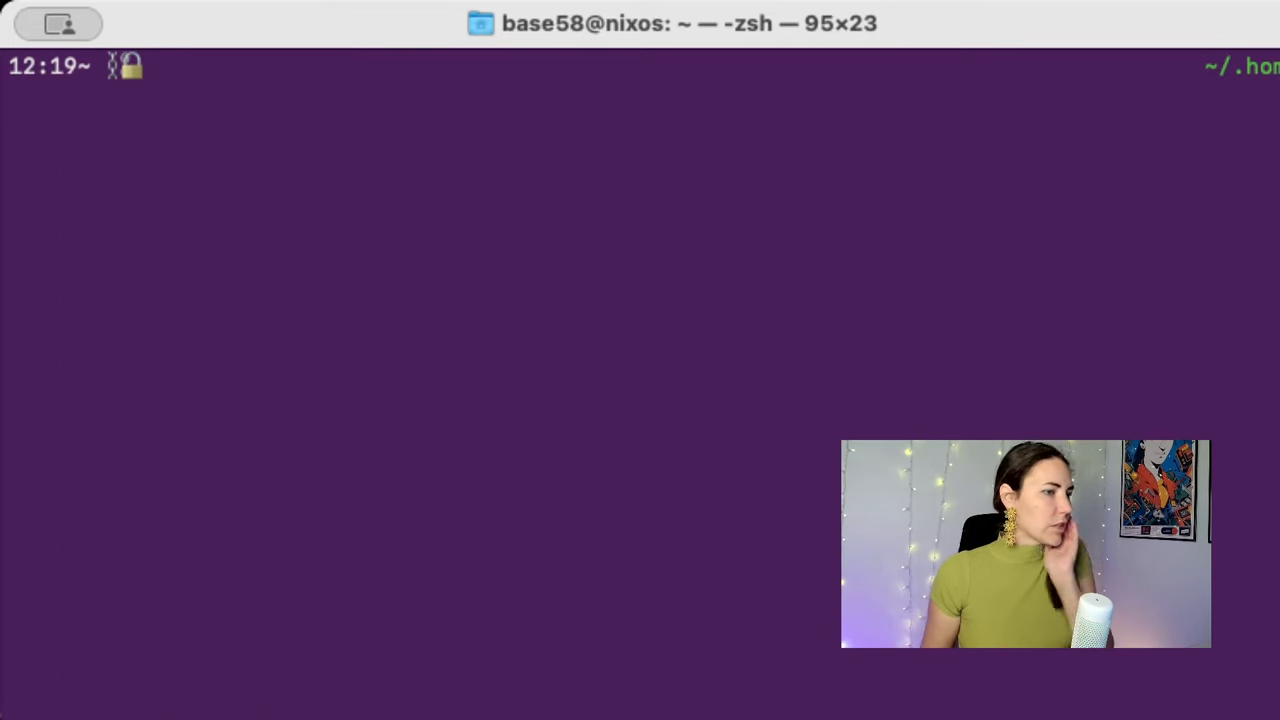
Step: Commit "initial setup for homemanager" and run the home-manager switch on the flake
text(git commit -m "initial setup for homemanager")
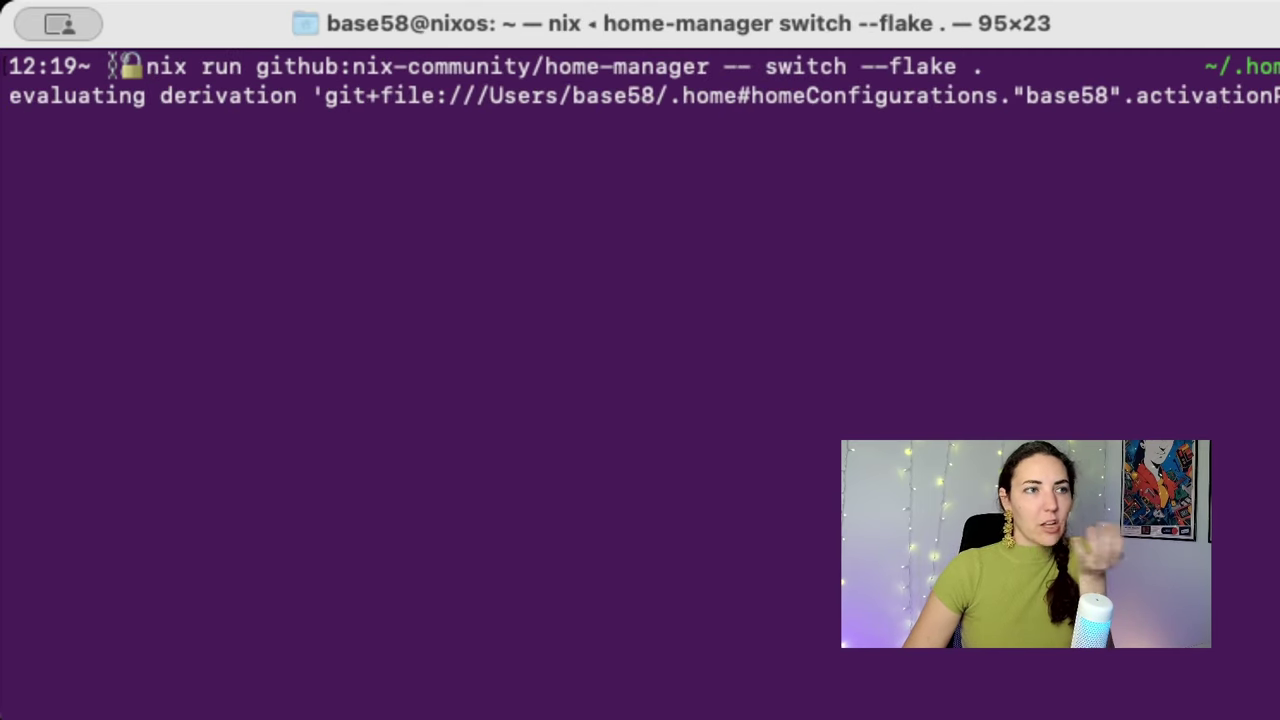
mouse_move(190, 144)
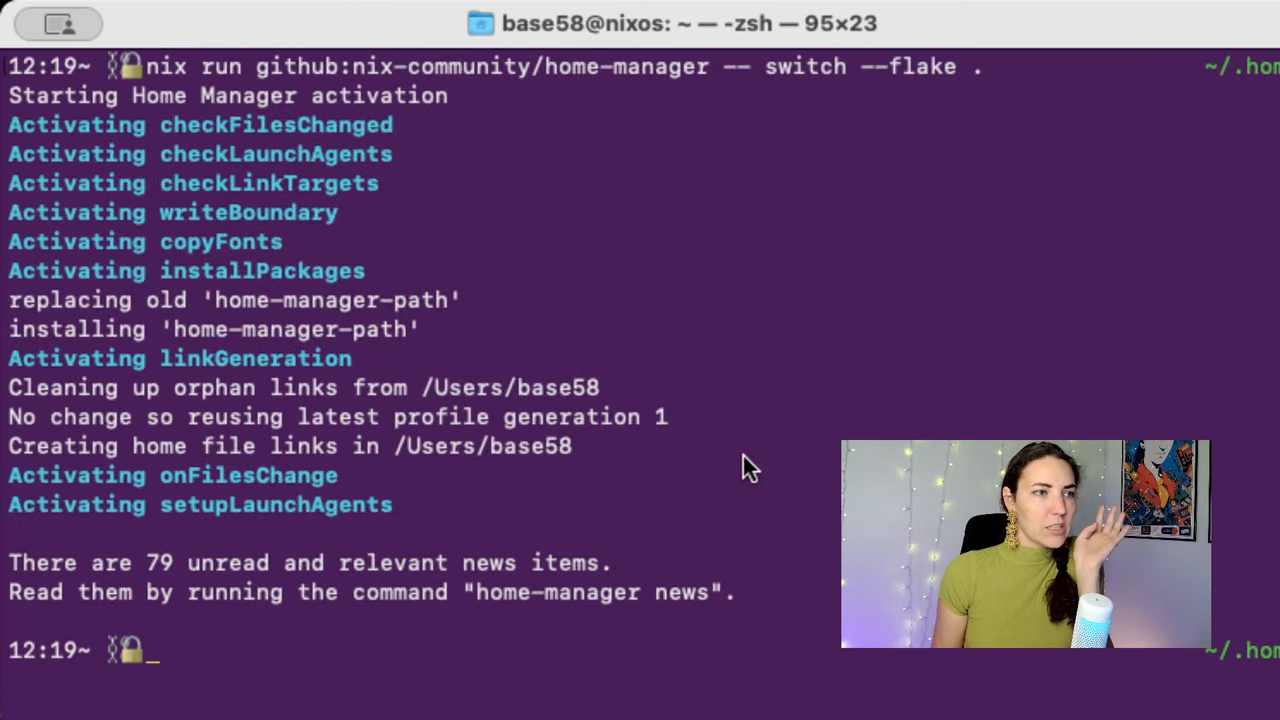
mouse_move(564, 528)
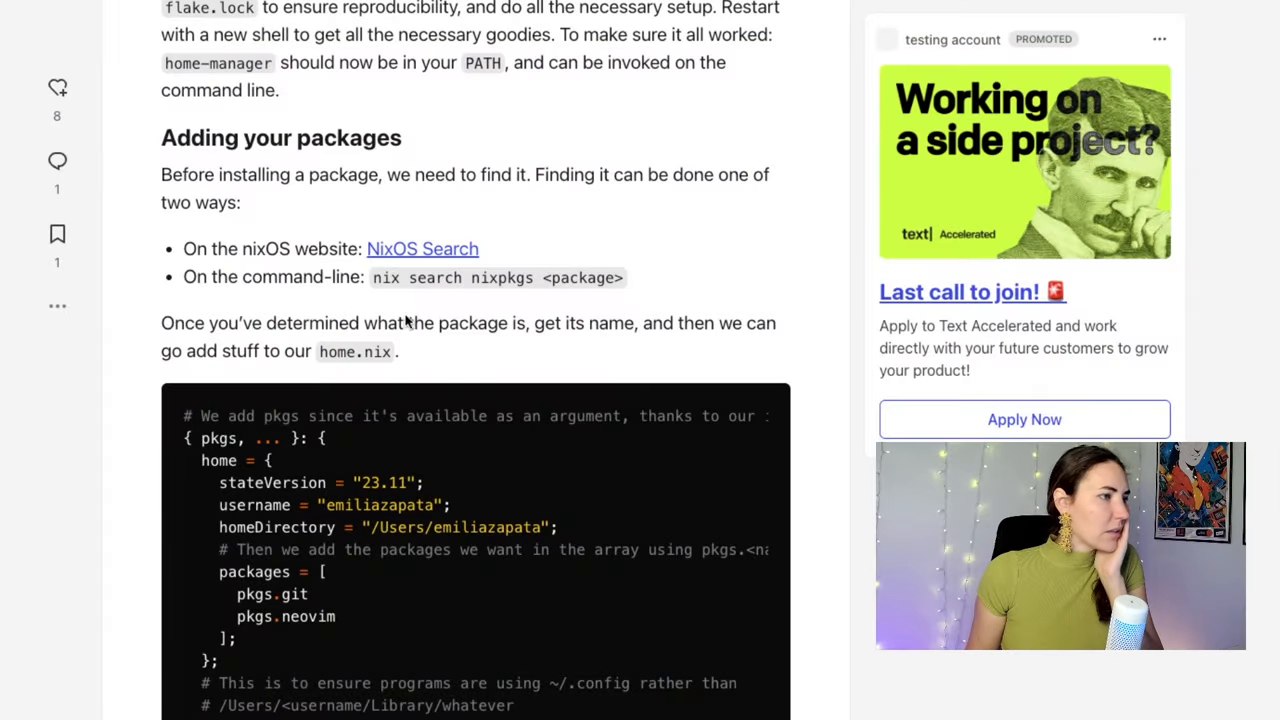
mouse_move(1006, 100)
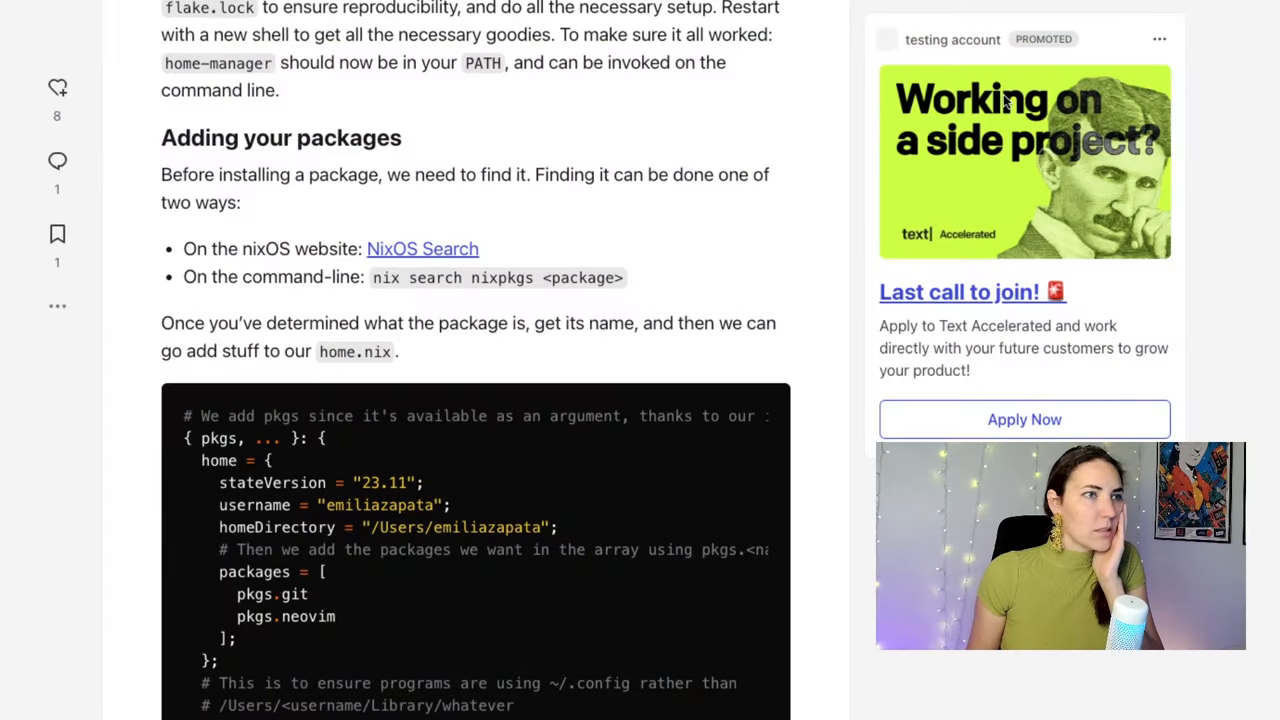
mouse_move(1124, 92)
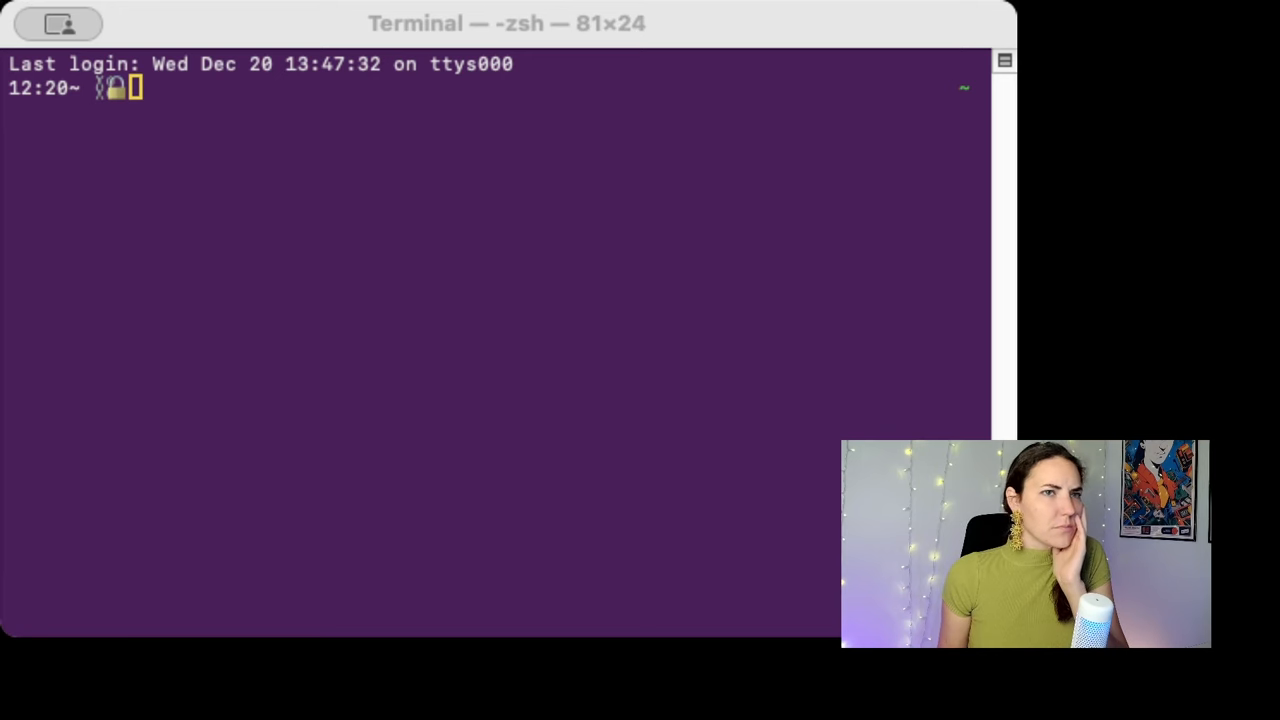
mouse_move(558, 68)
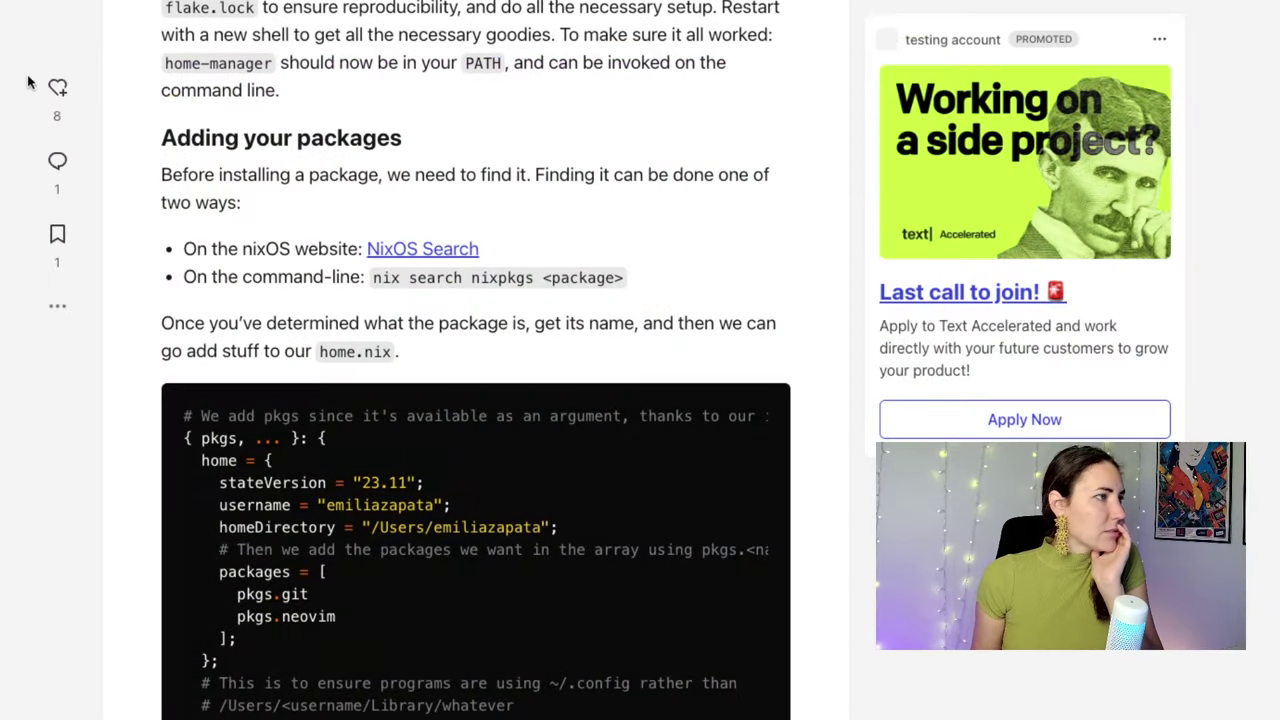
mouse_move(932, 240)
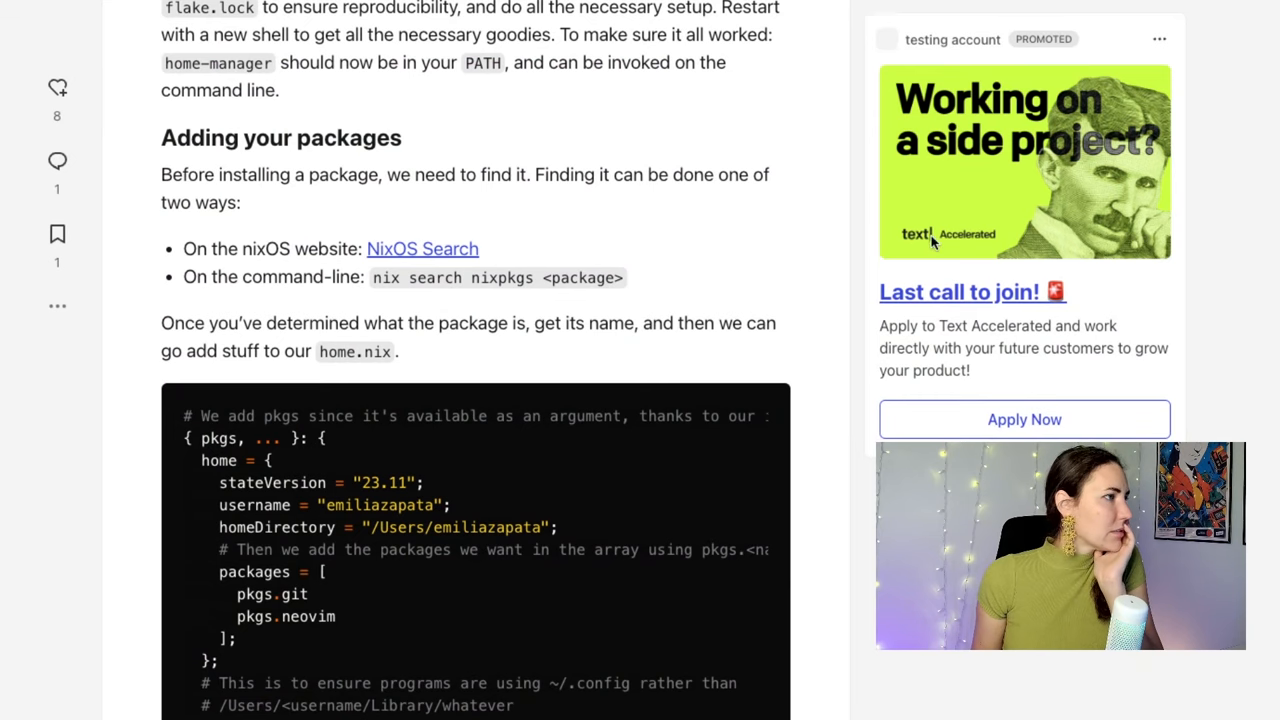
Step: Run which home-manager, resolving to /Users/base58/.nix-profile/bin/home-manager
scroll(up, 3)
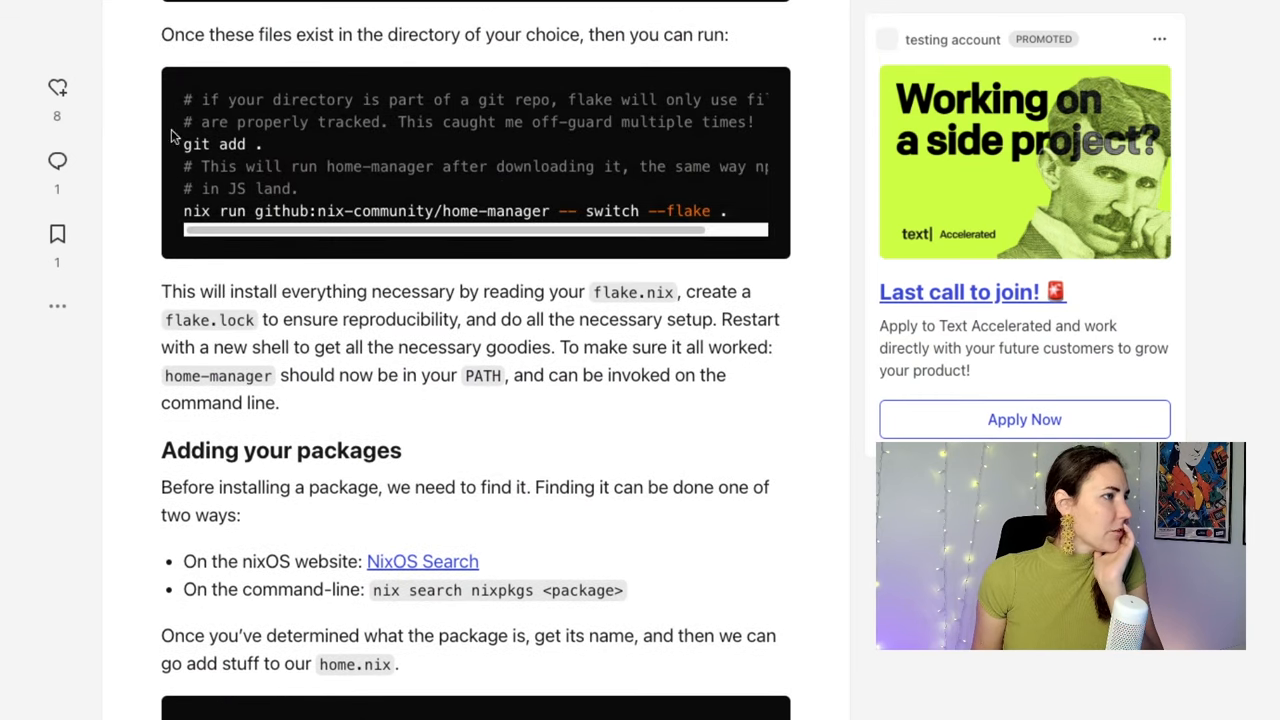
mouse_move(724, 284)
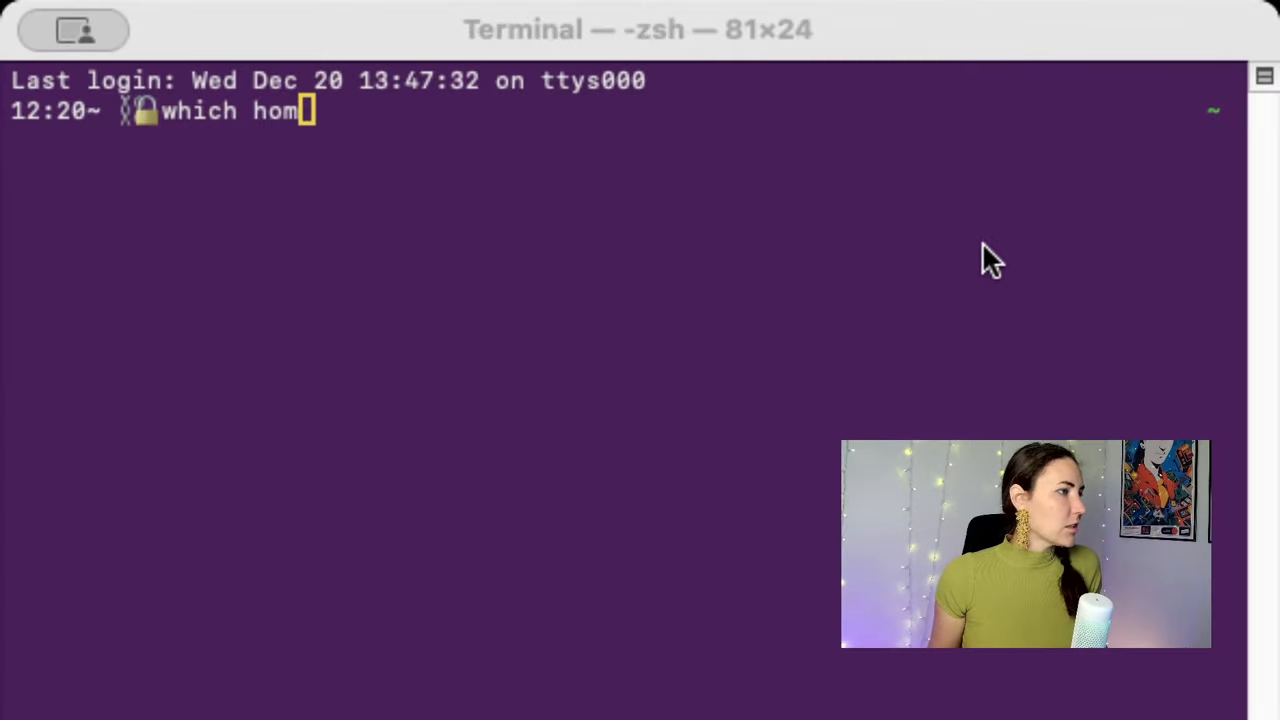
text(e-manager)
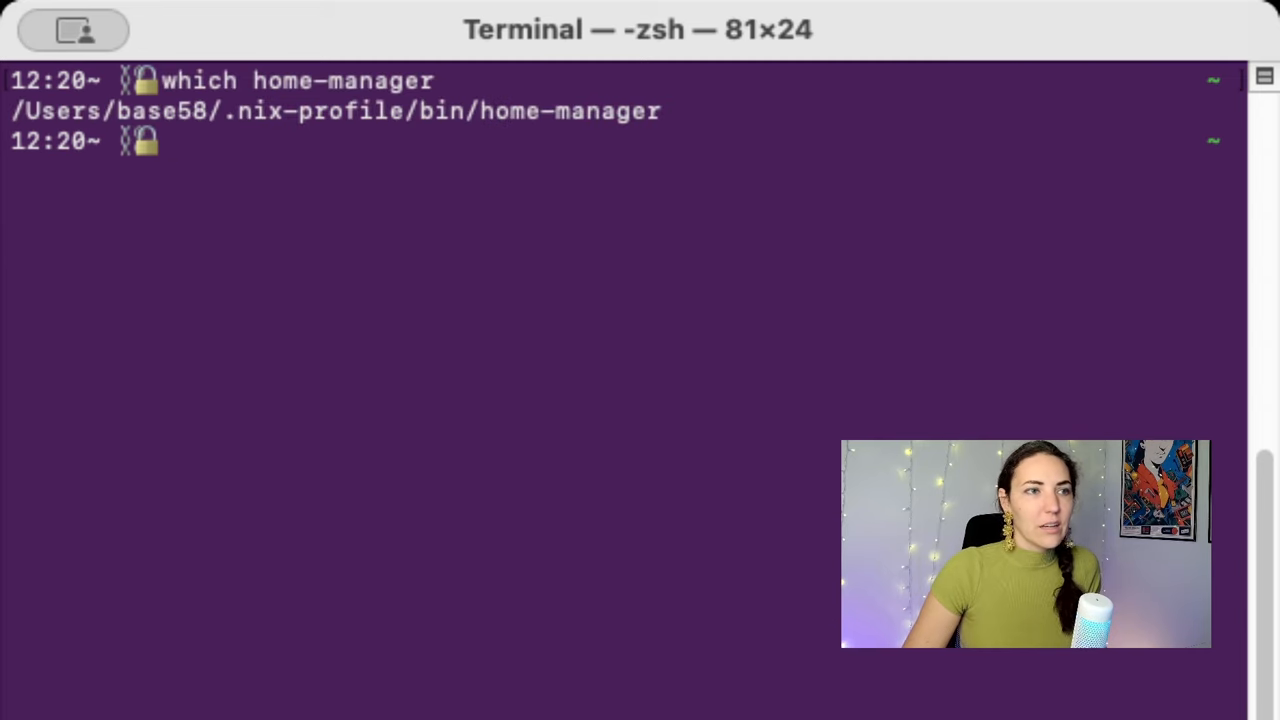
mouse_move(48, 120)
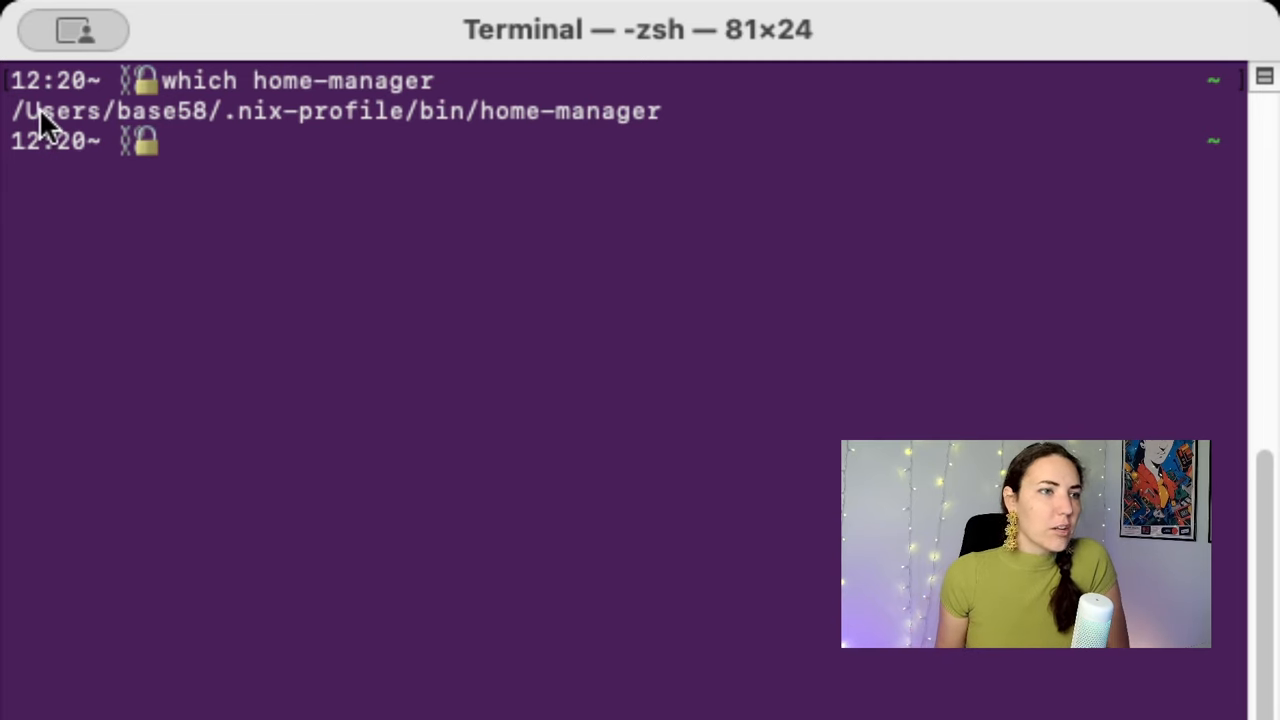
mouse_move(470, 130)
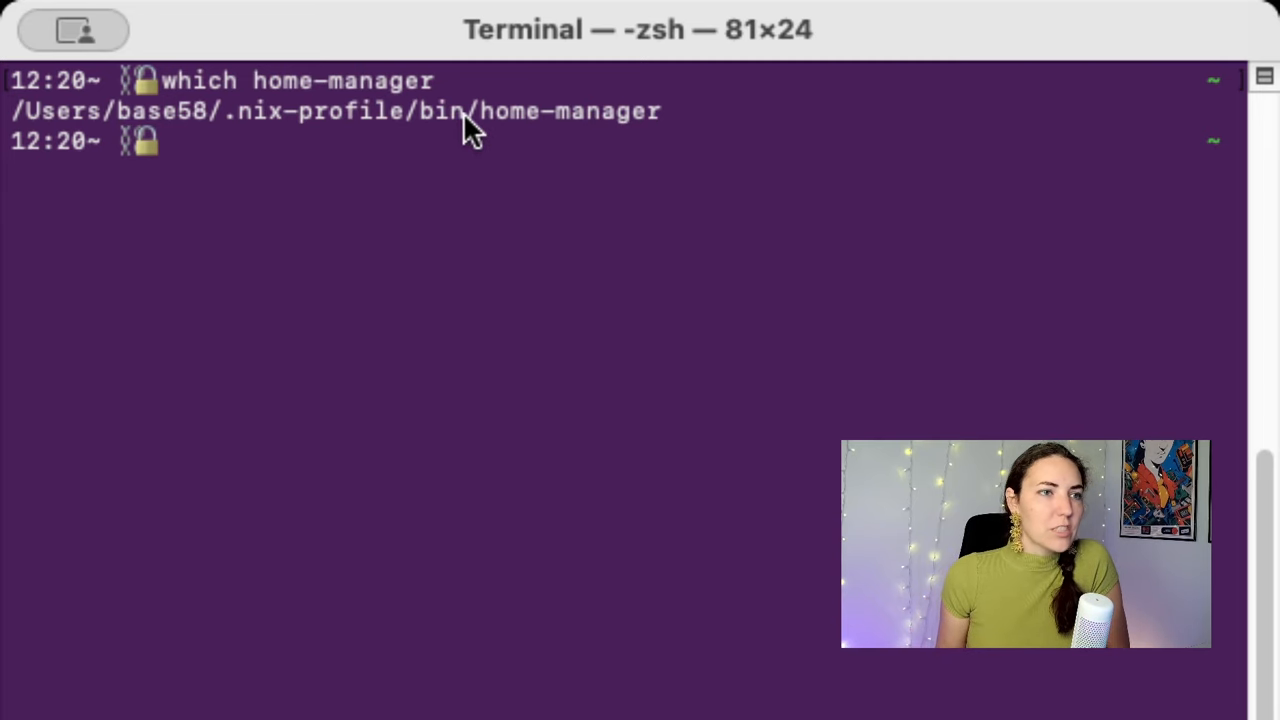
mouse_move(510, 250)
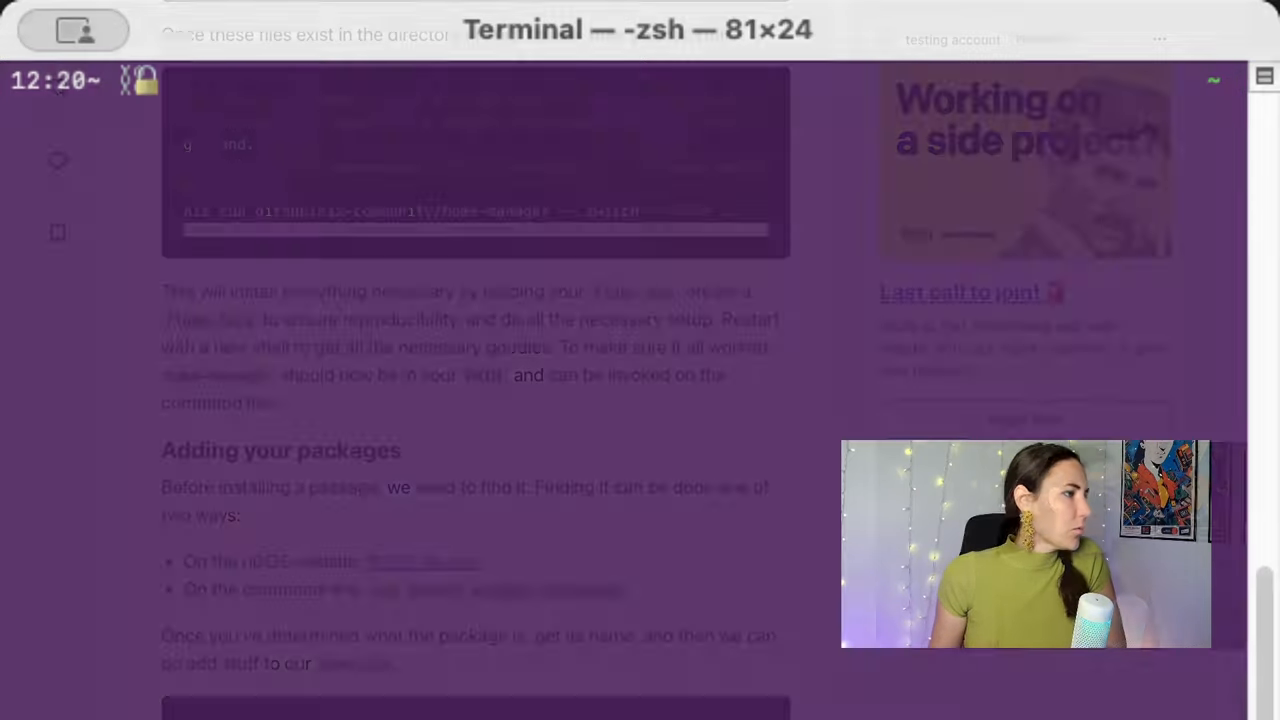
Step: Scroll the DEV article to 'Adding your packages' showing pkgs.git and pkgs.neovim in home.nix
scroll(down, 3)
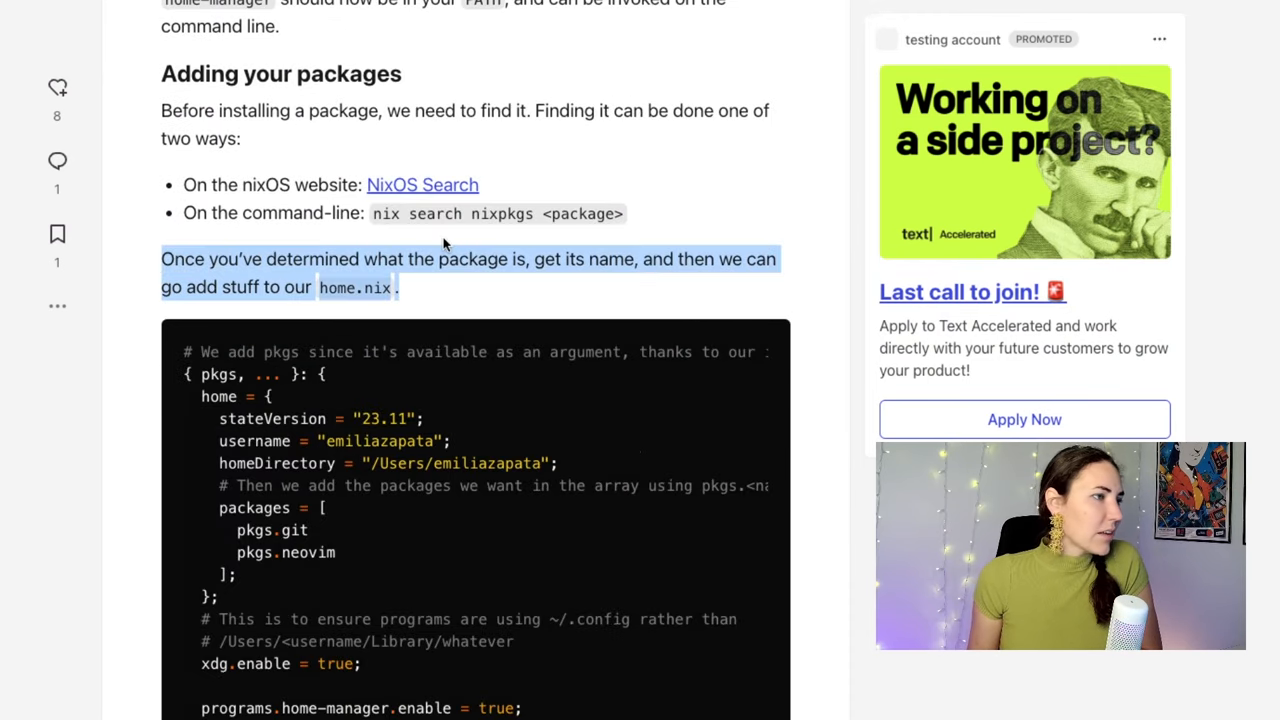
click(518, 272)
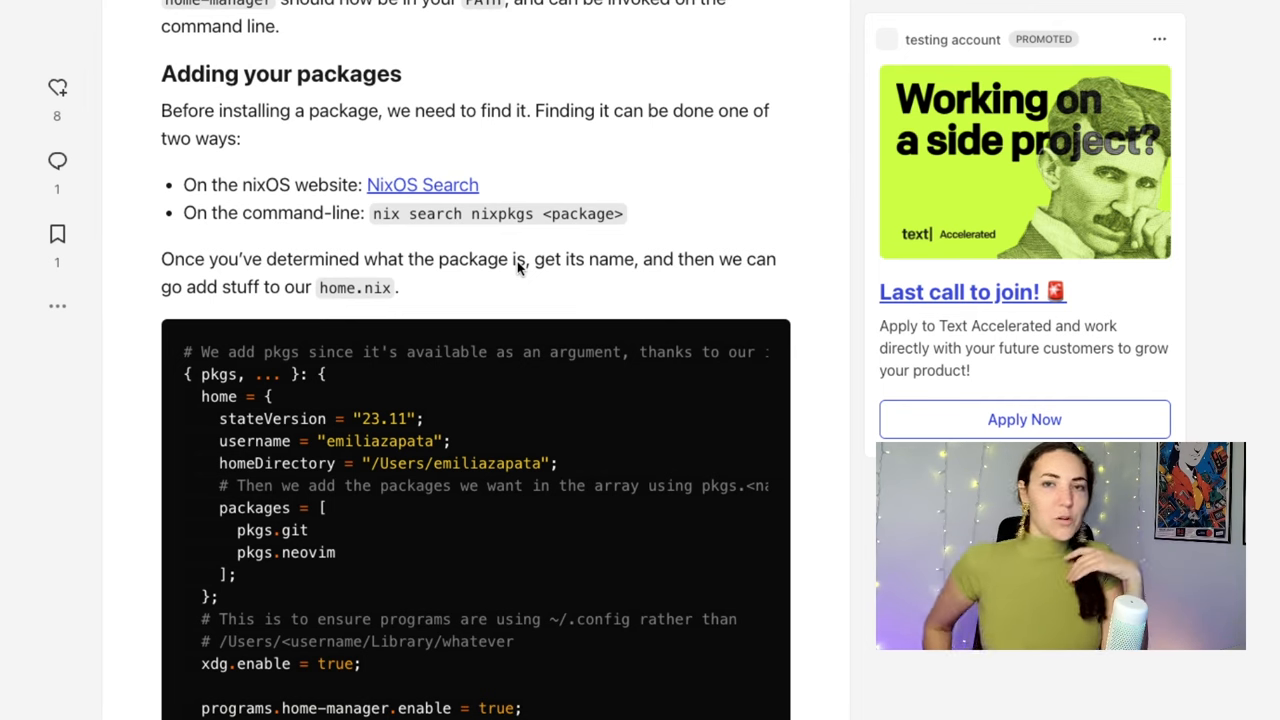
mouse_move(820, 124)
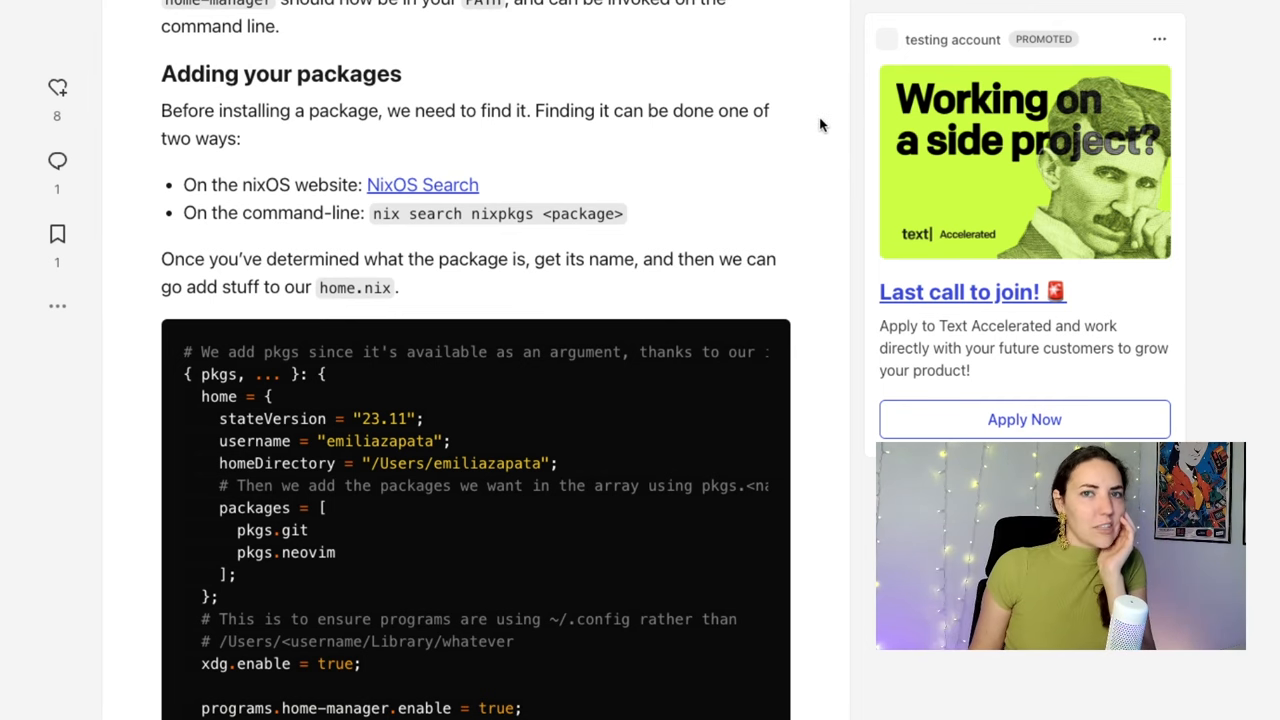
mouse_move(692, 216)
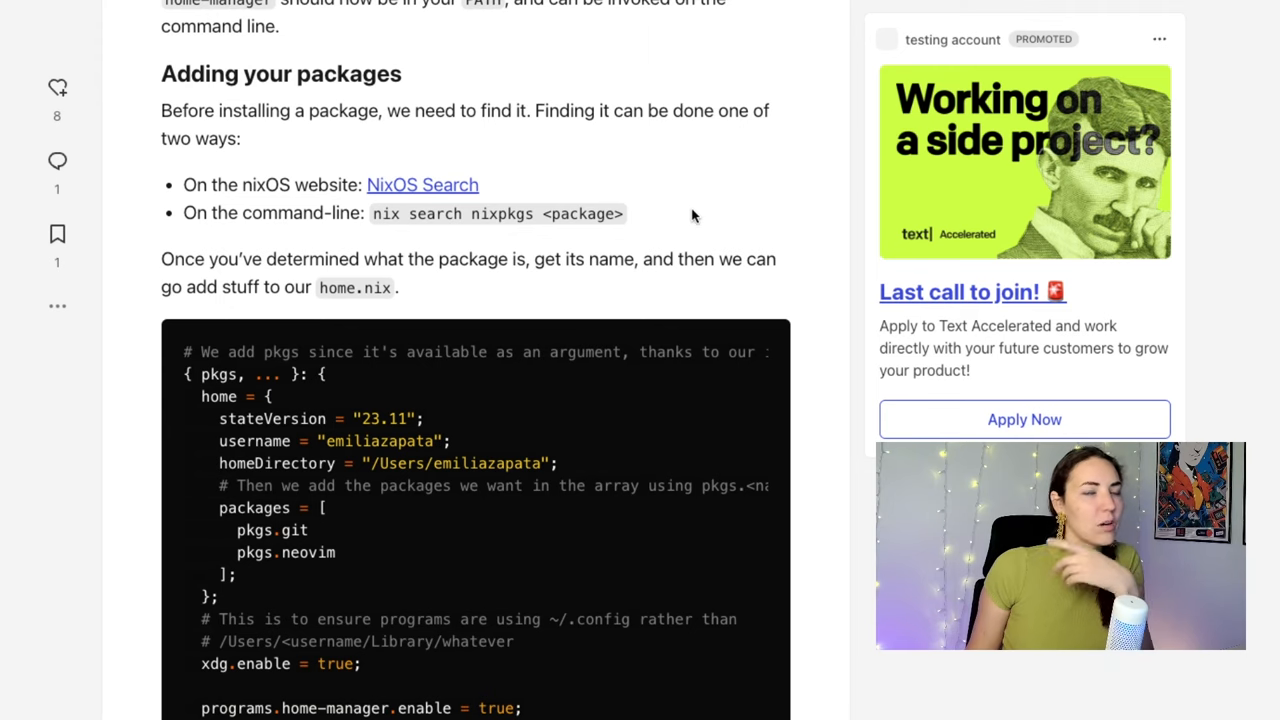
scroll(down, 3)
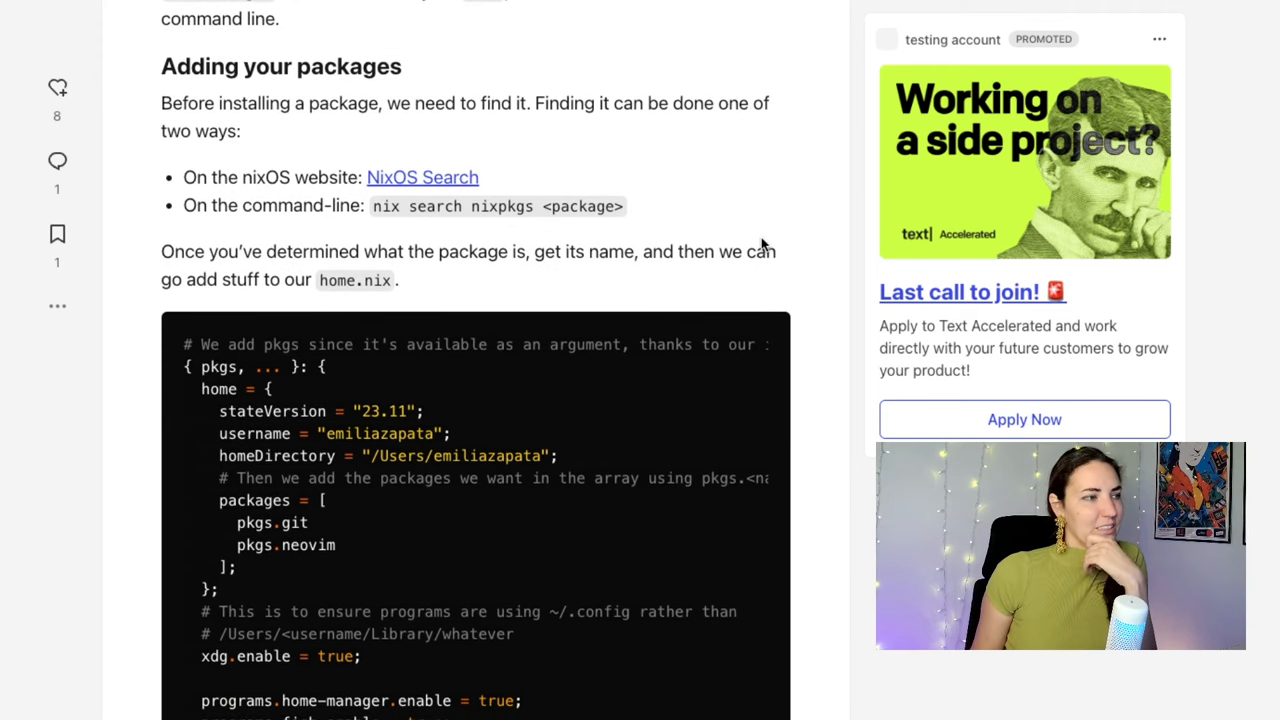
scroll(down, 3)
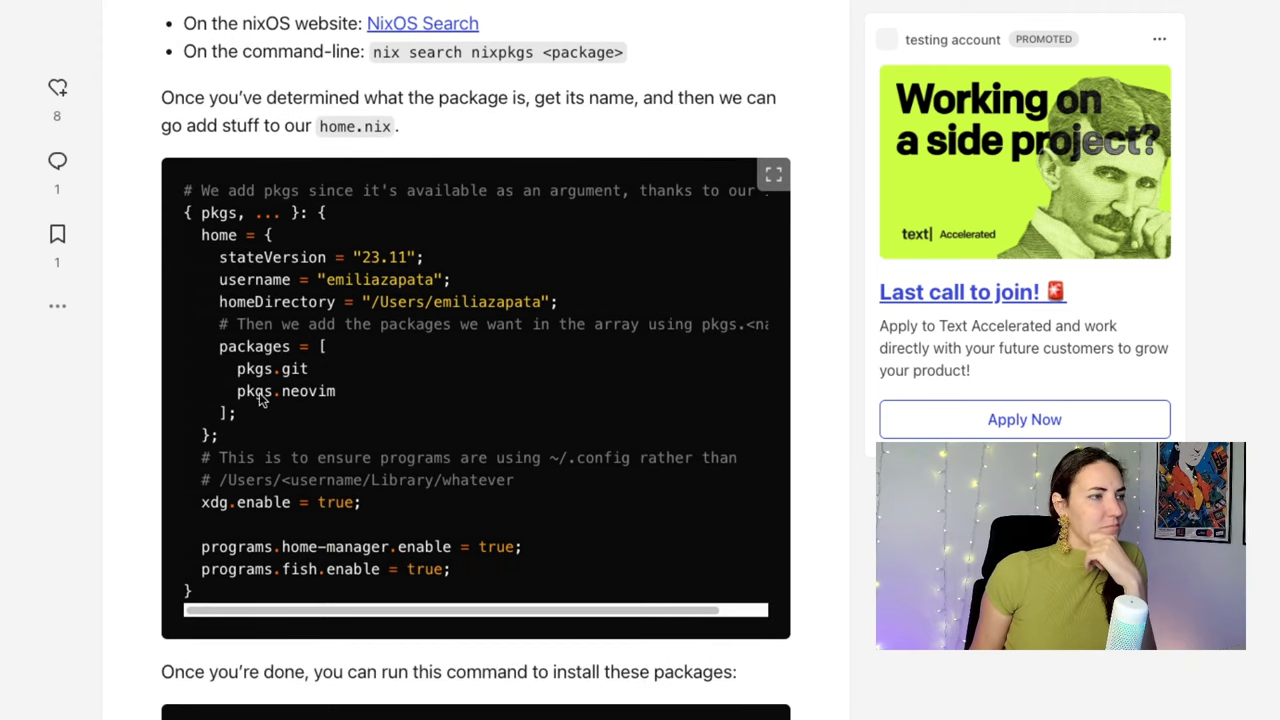
mouse_move(344, 372)
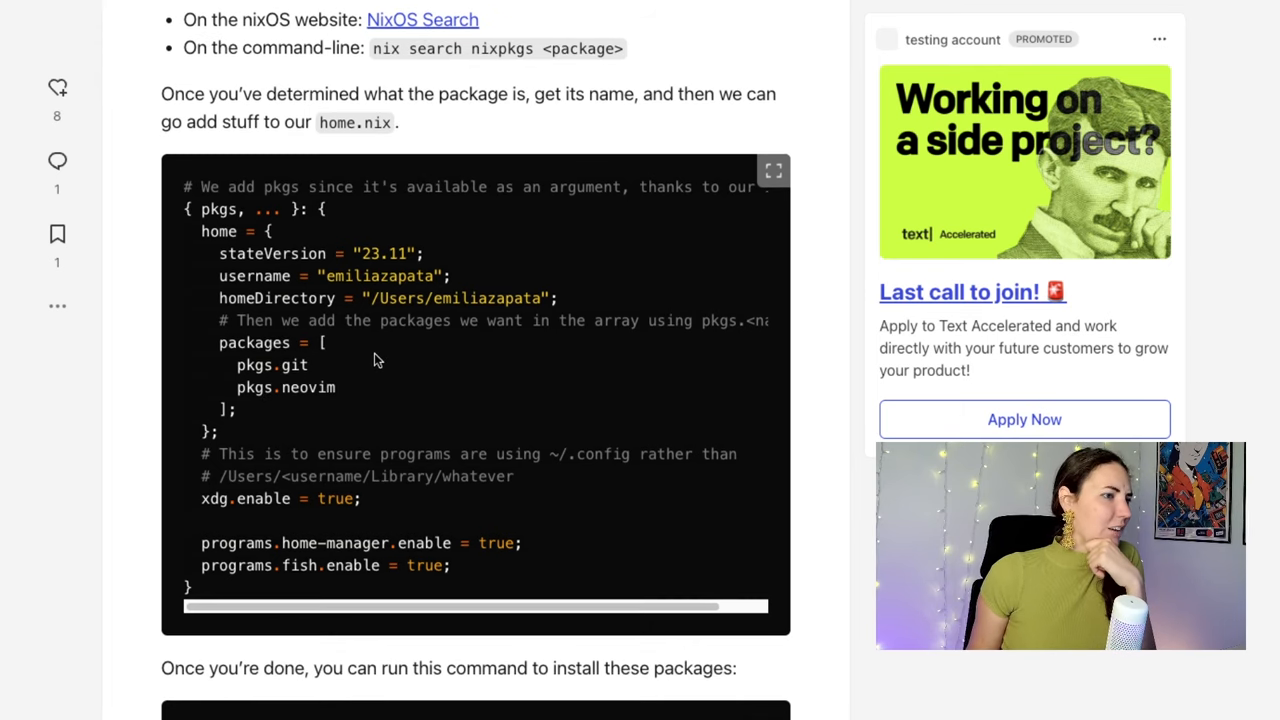
scroll(down, 3)
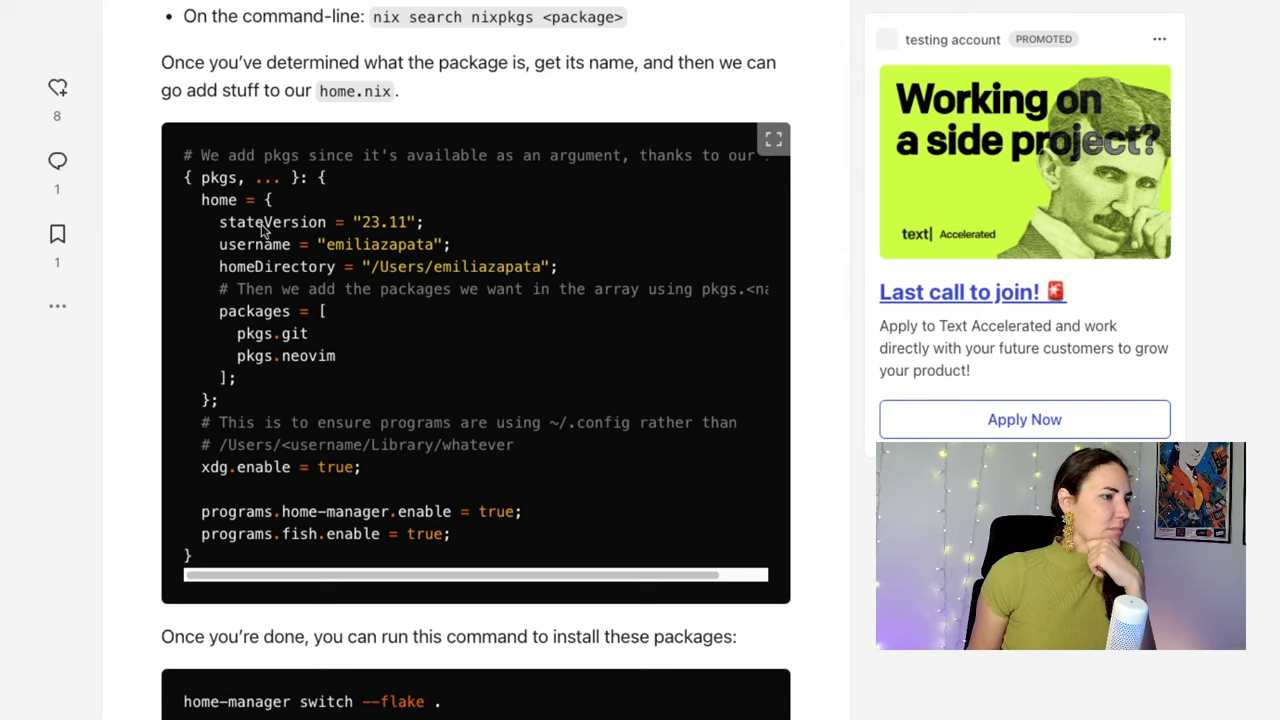
mouse_move(1248, 188)
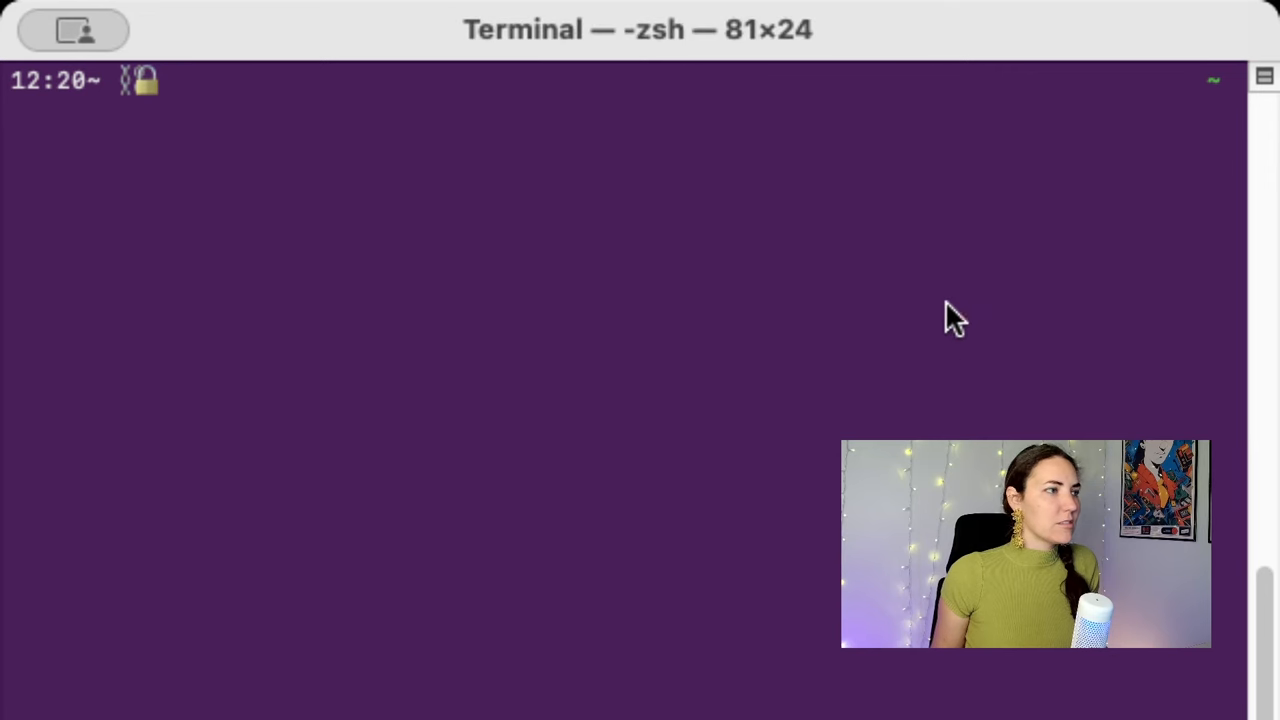
mouse_move(900, 36)
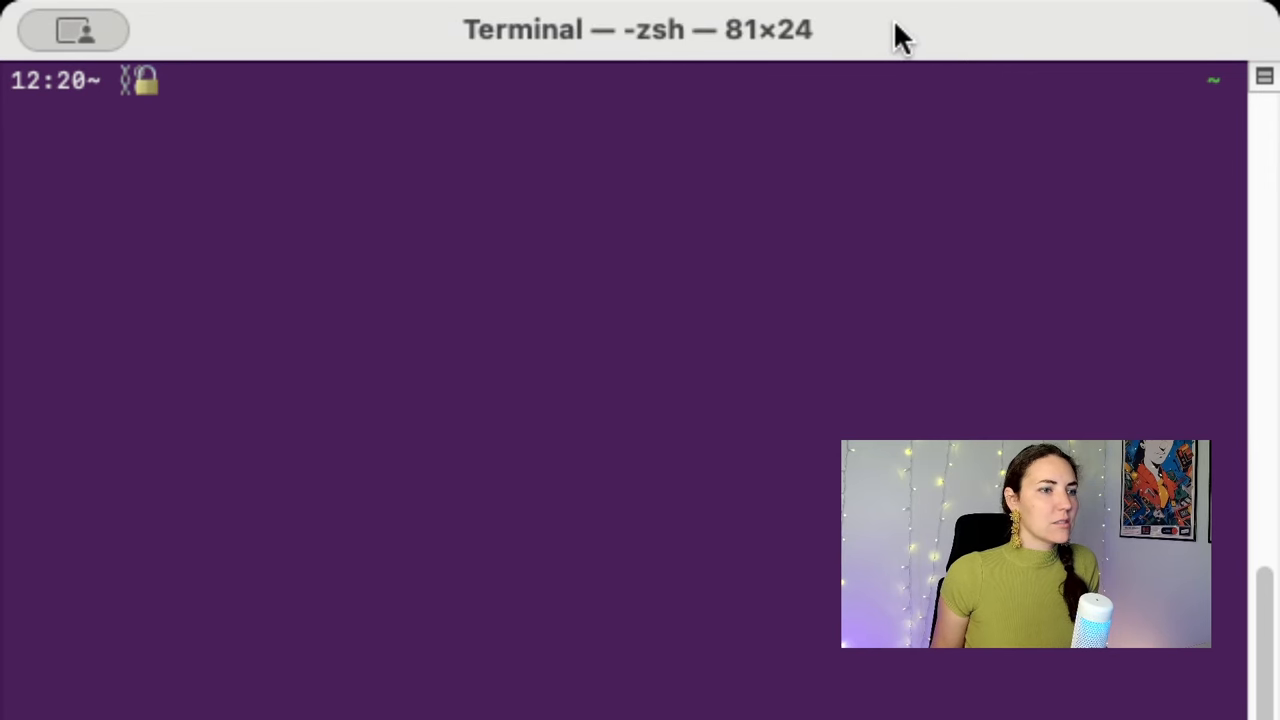
Step: Go to ~/.home and open home.nix in vim
text(cd)
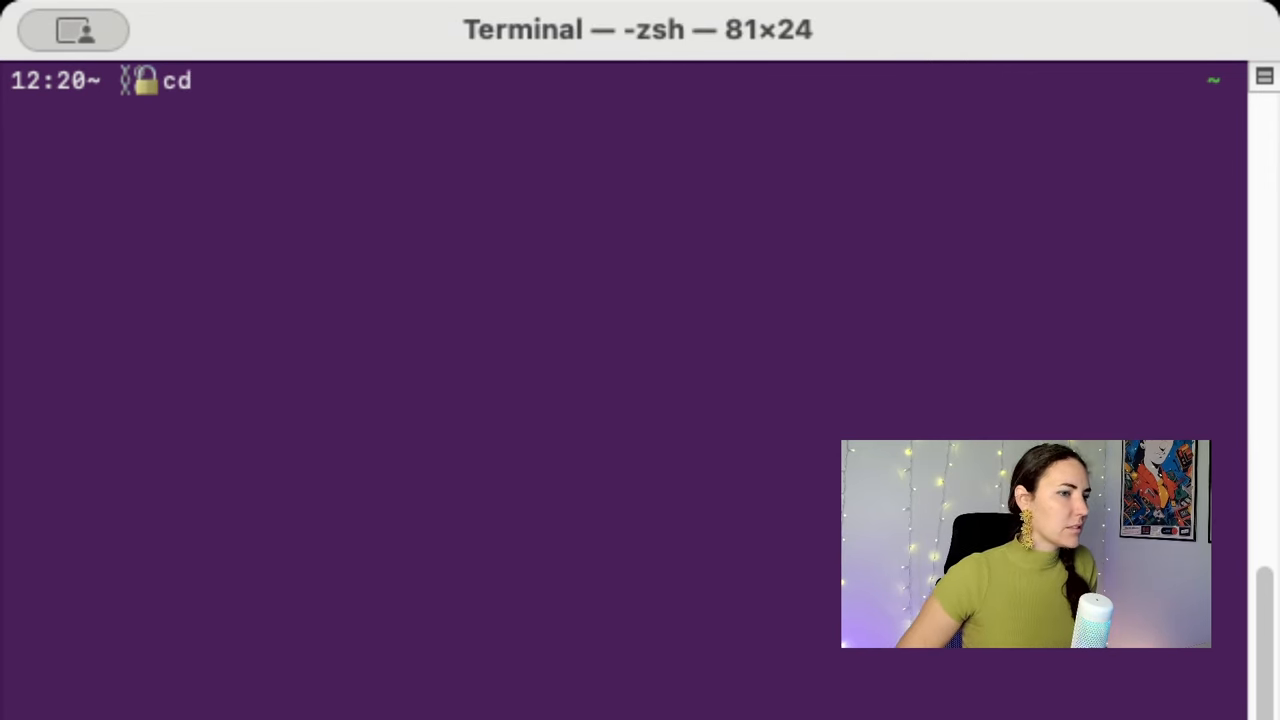
text(vim)
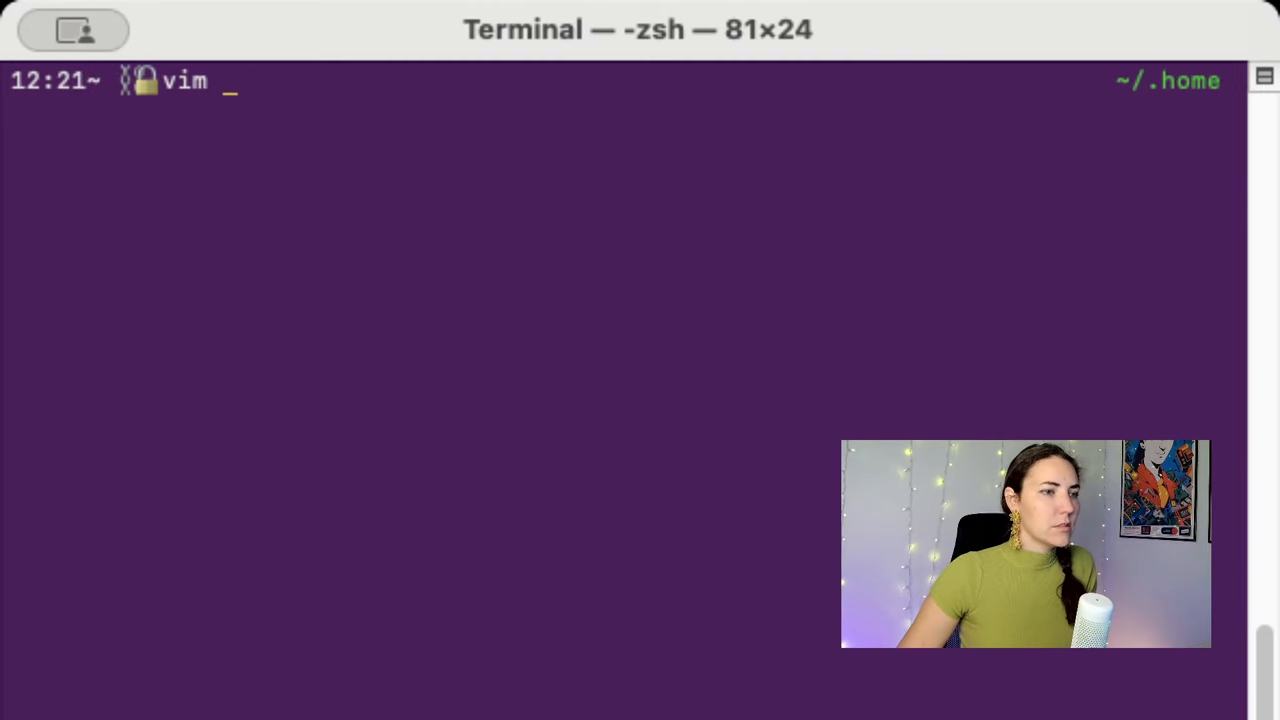
text(home.nix)
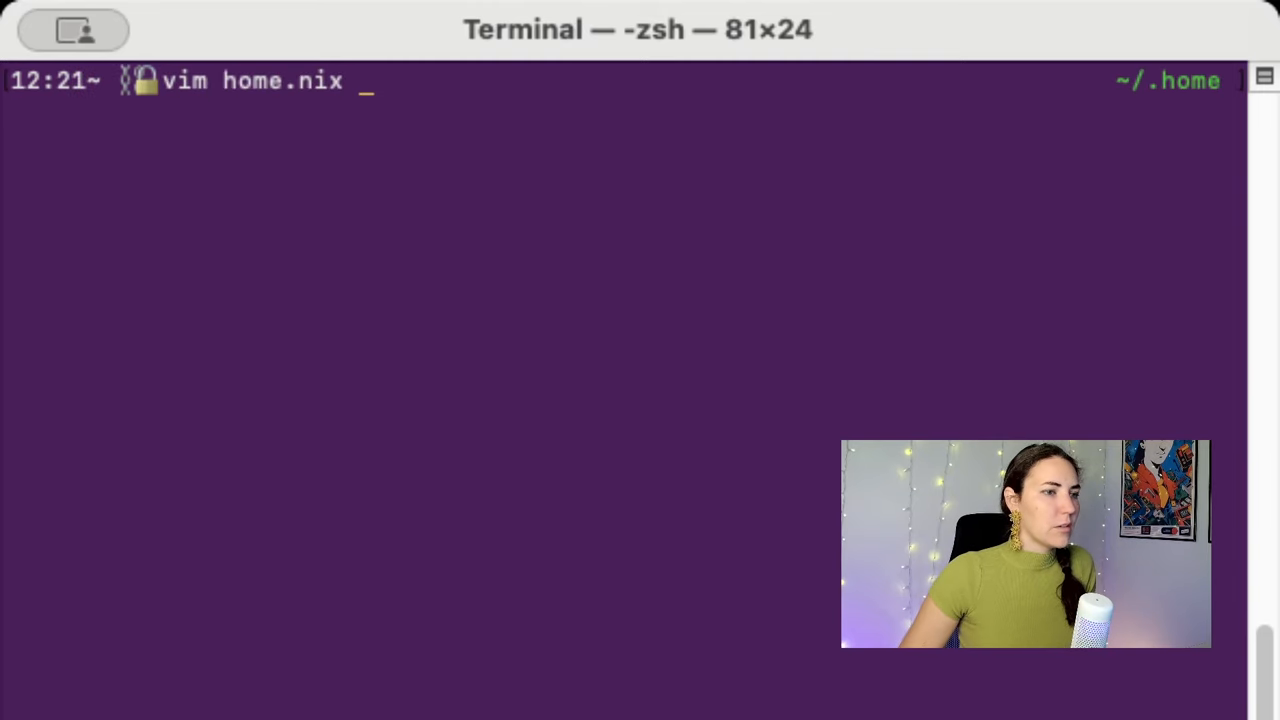
text(which gpg)
key(Return)
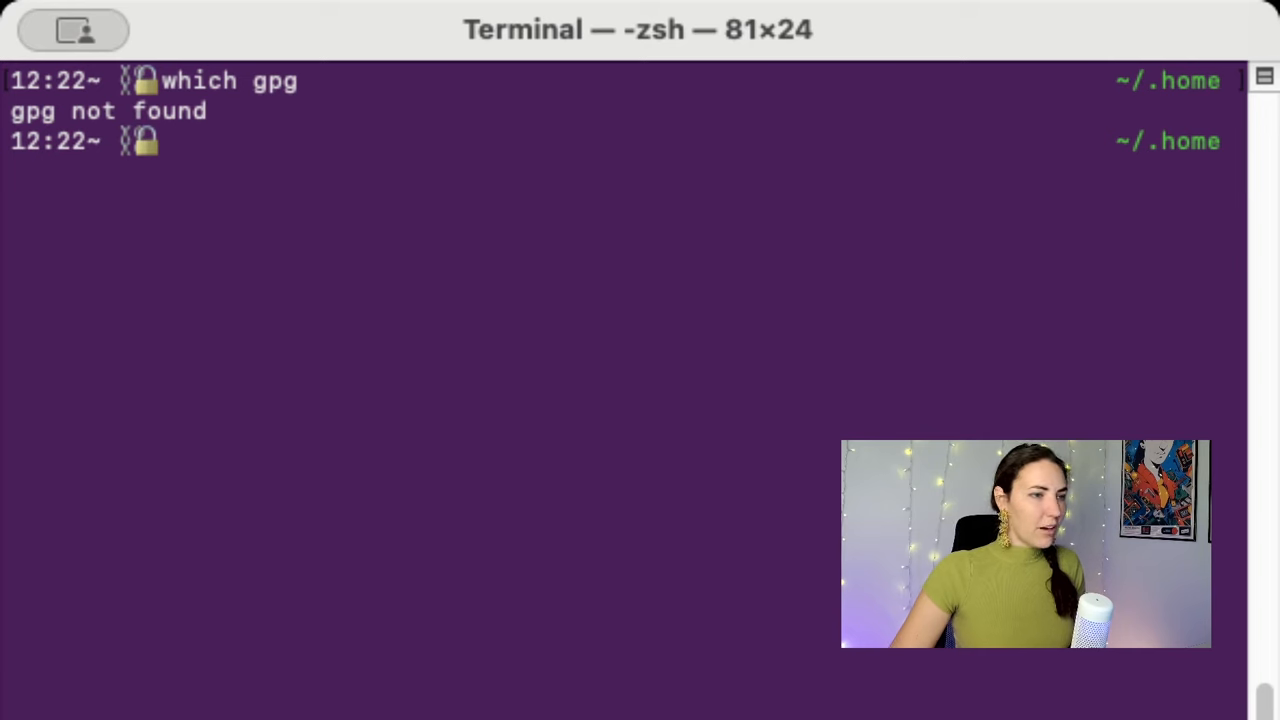
Step: Run home-manager switch --flake . after checking gpg is not found
text(home-manager)
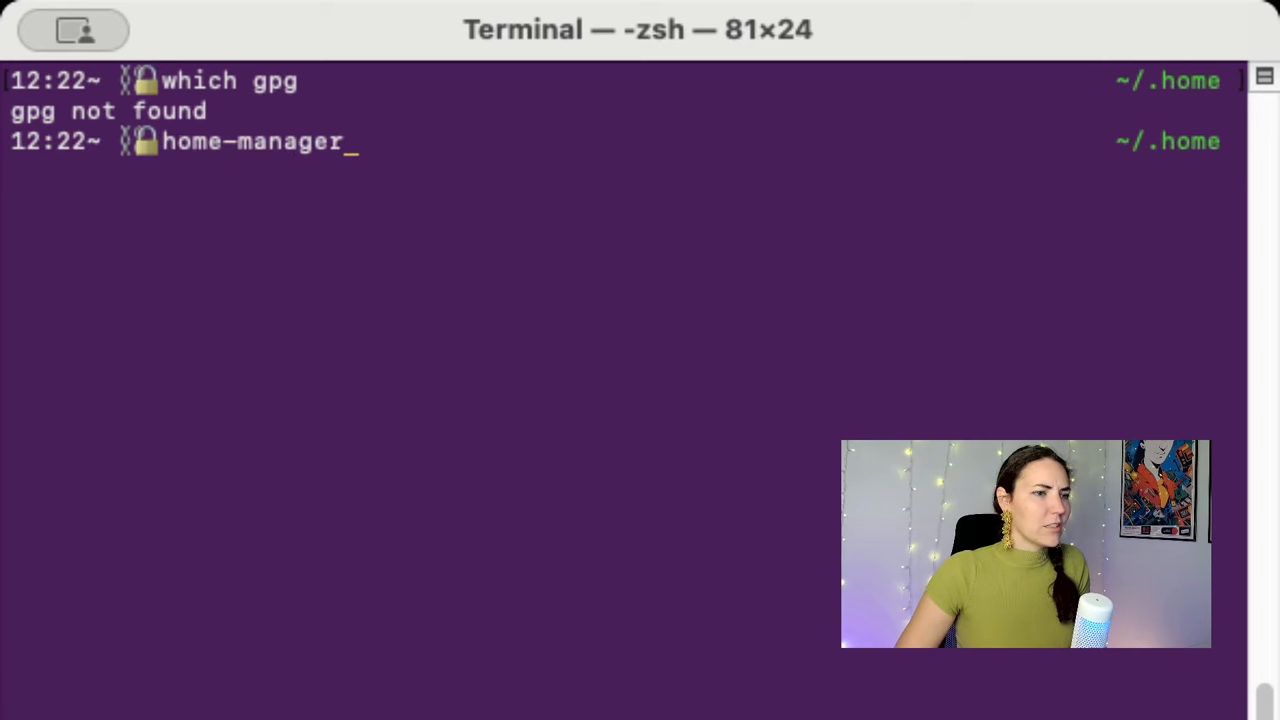
text(switch --flake)
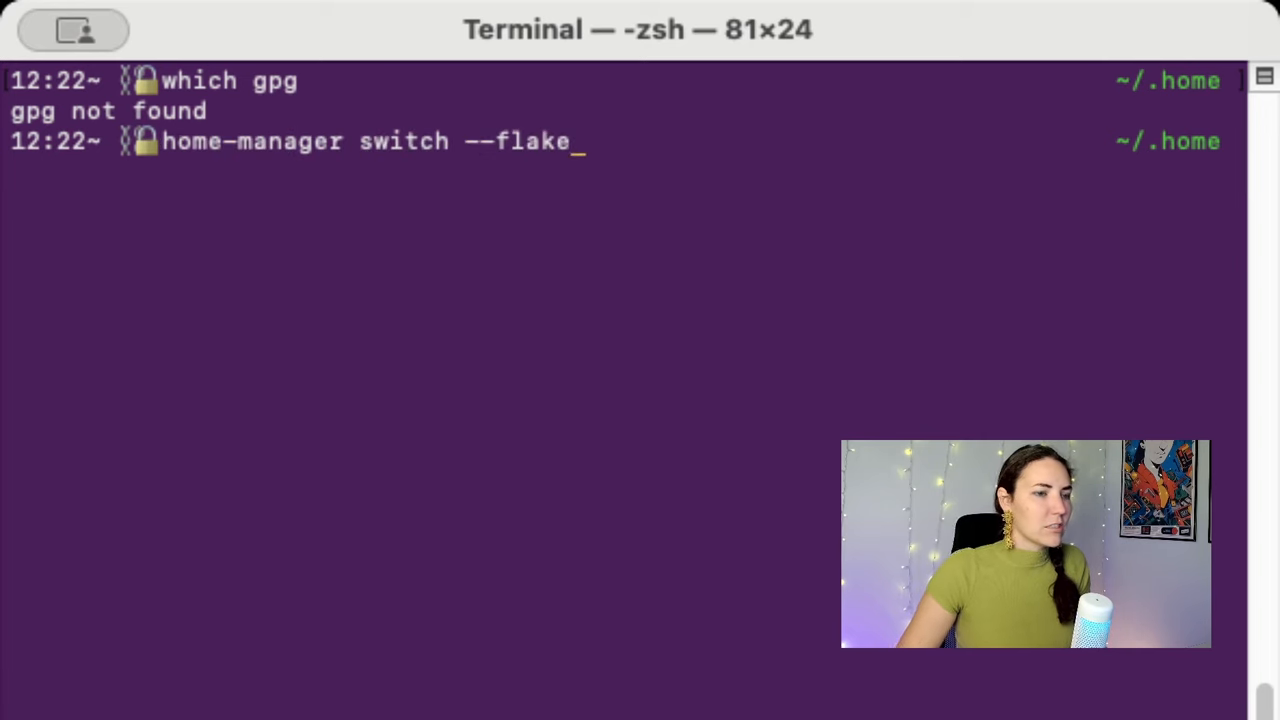
key(Return)
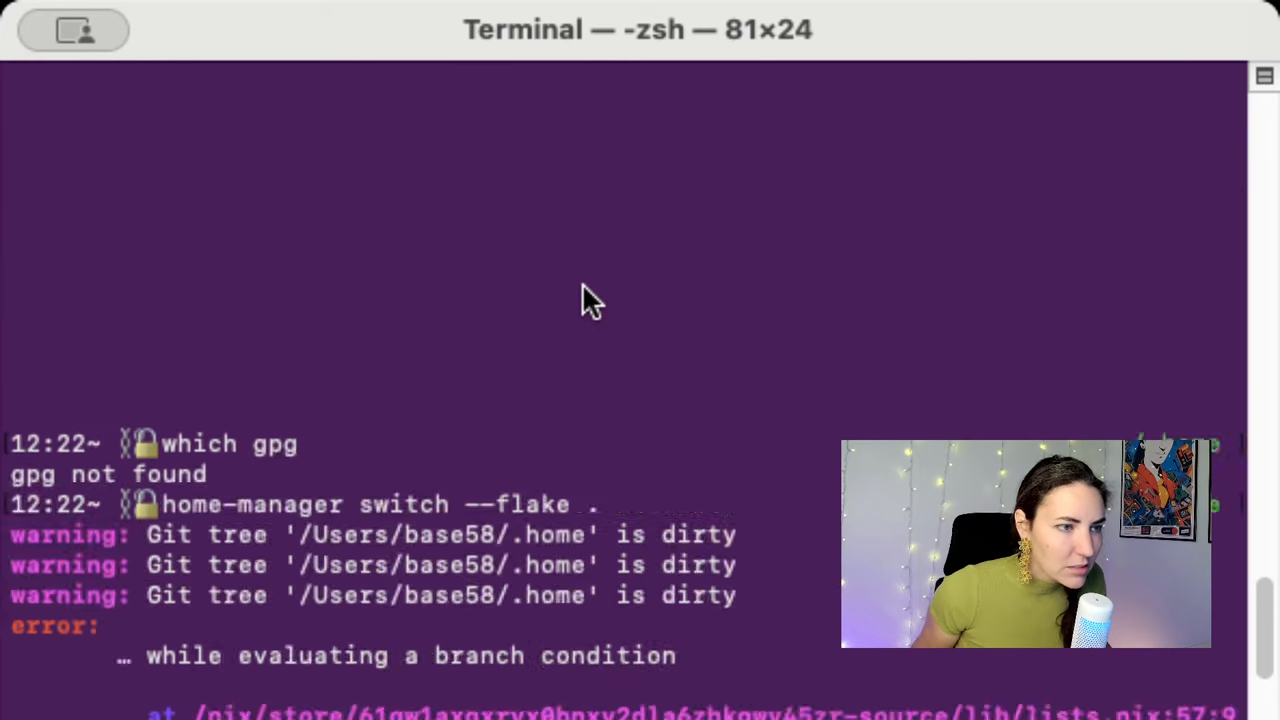
Step: Replace pkgs.git with pkgs.gpg in home.nix and rerun the switch, hitting undefined variable 'pkgs'
scroll(down, 3)
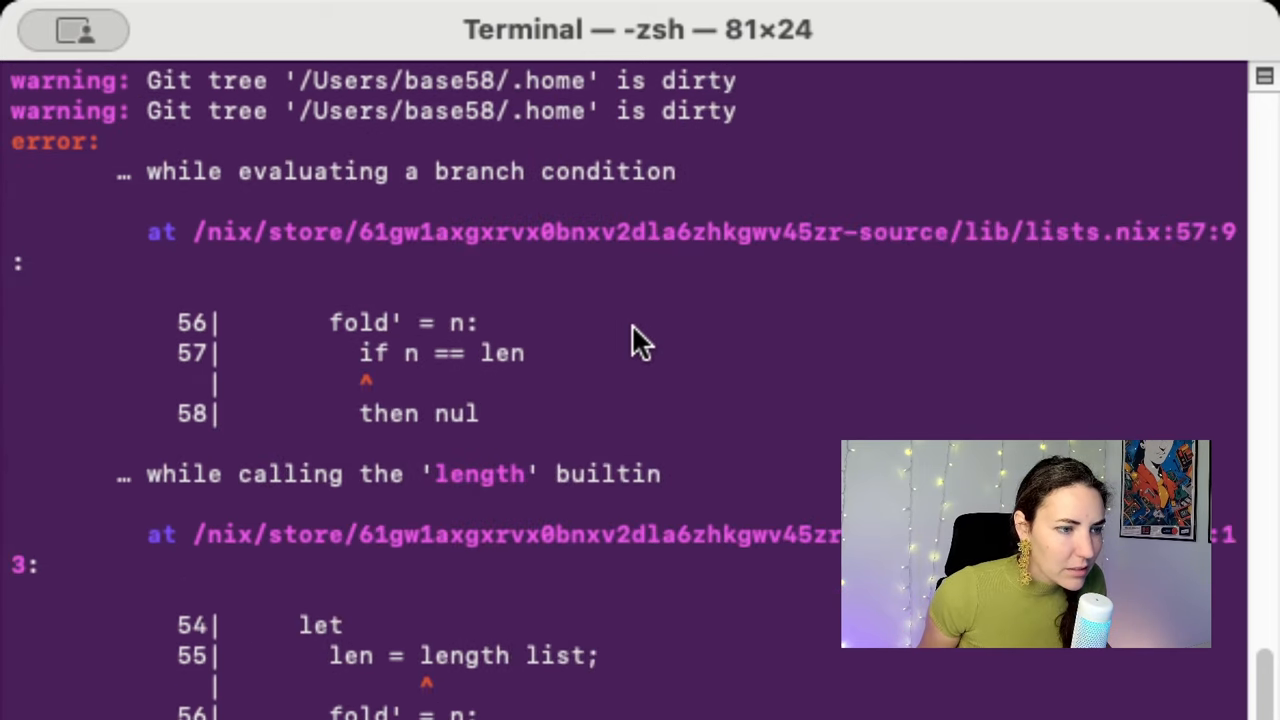
scroll(down, 3)
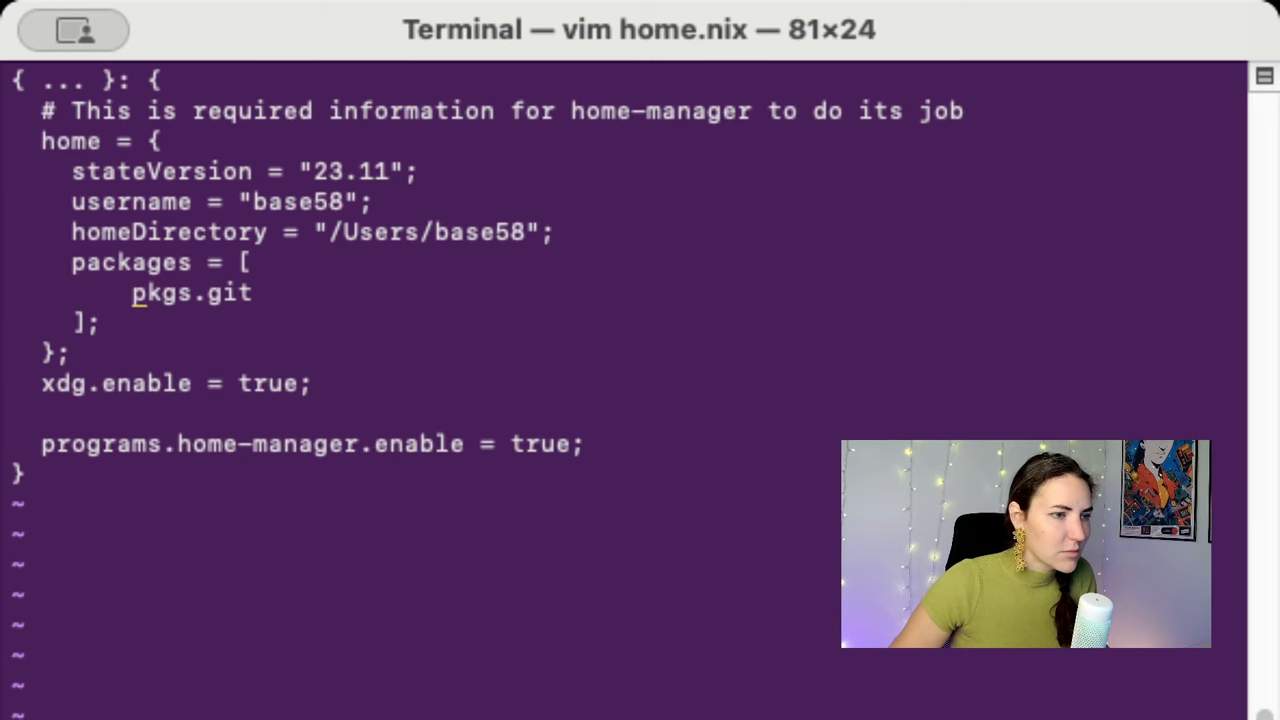
text(gpp)
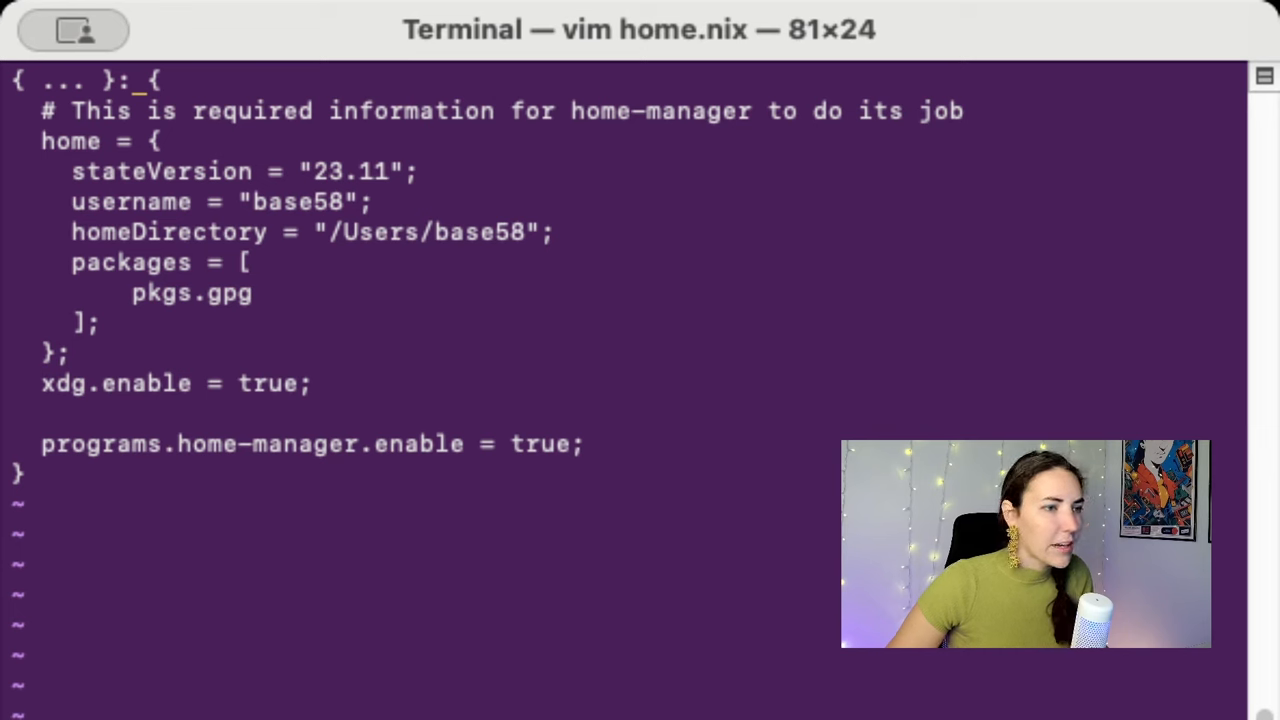
text(pk)
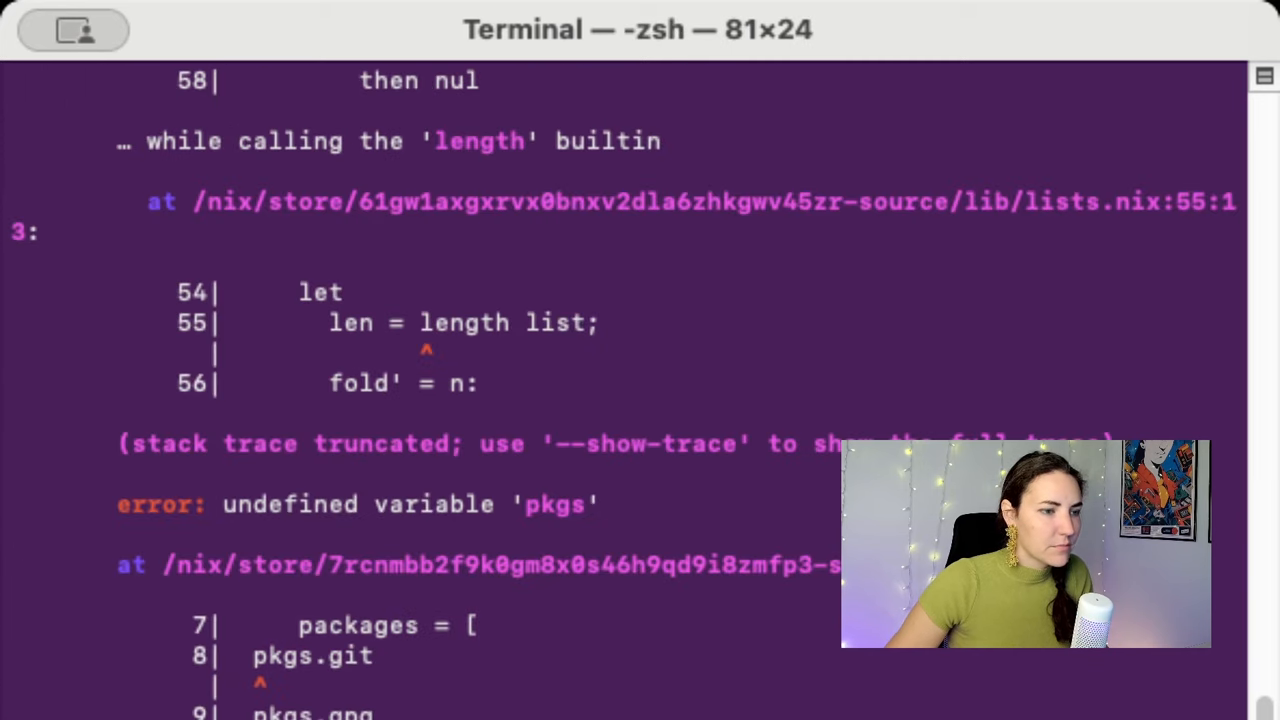
scroll(down, 3)
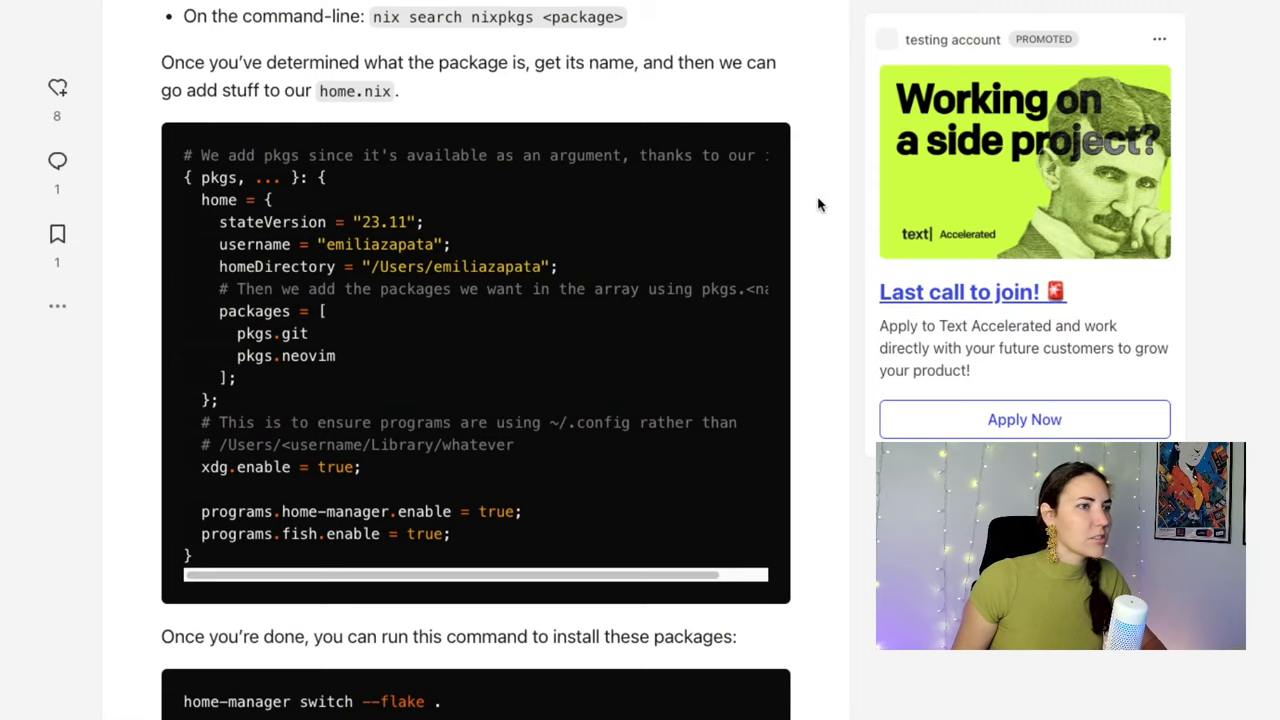
Step: Search 'nixpkgs search' in a new tab to reach search.nixos.org/packages
scroll(down, 3)
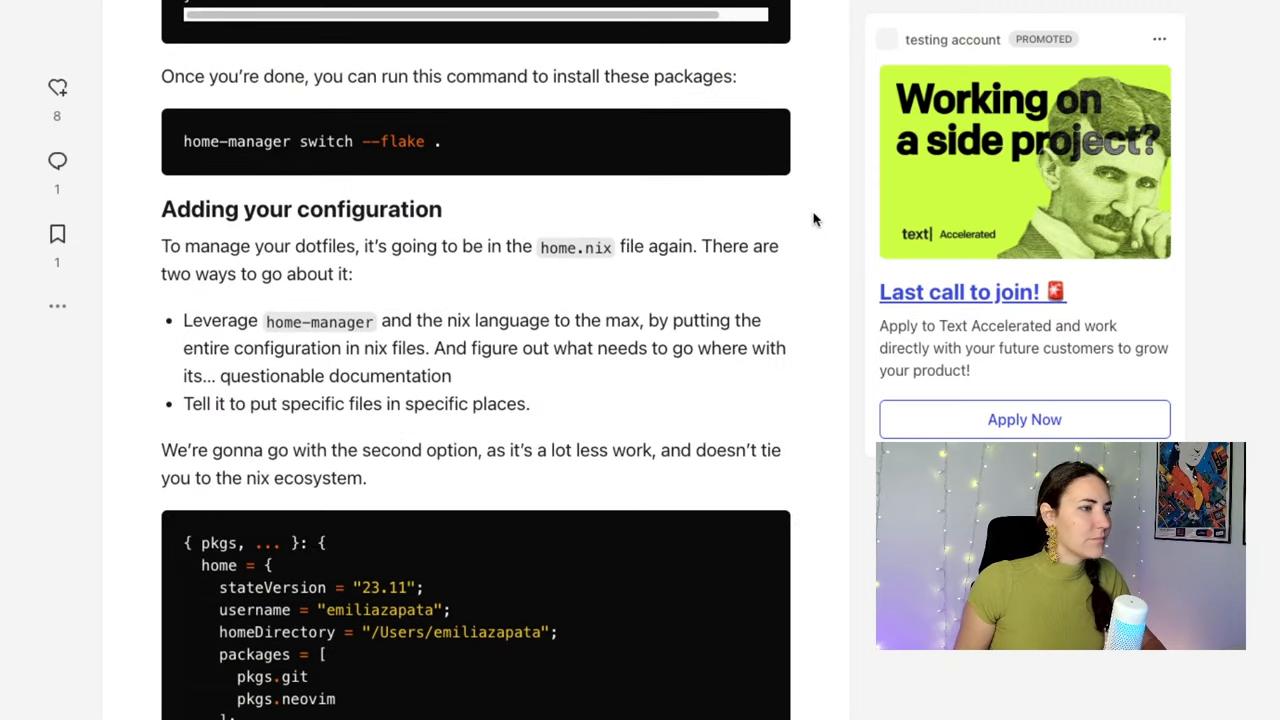
scroll(down, 3)
text(nixpkg)
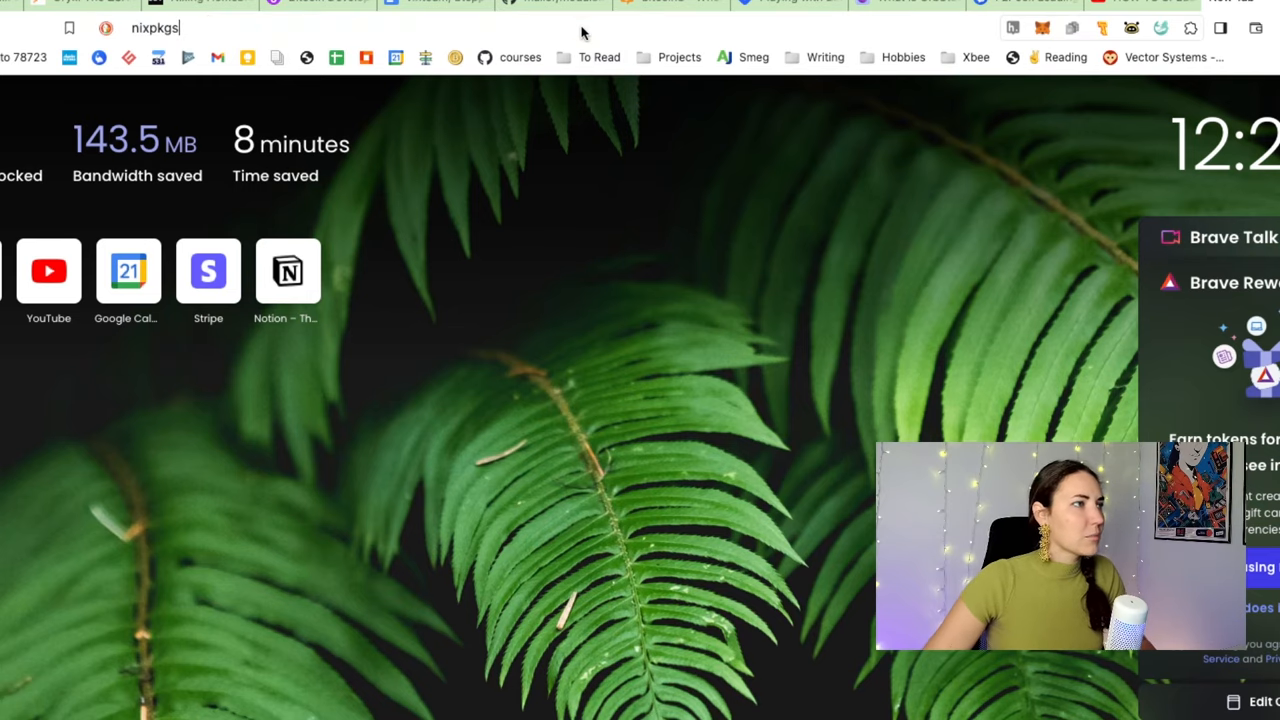
text(s)
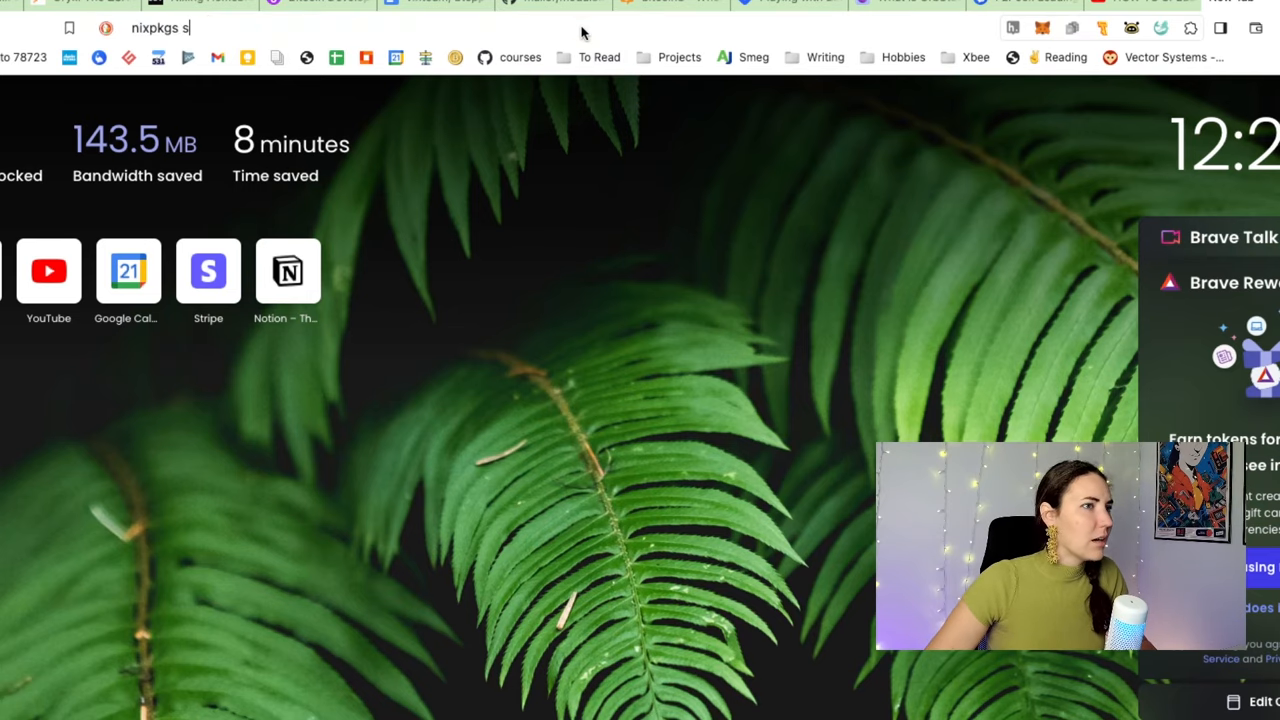
key(Return)
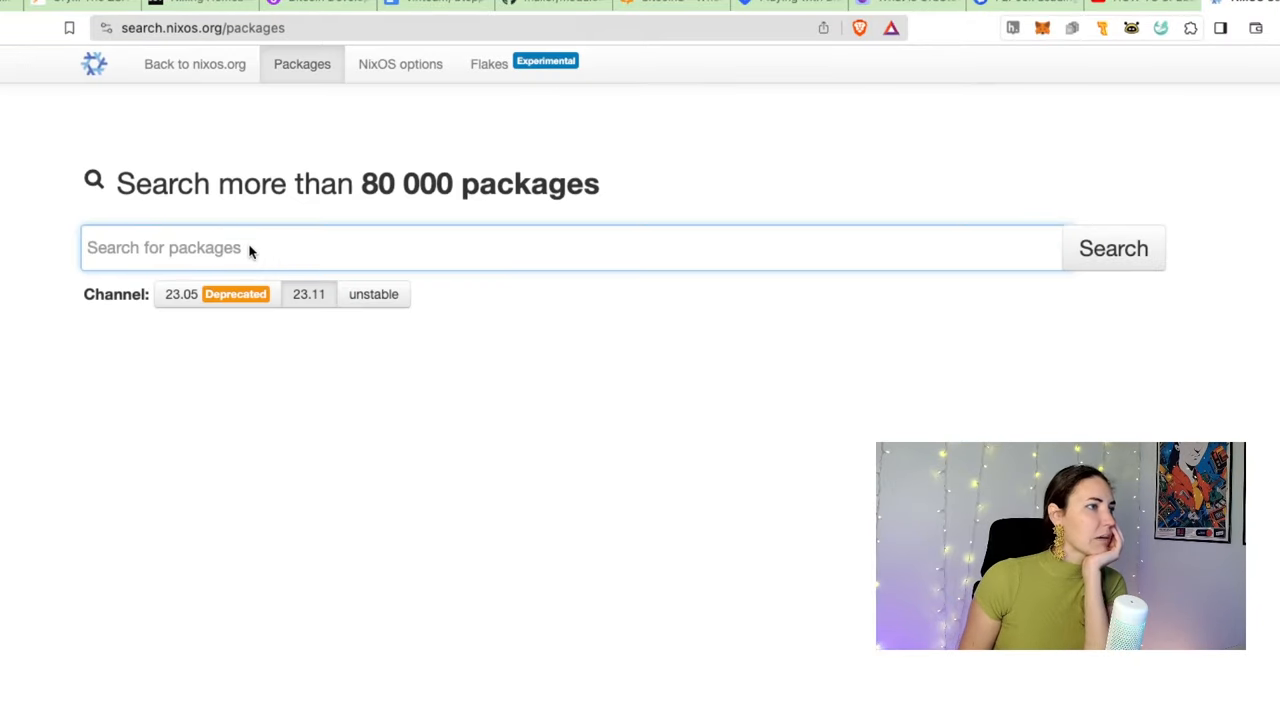
mouse_move(344, 308)
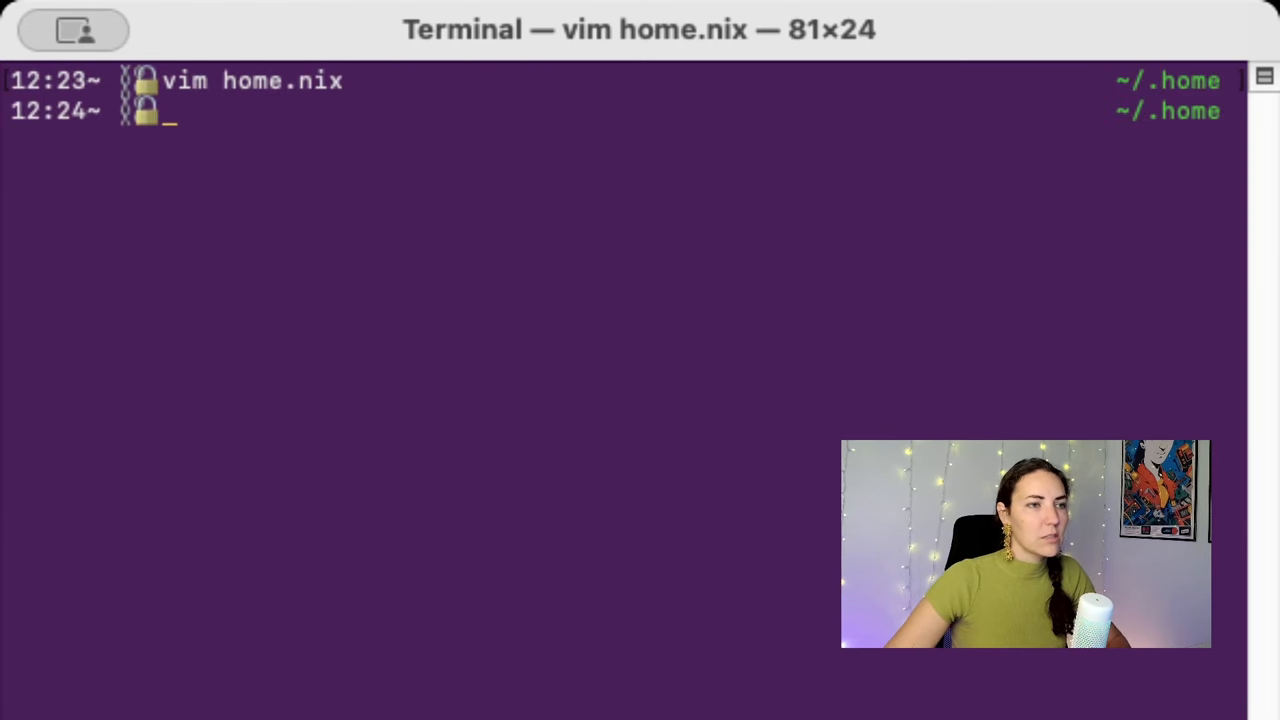
Step: Run home-manager switch --flake . so gpg installs into profile generation 2
key(Return)
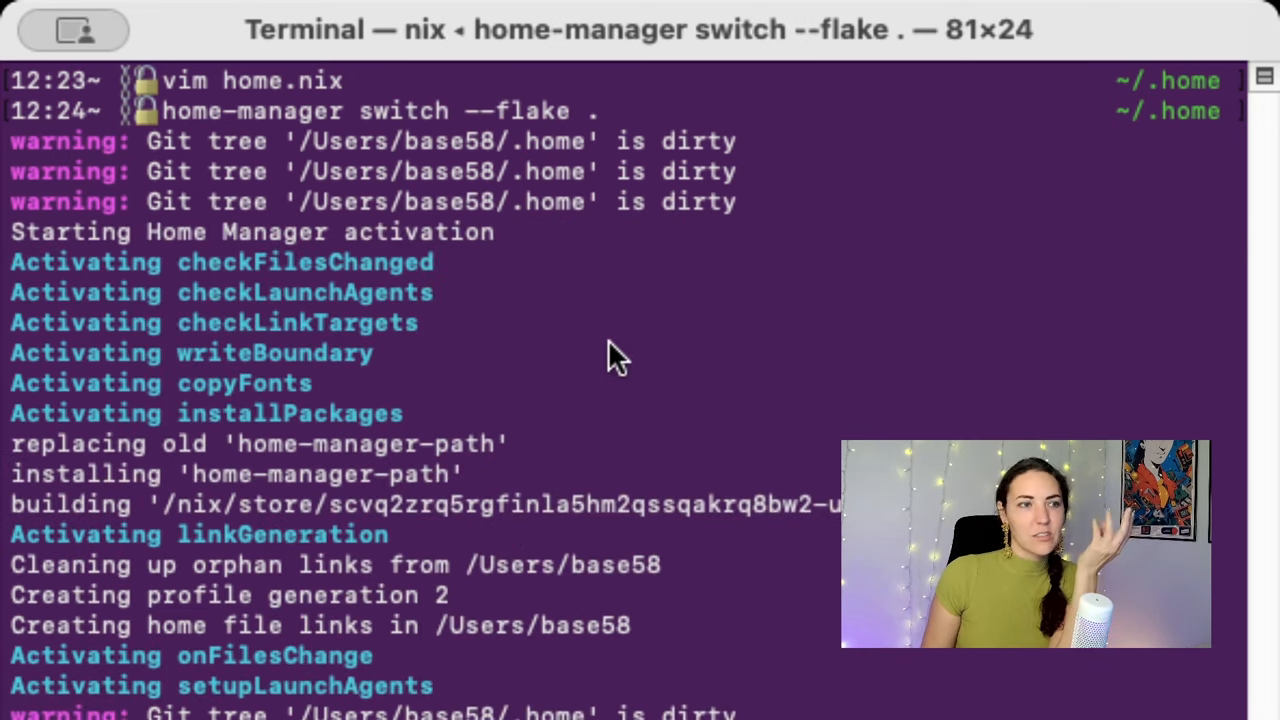
mouse_move(796, 388)
text(gpg --verify)
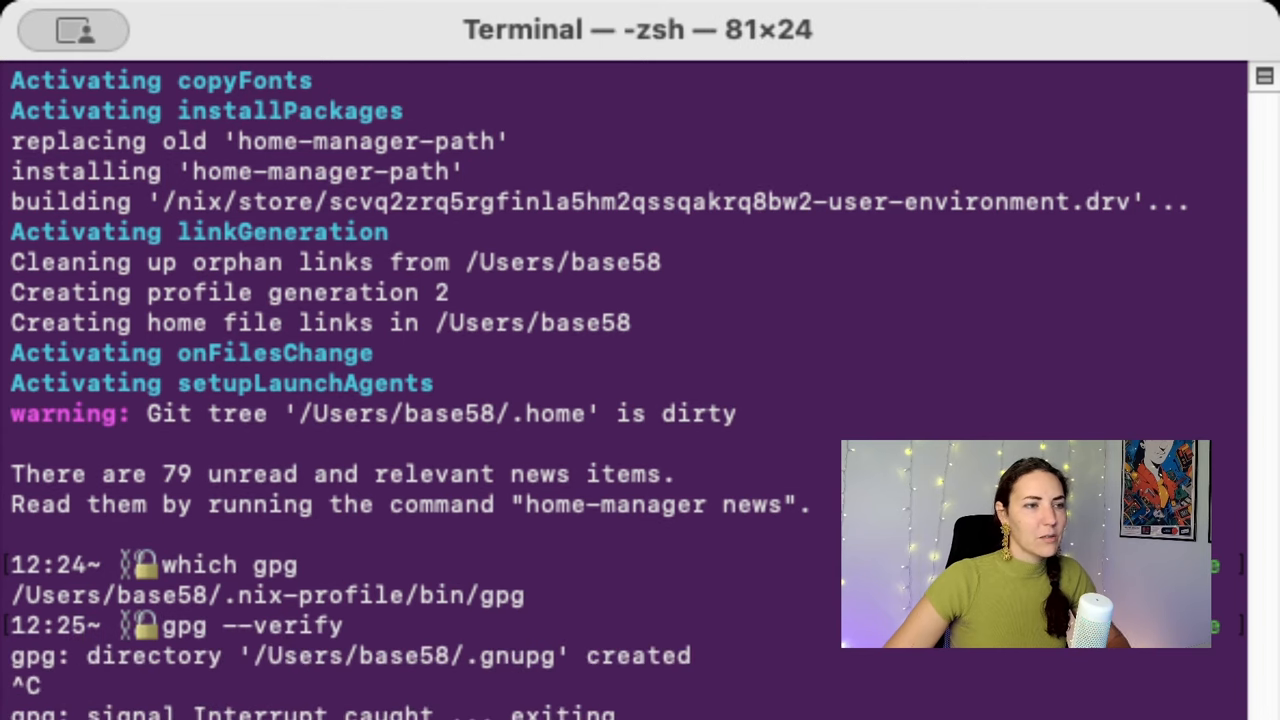
mouse_move(456, 624)
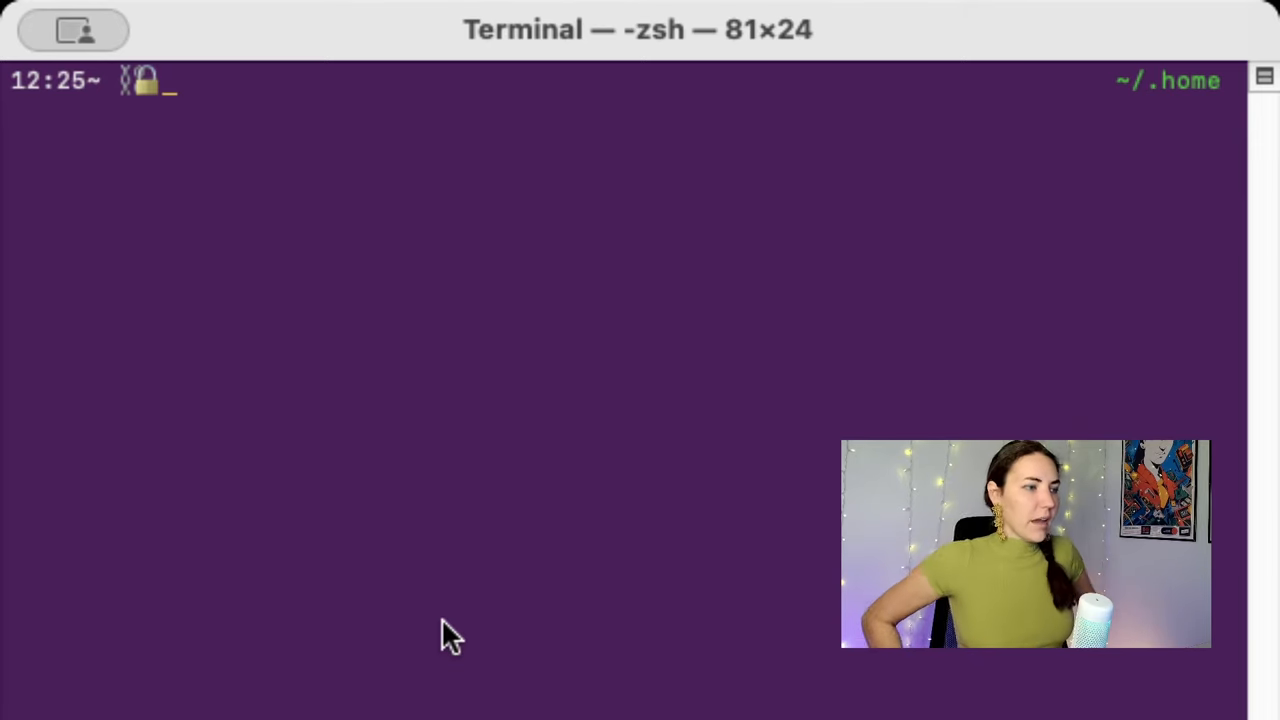
mouse_move(220, 516)
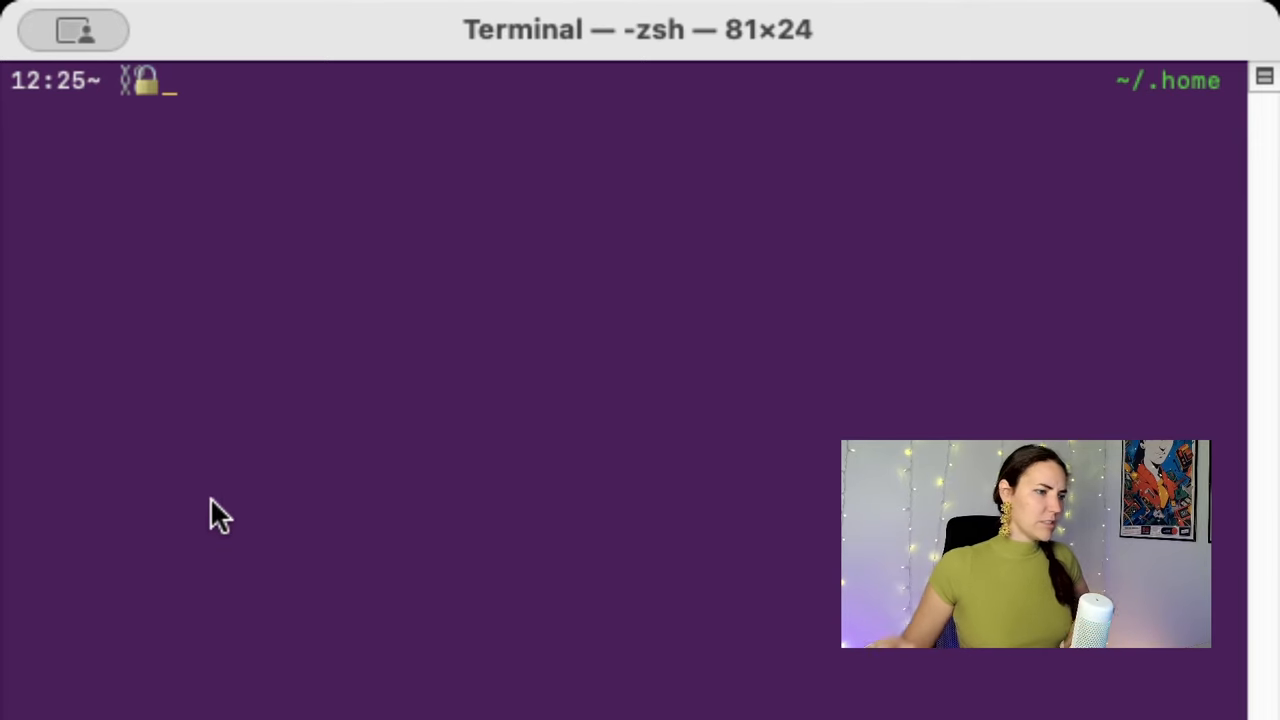
mouse_move(878, 432)
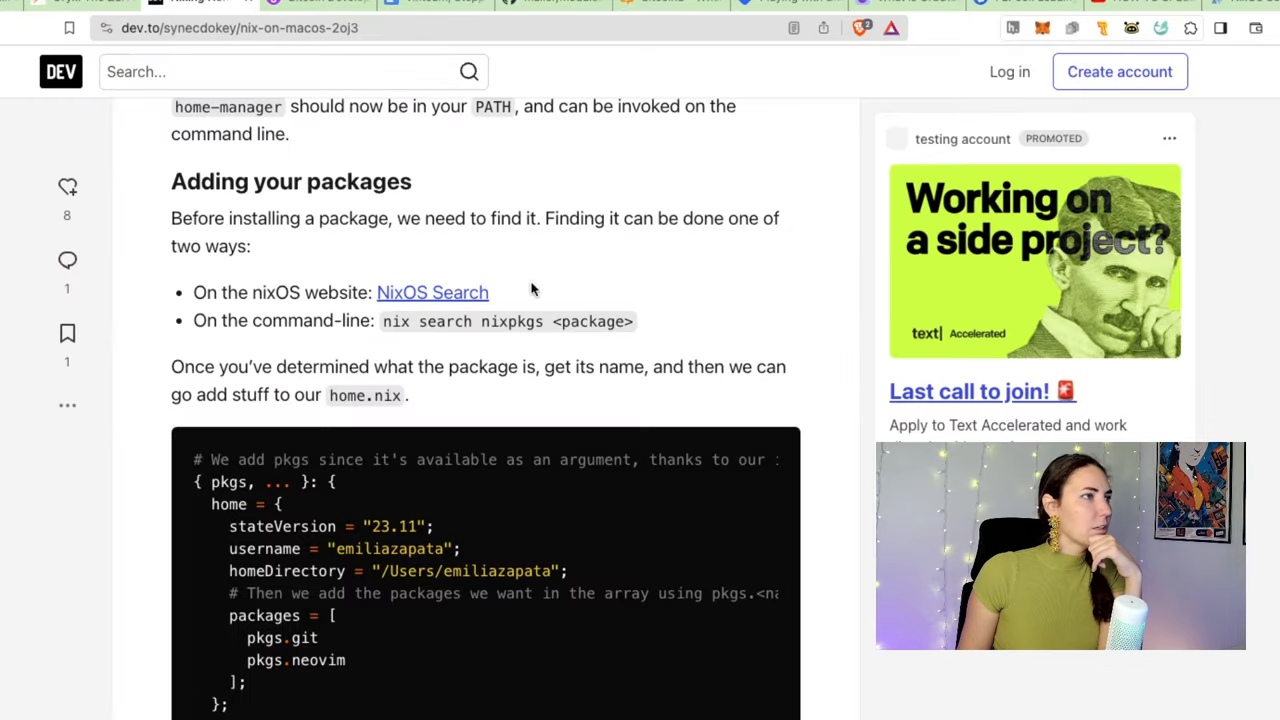
scroll(down, 3)
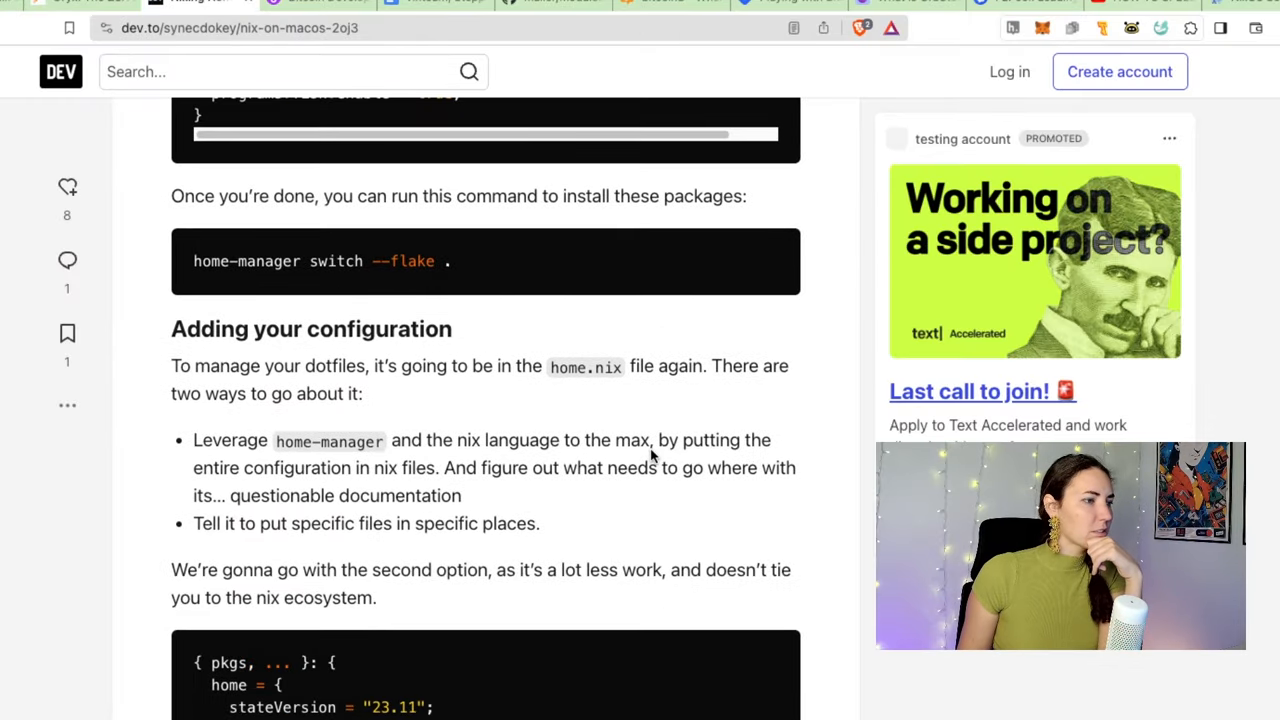
scroll(down, 3)
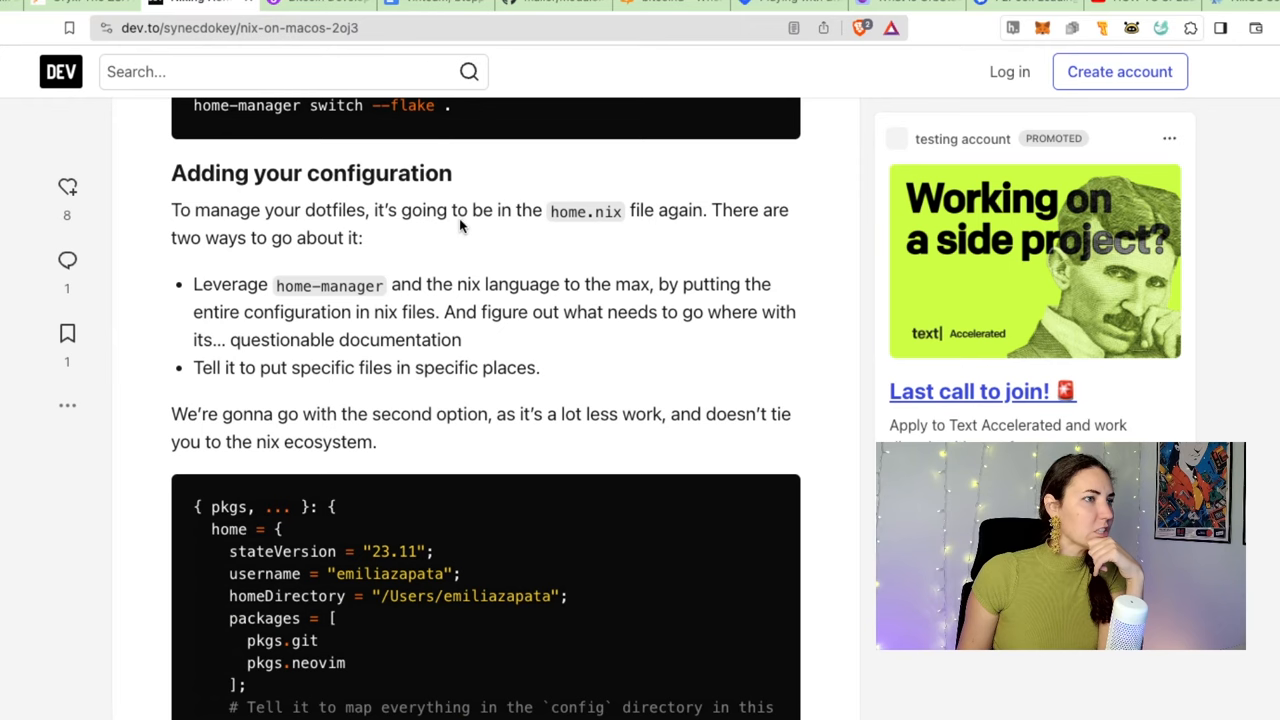
drag(192, 284, 460, 340)
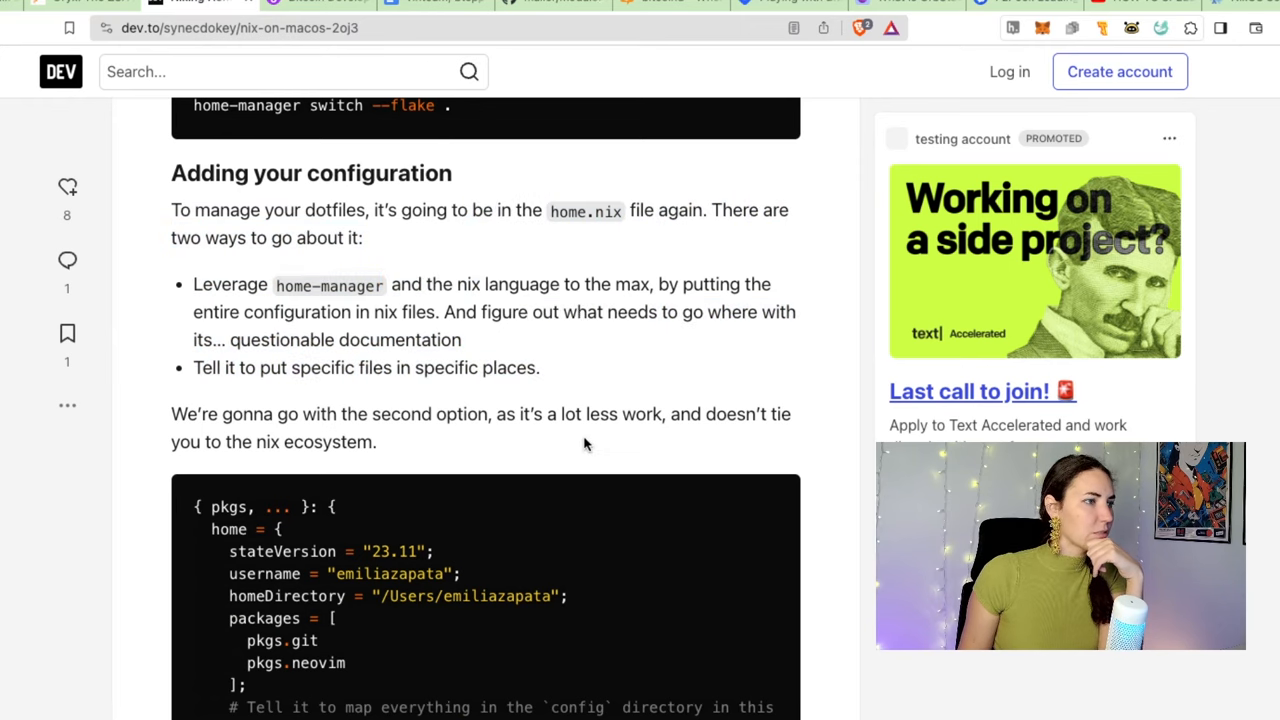
scroll(down, 3)
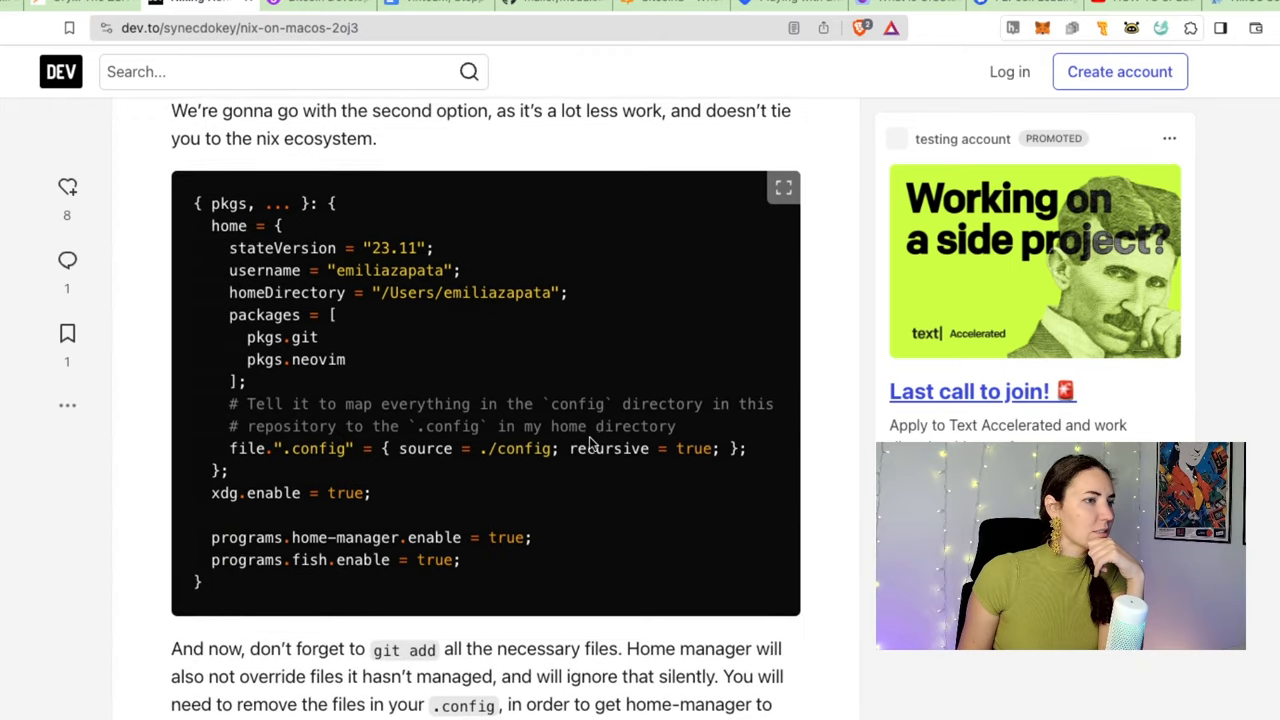
scroll(down, 3)
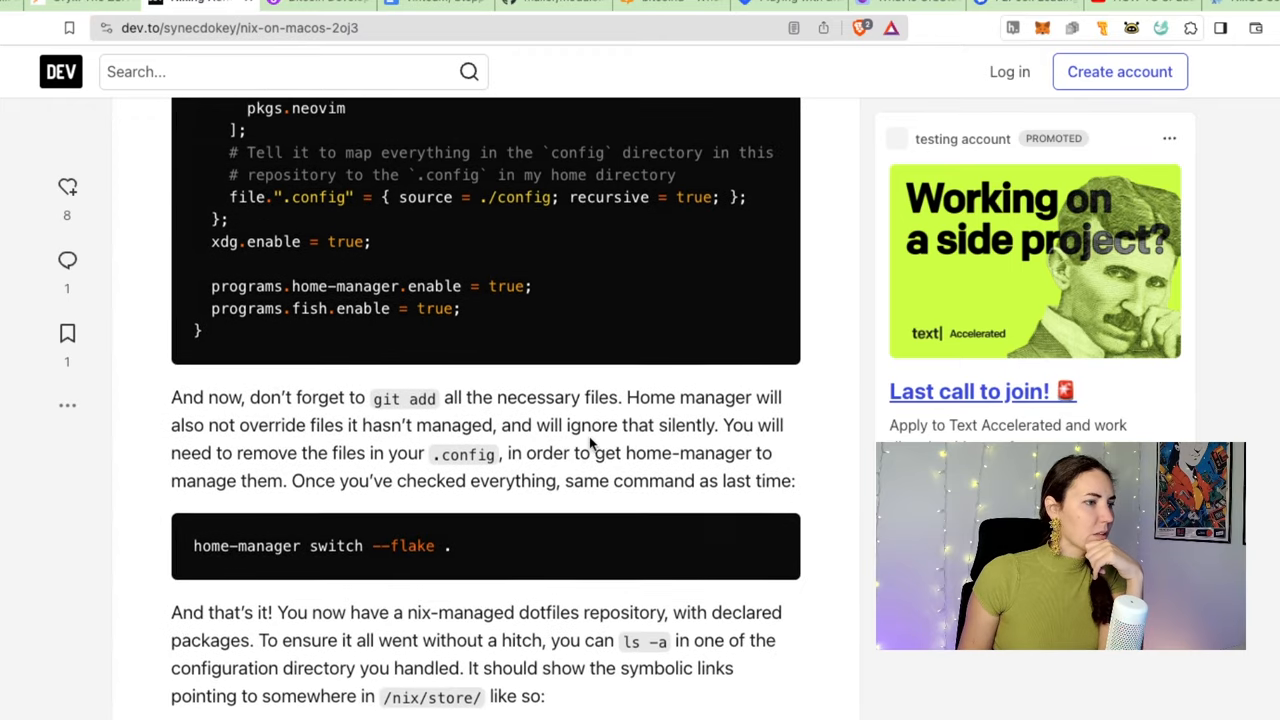
scroll(down, 3)
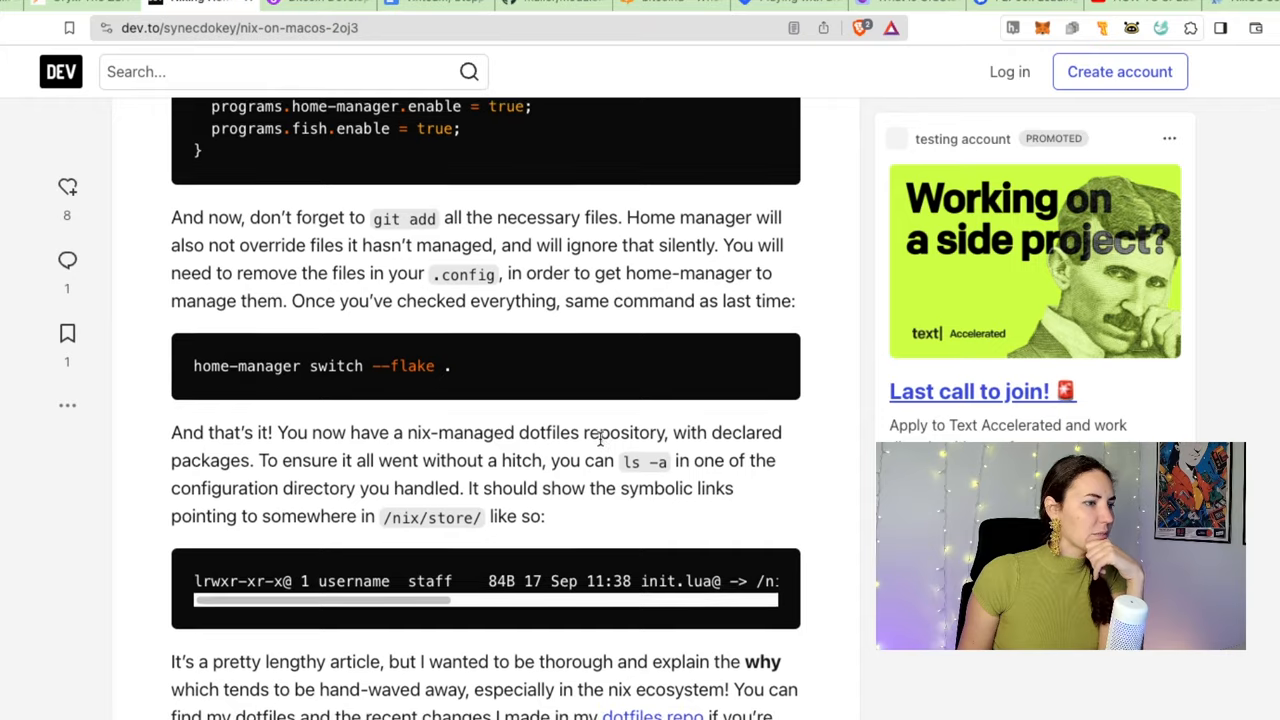
scroll(down, 3)
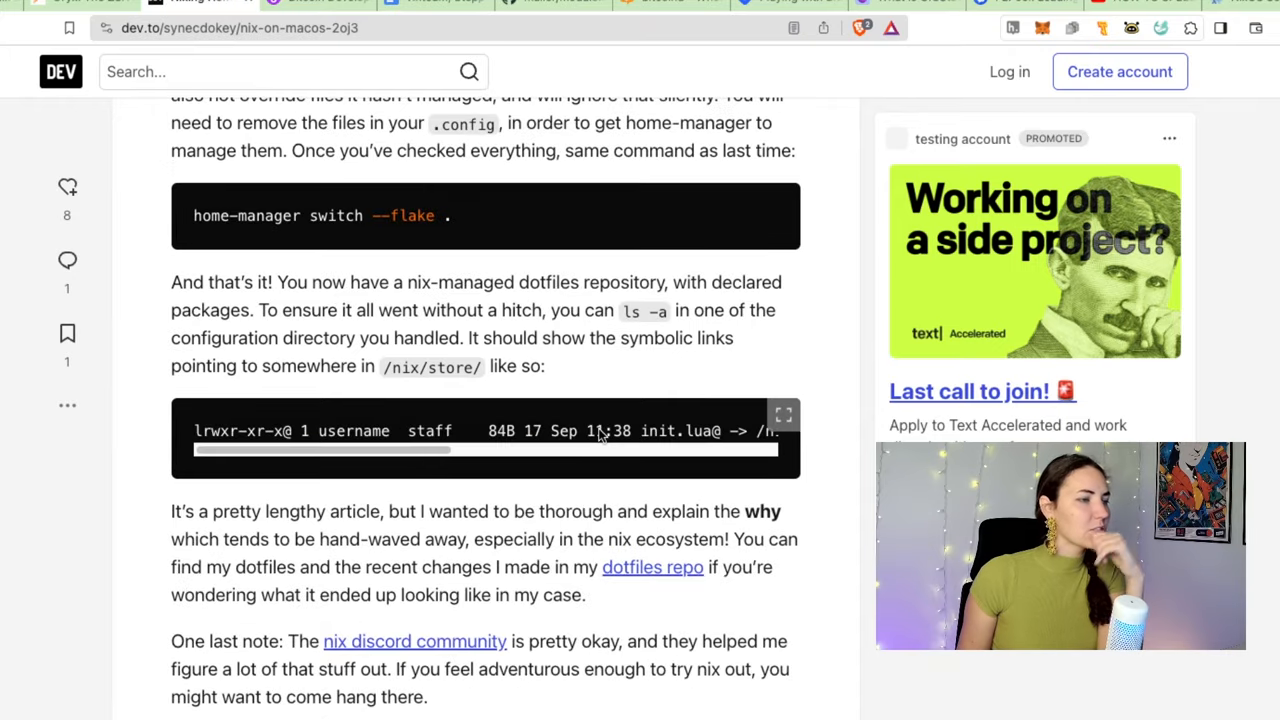
scroll(up, 3)
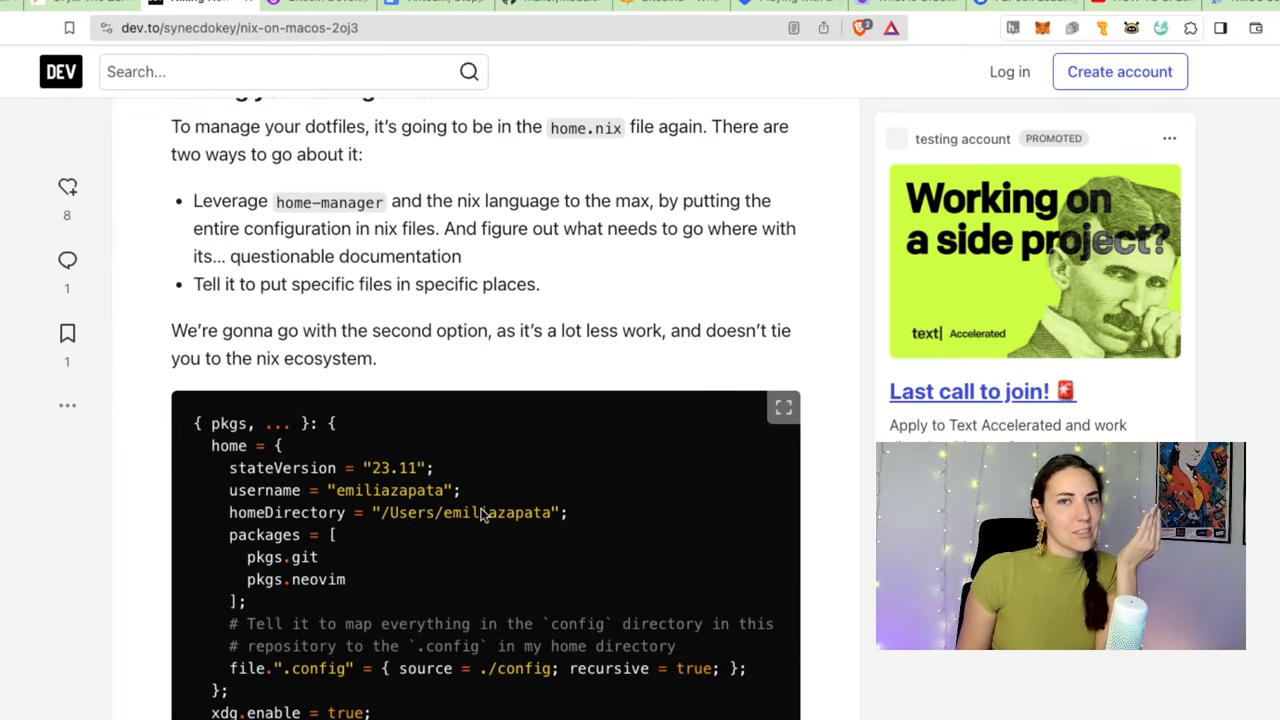
drag(228, 534, 348, 580)
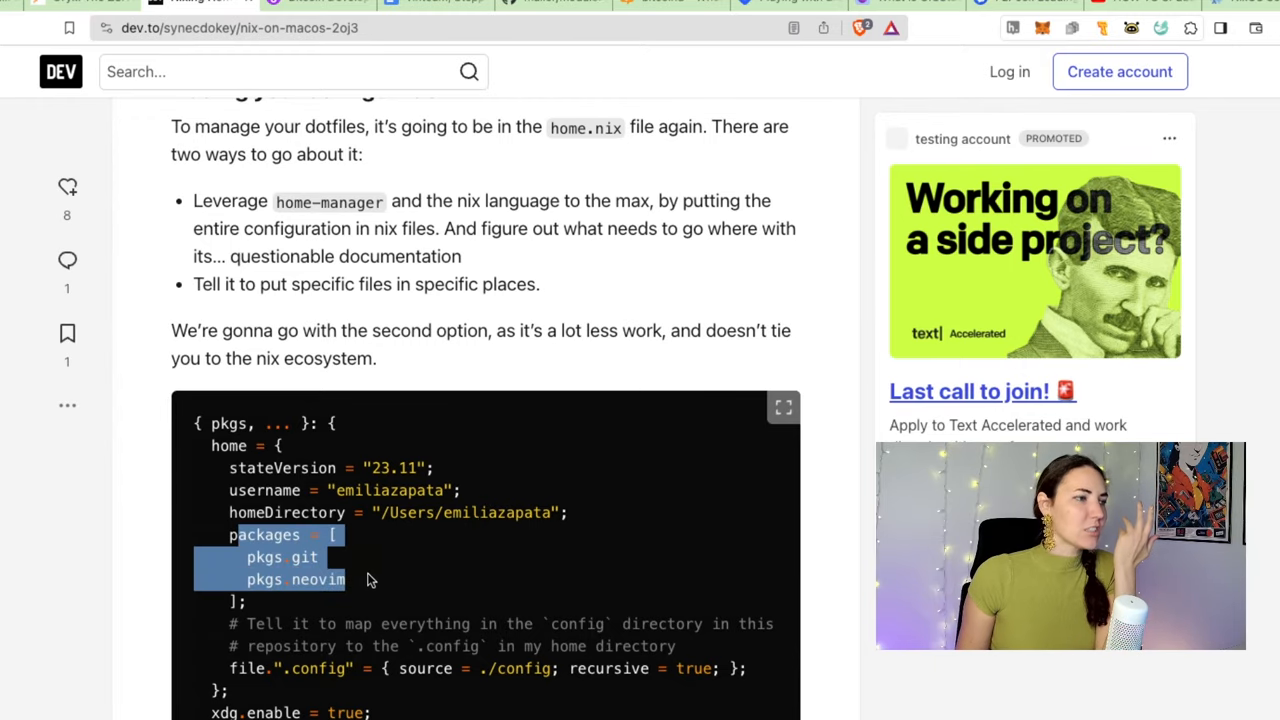